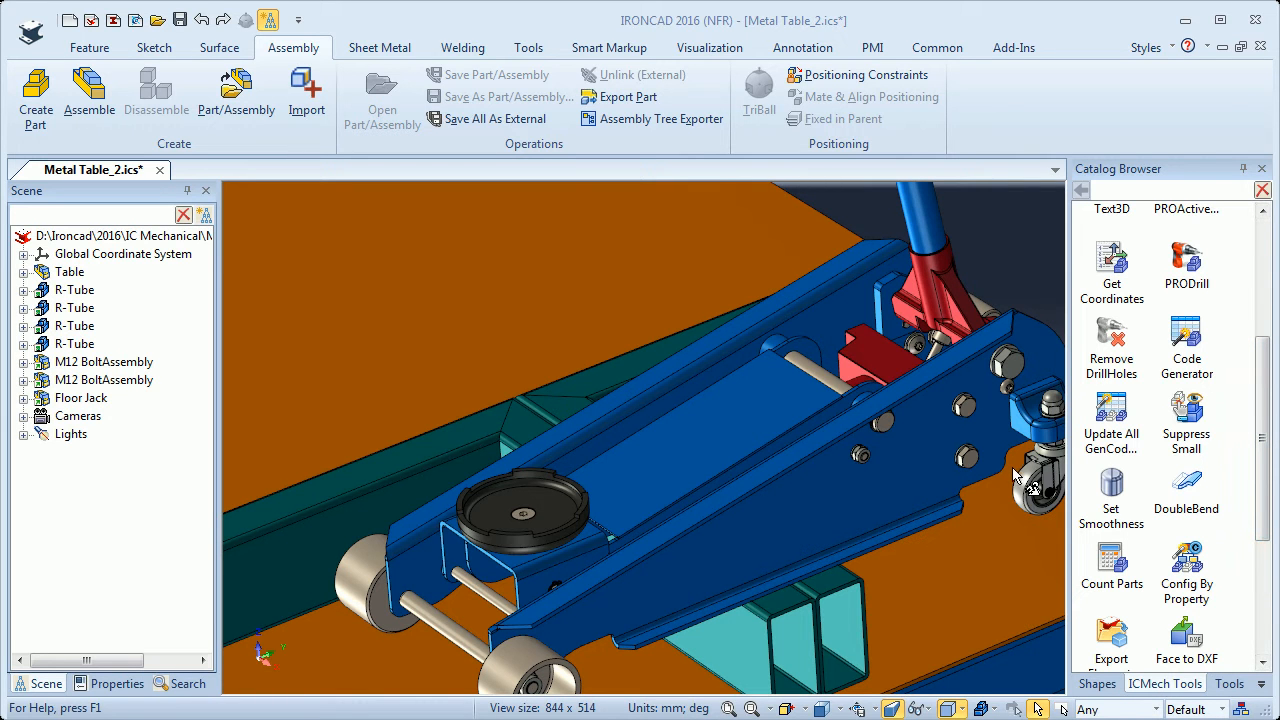
mouse_move(1120, 570)
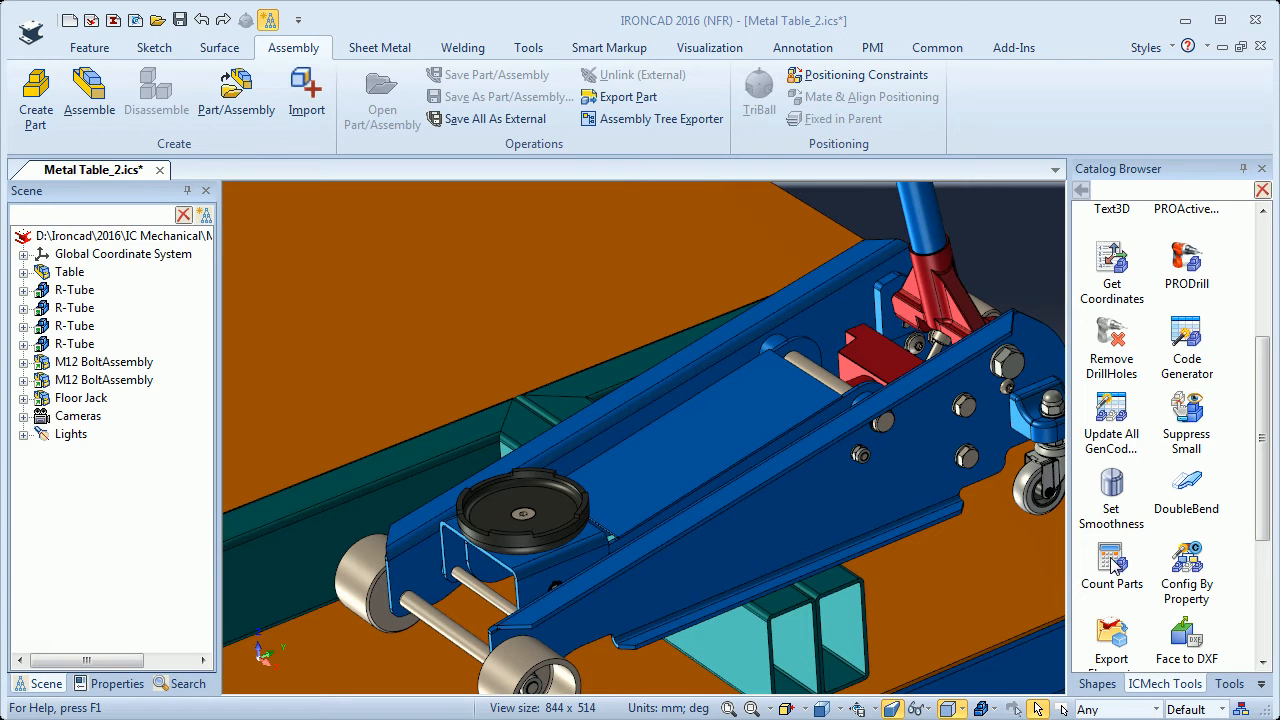
mouse_move(1010, 270)
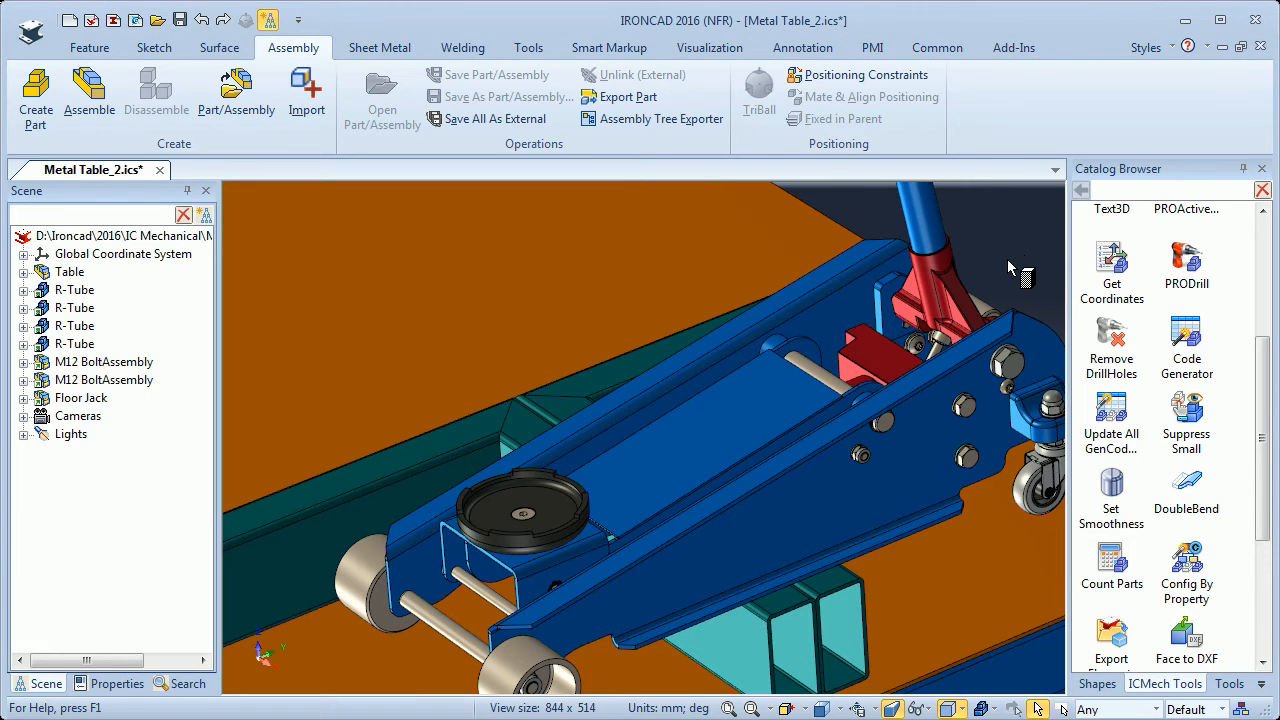
Step: Count the scene's 141 parts, then set the Cover part to Disallow Drag
left_click(1112, 570)
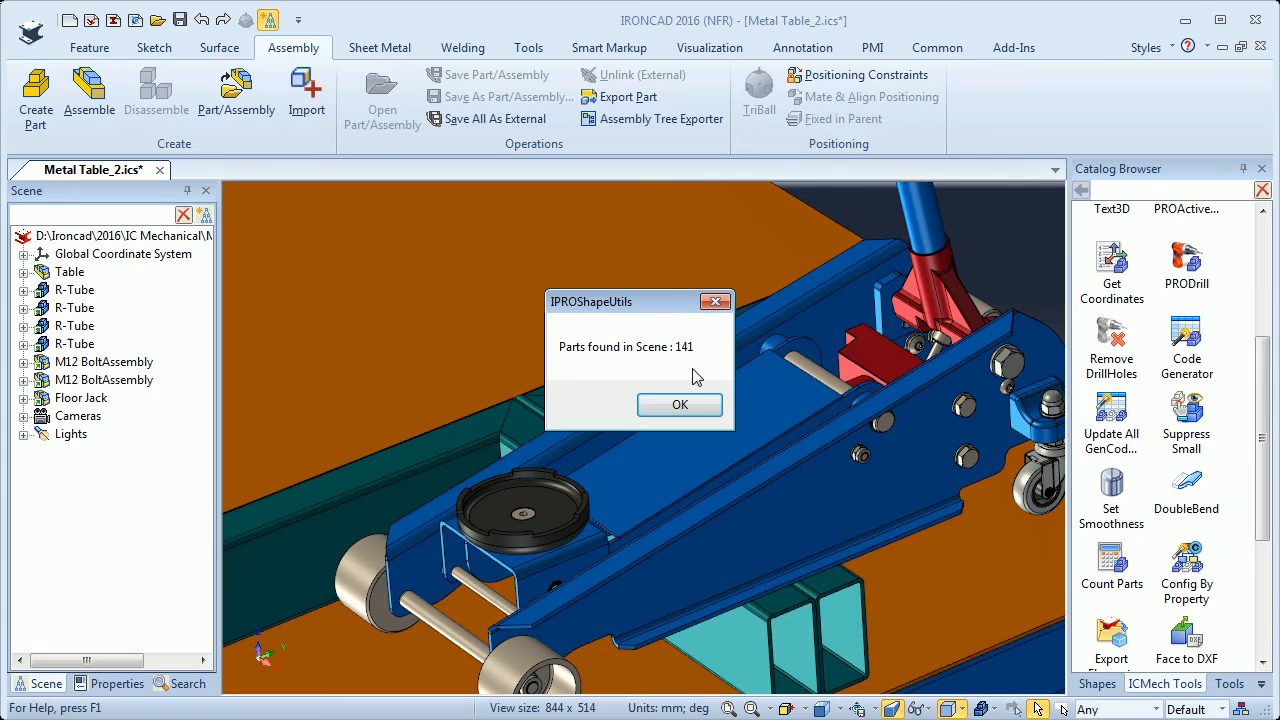
mouse_move(680, 404)
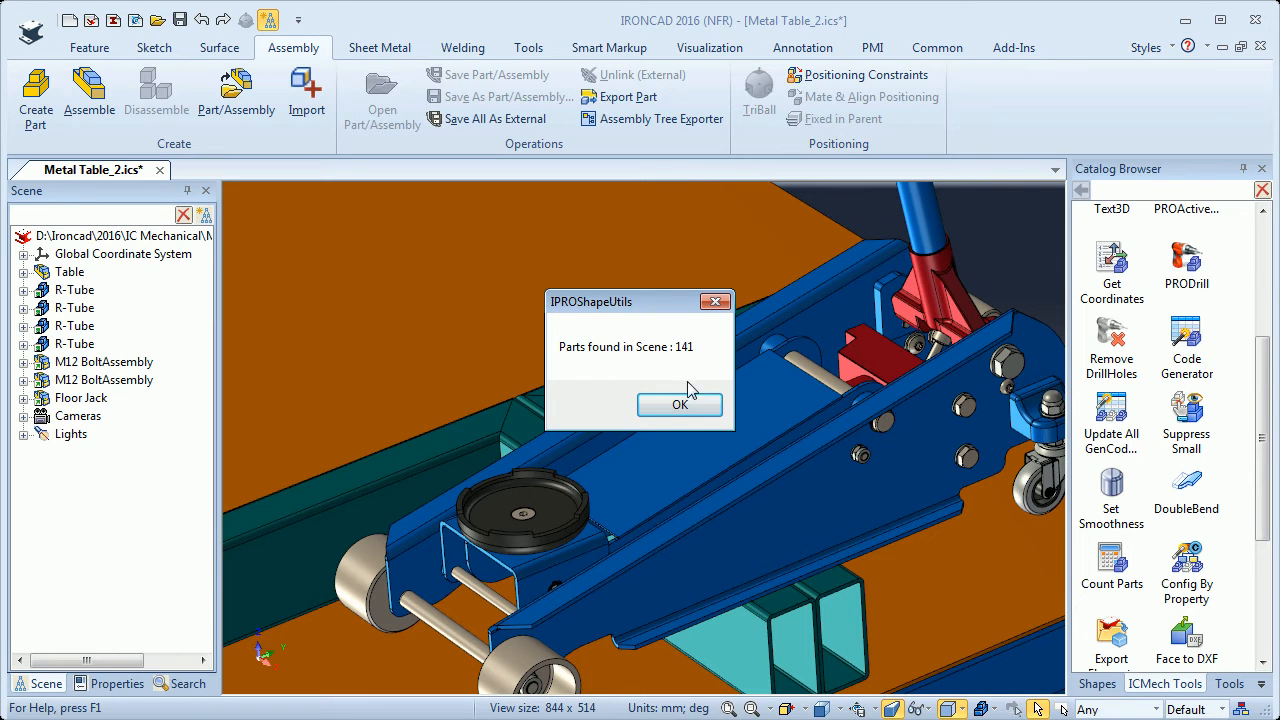
left_click(680, 404)
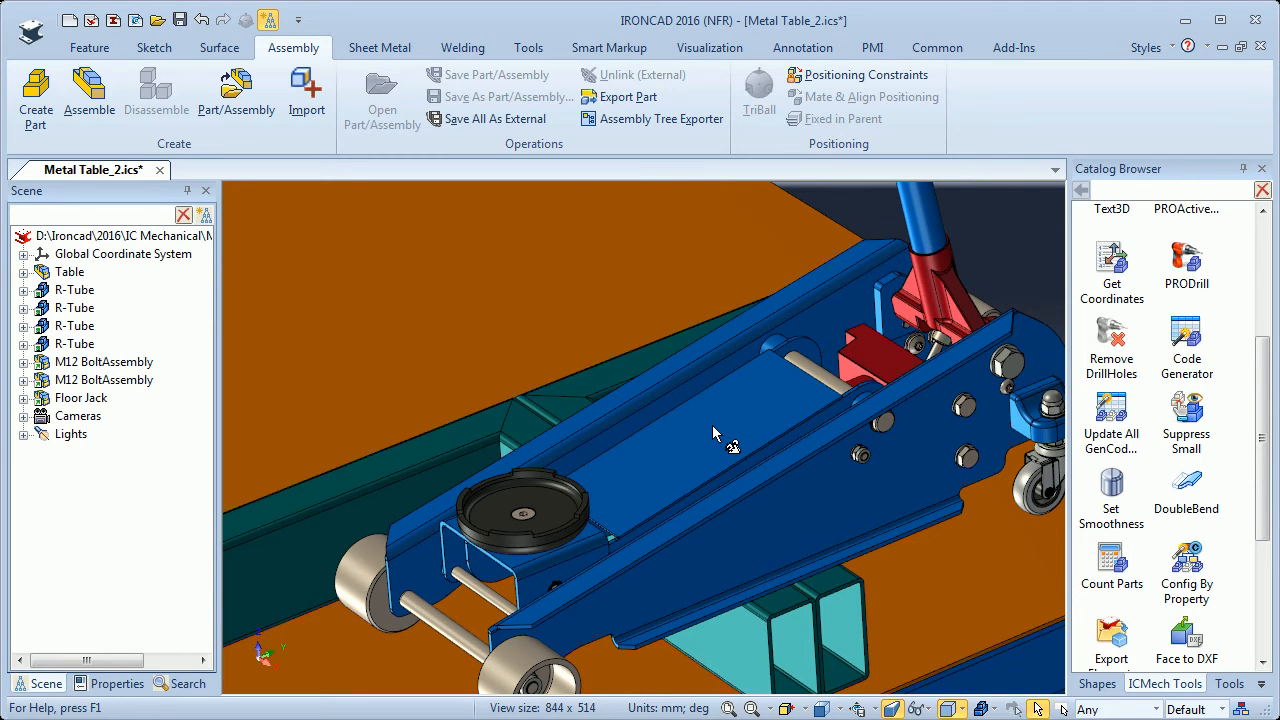
mouse_move(684, 424)
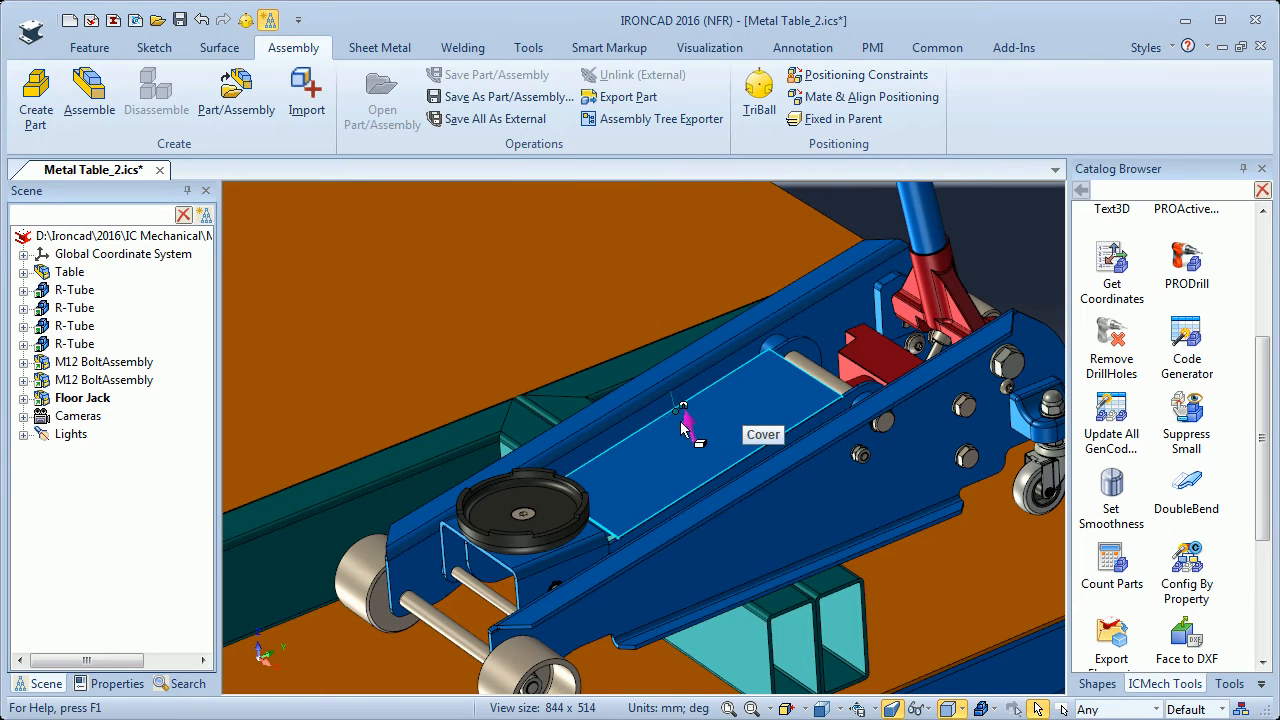
mouse_move(684, 420)
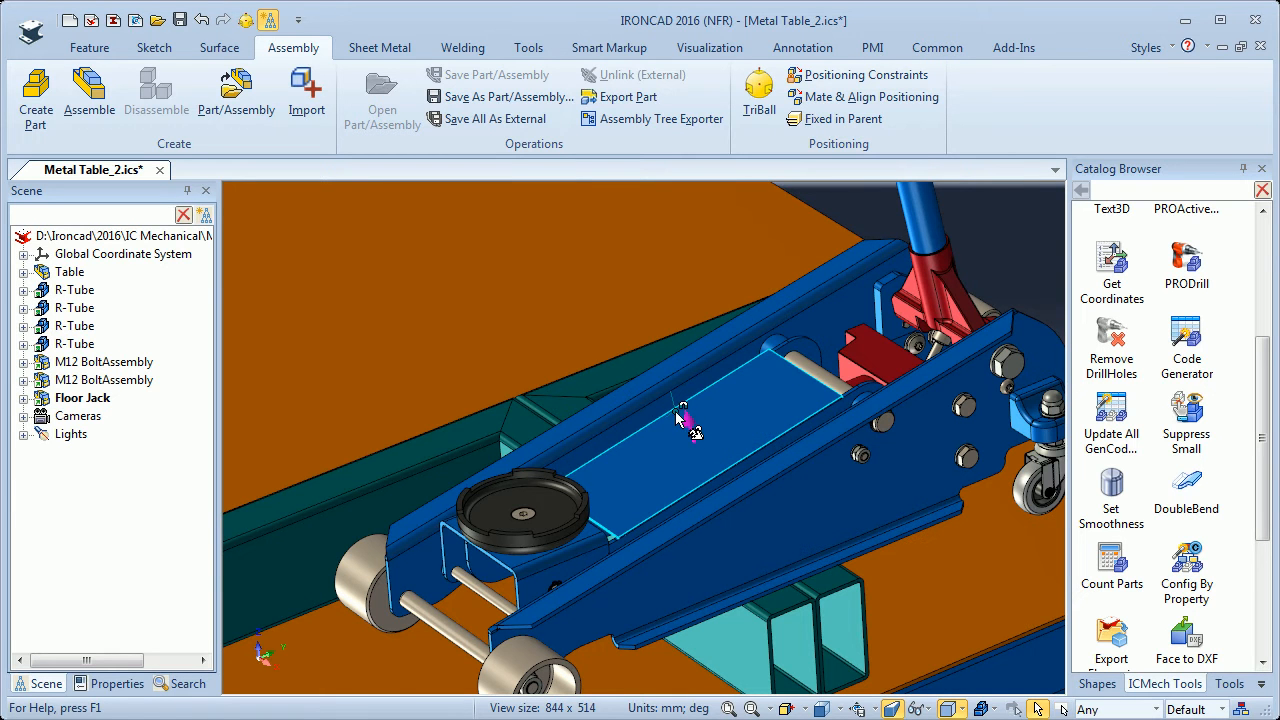
right_click(680, 410)
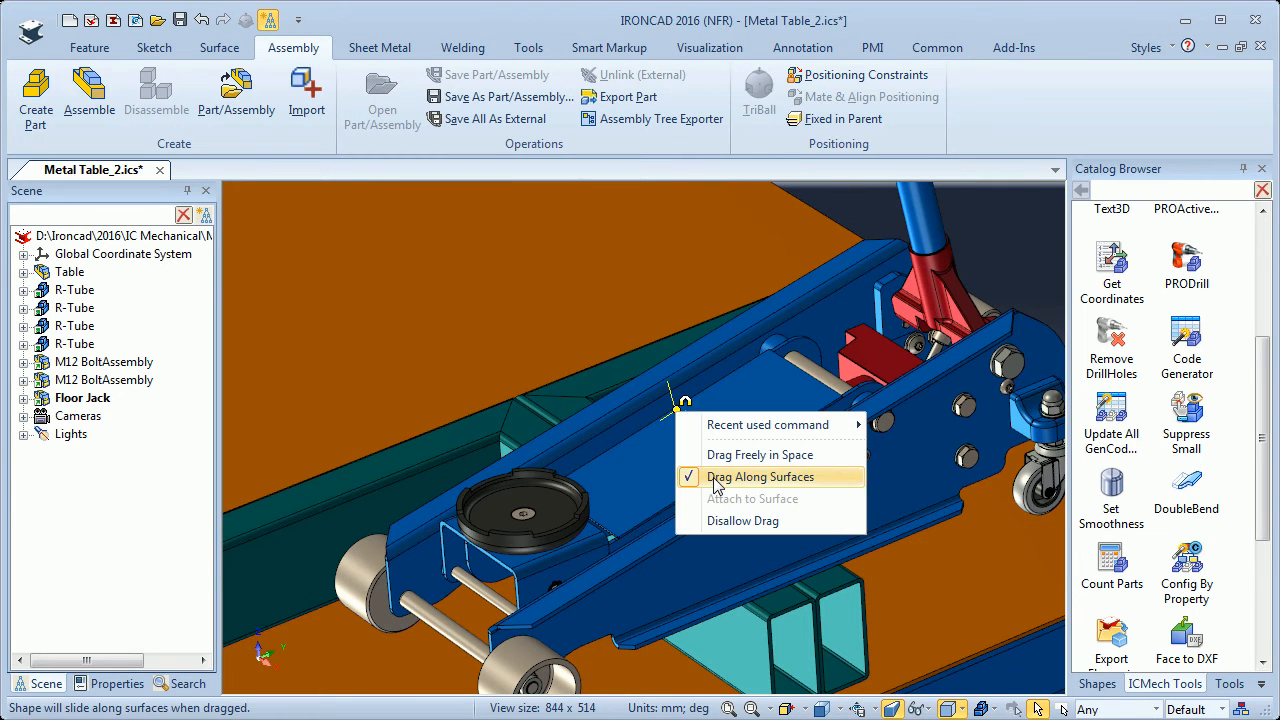
mouse_move(780, 392)
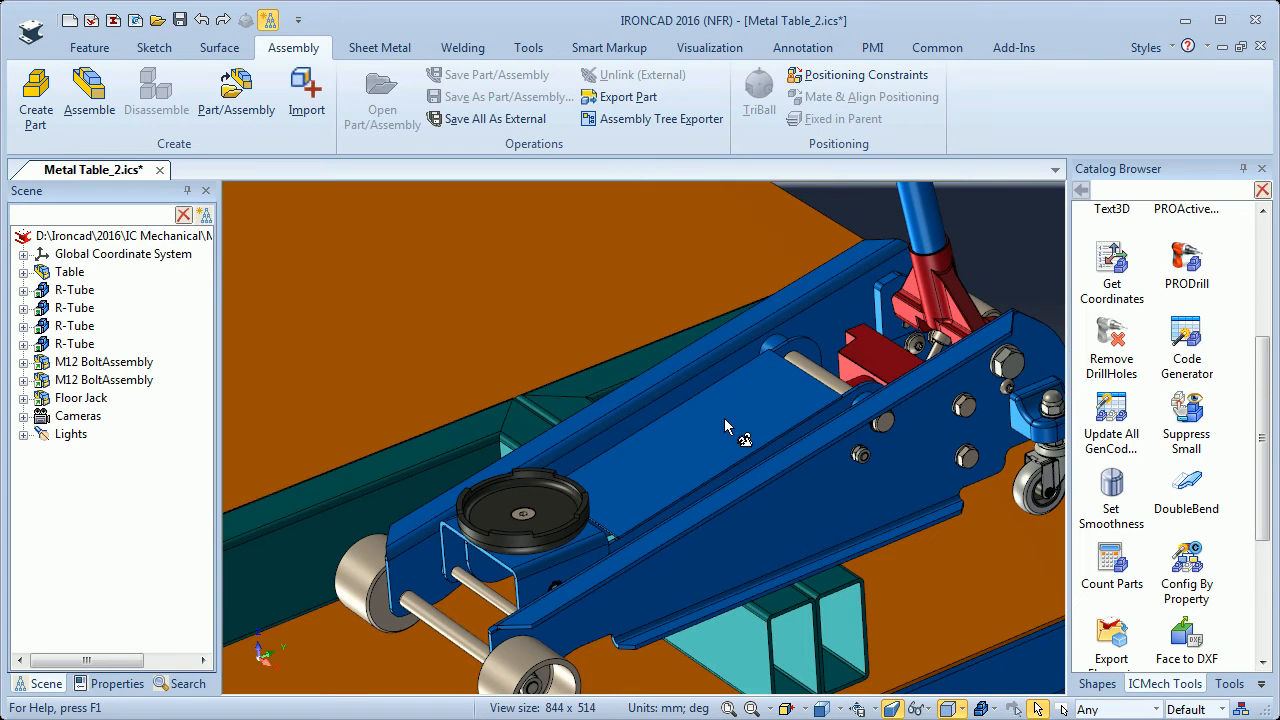
mouse_move(712, 428)
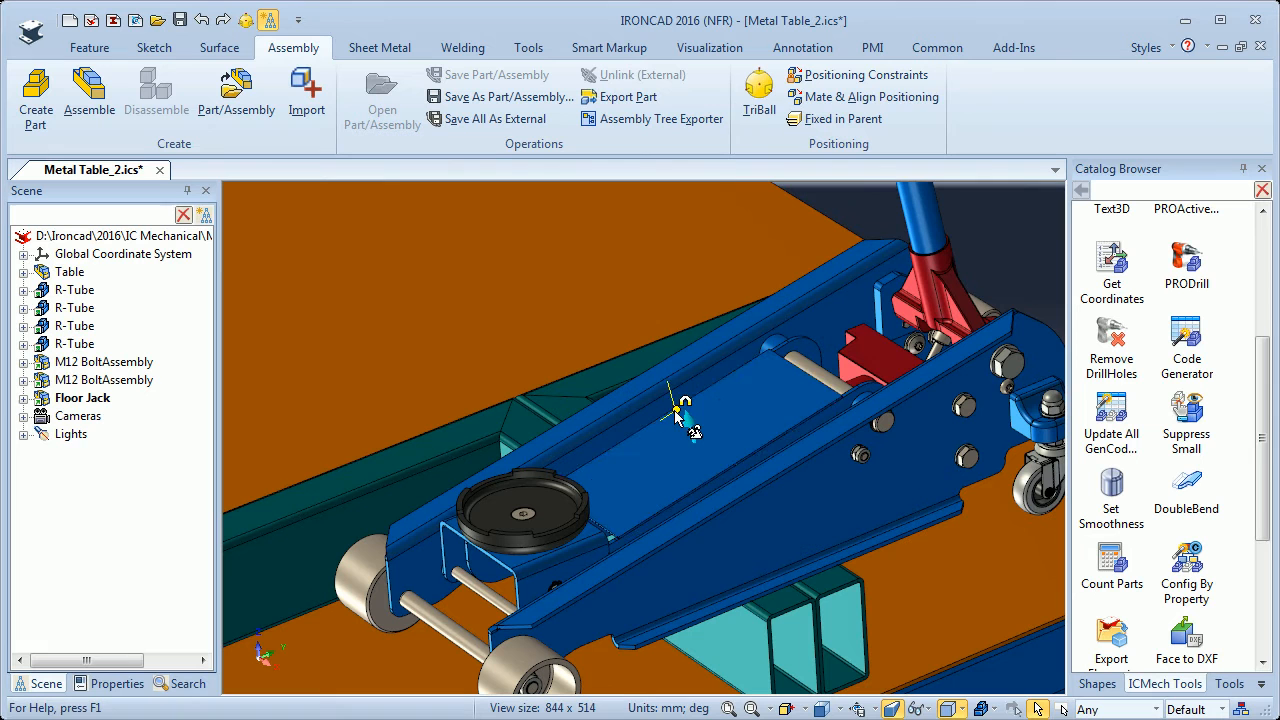
right_click(680, 410)
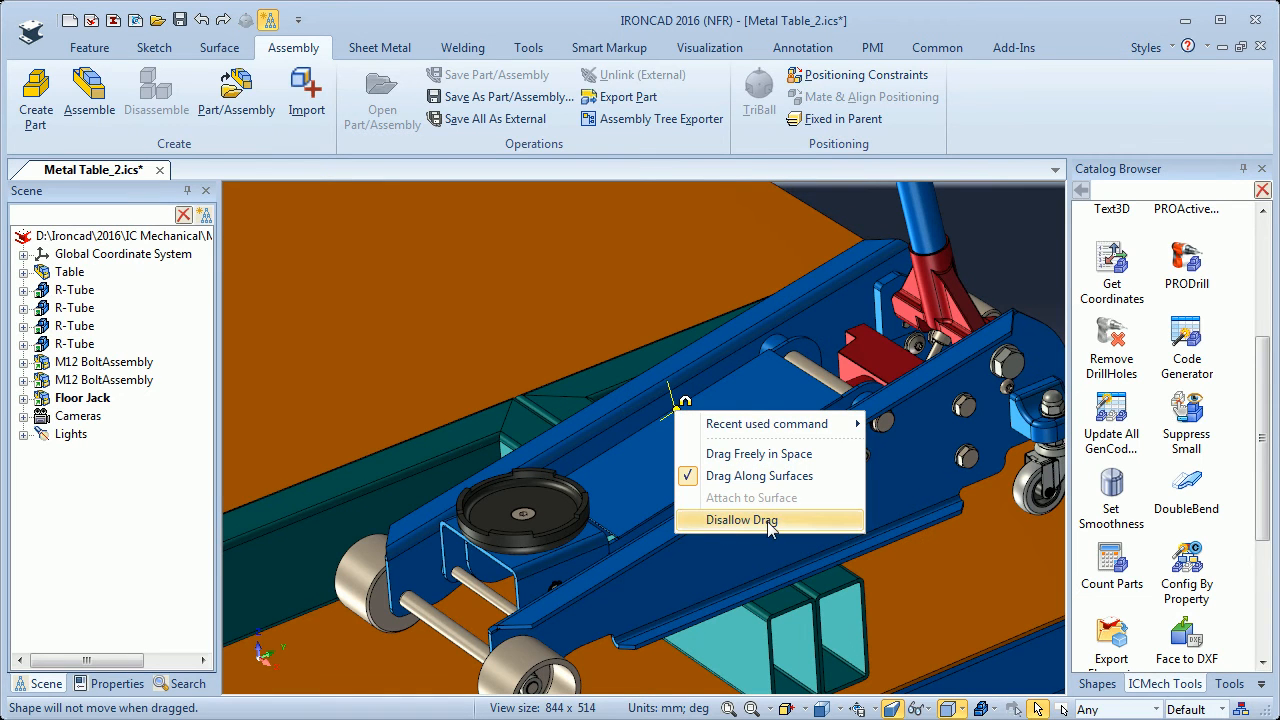
left_click(740, 520)
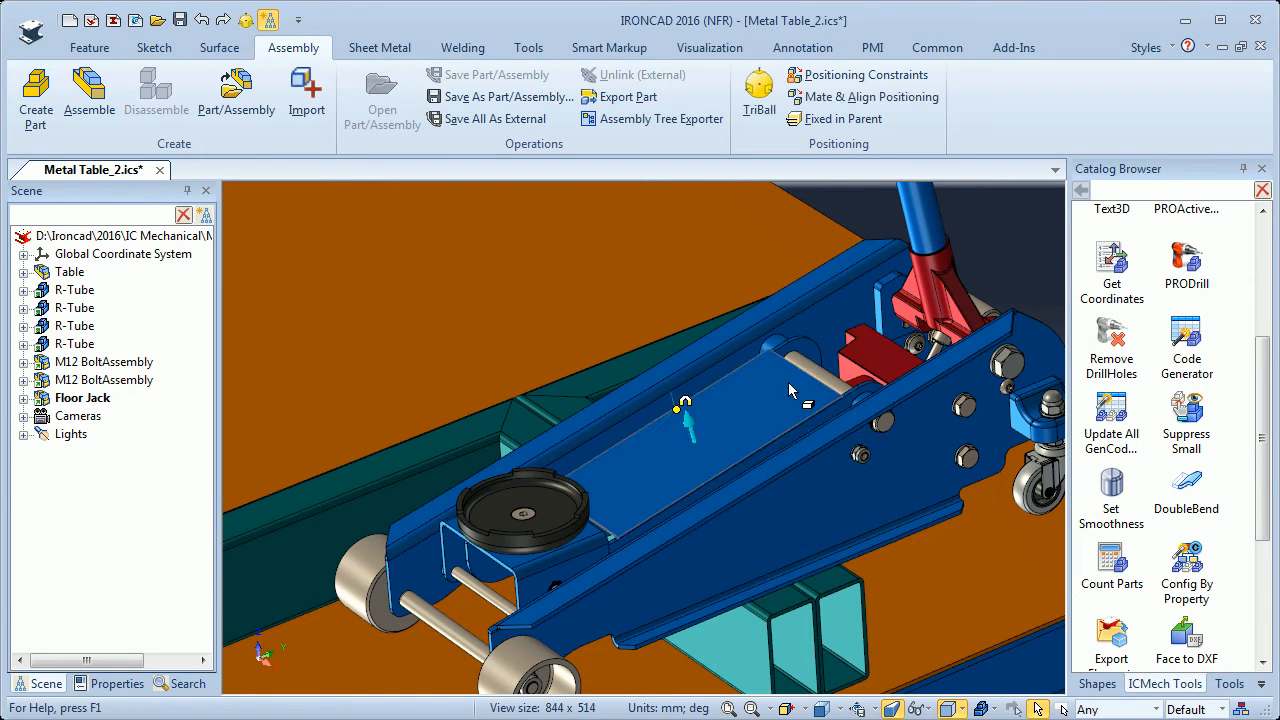
mouse_move(910, 404)
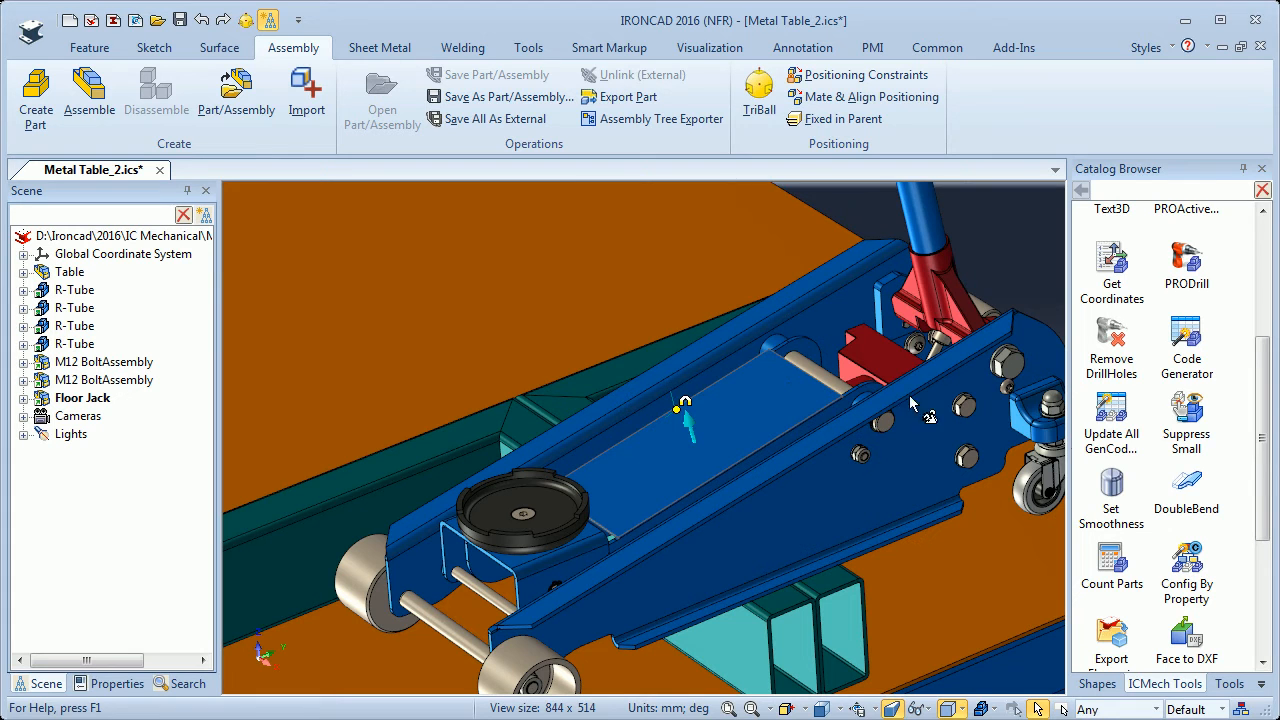
Step: Clear the selection and run Fix Anchors from ICMech Tools, fixing all 141 anchors
scroll("up", 3)
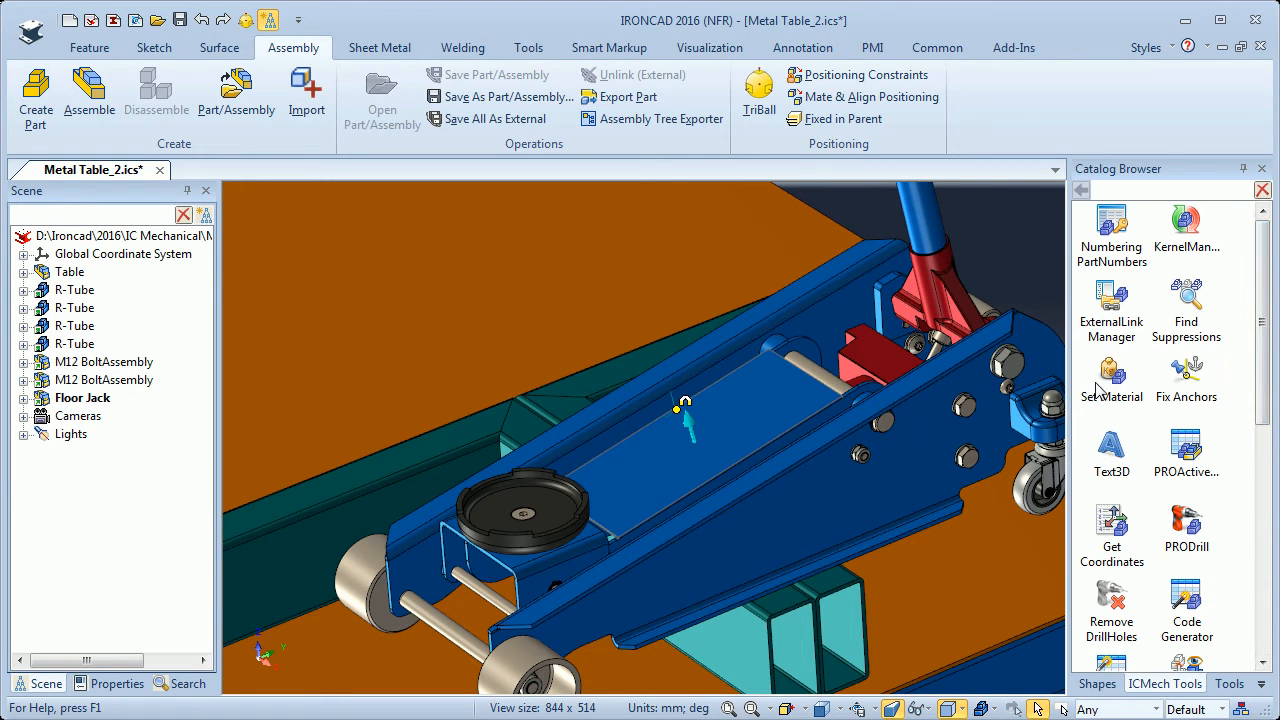
mouse_move(756, 420)
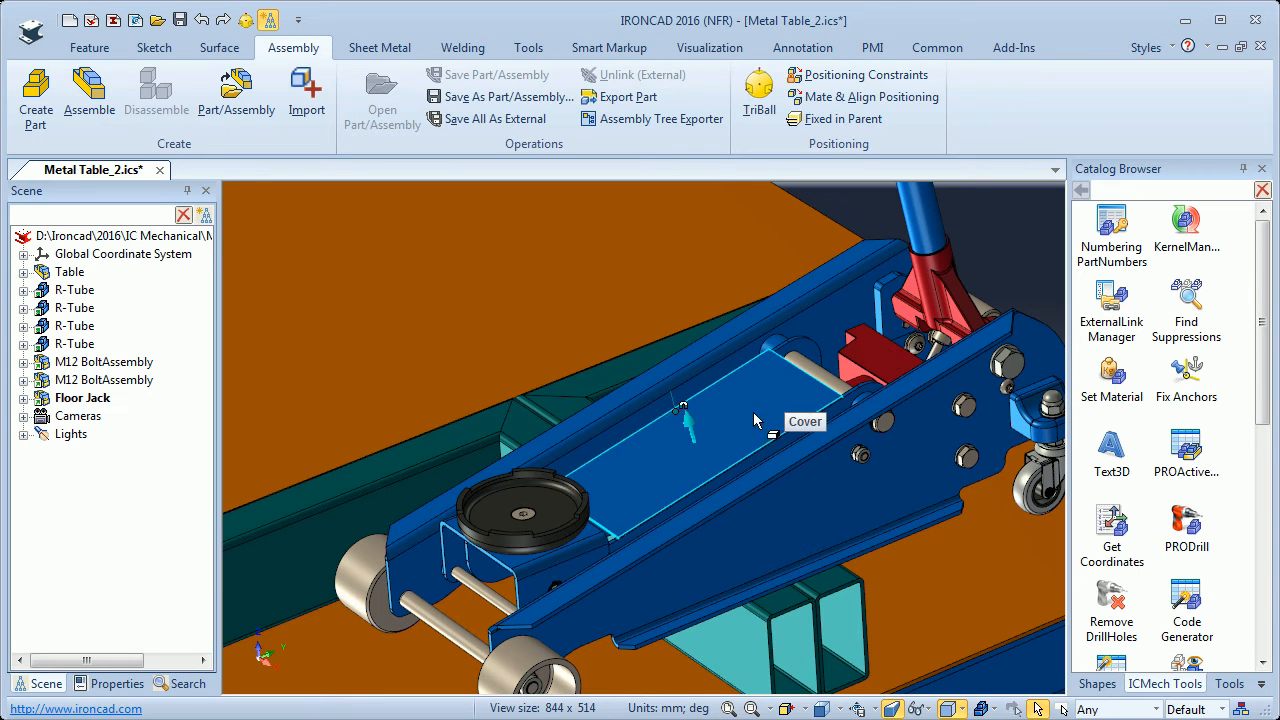
mouse_move(1098, 300)
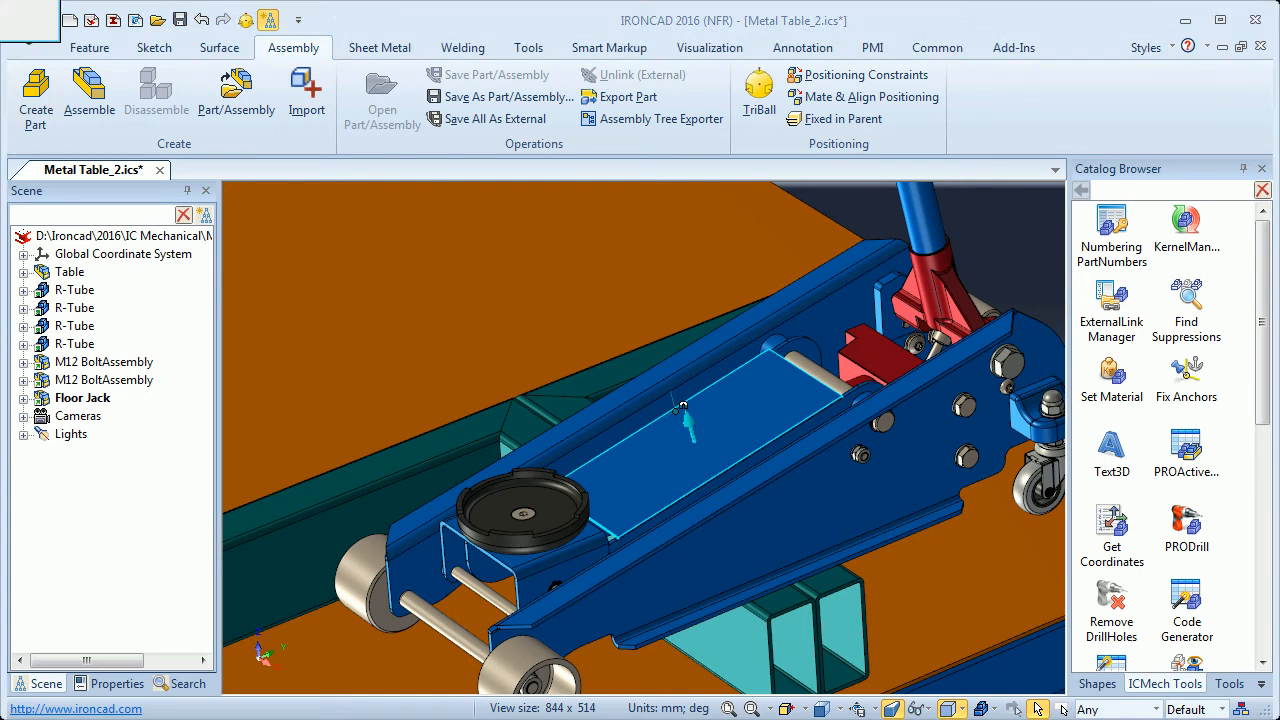
left_click(1186, 380)
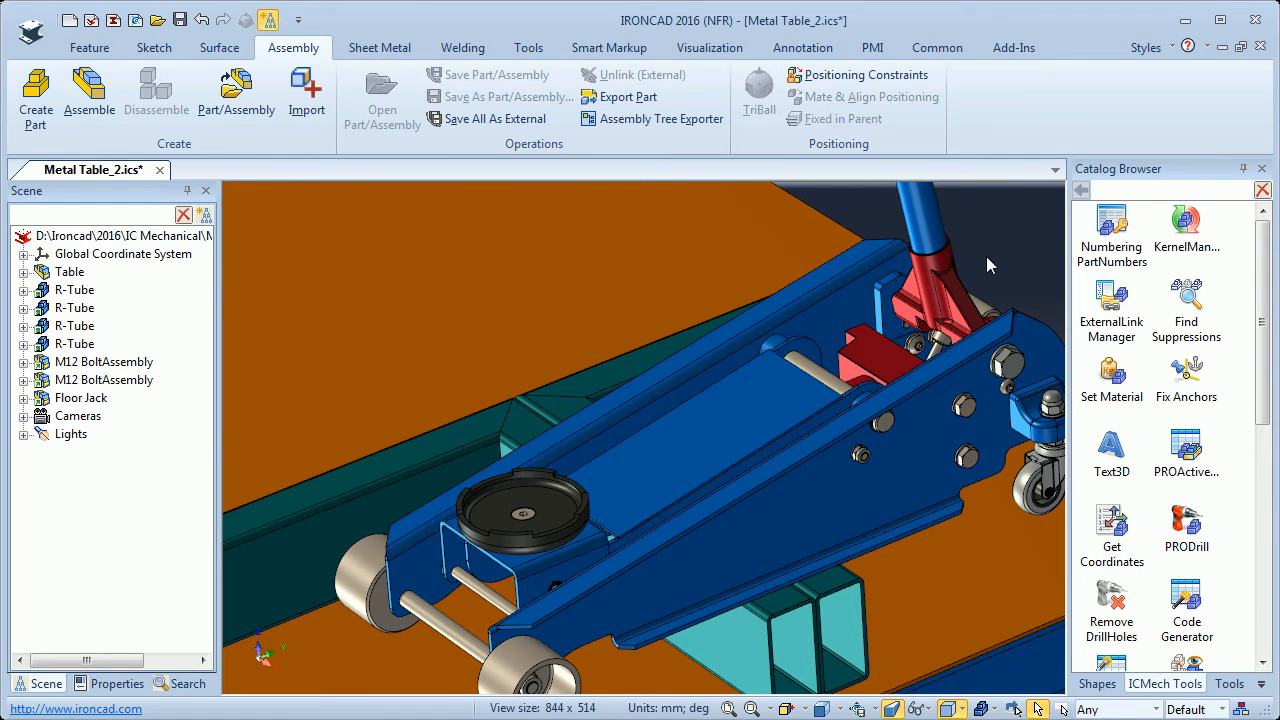
mouse_move(1020, 276)
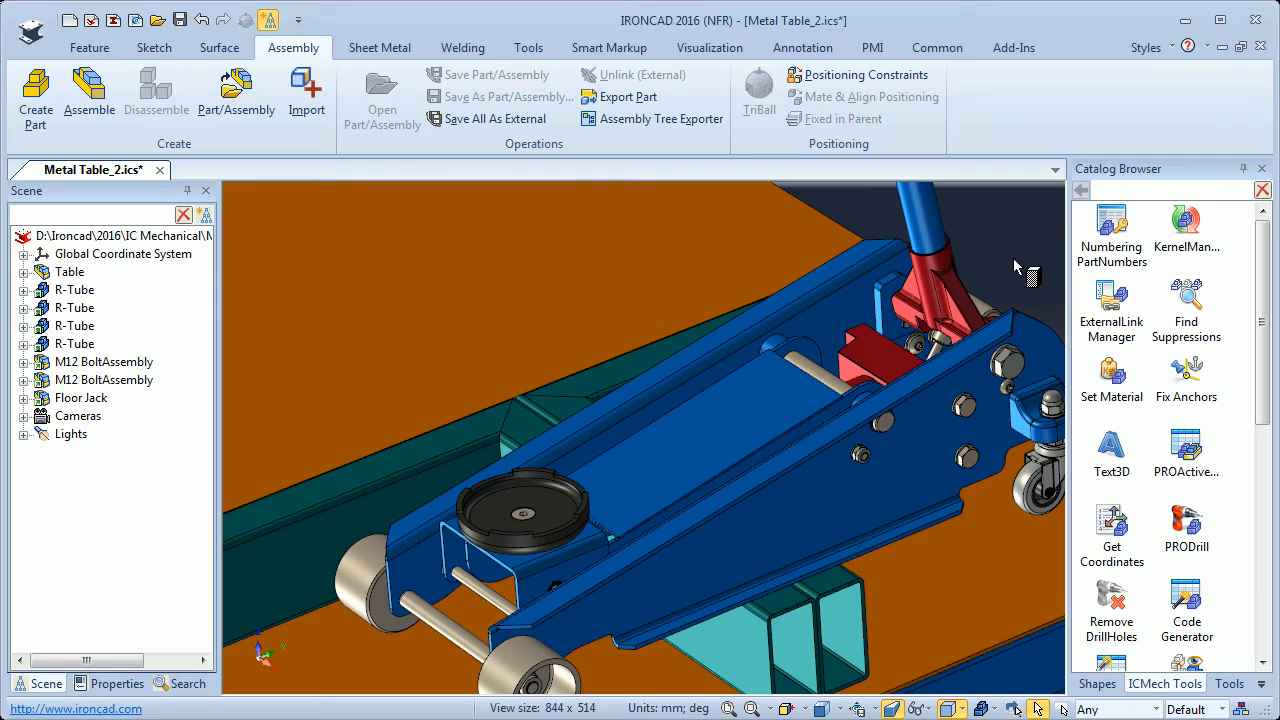
left_click(1186, 380)
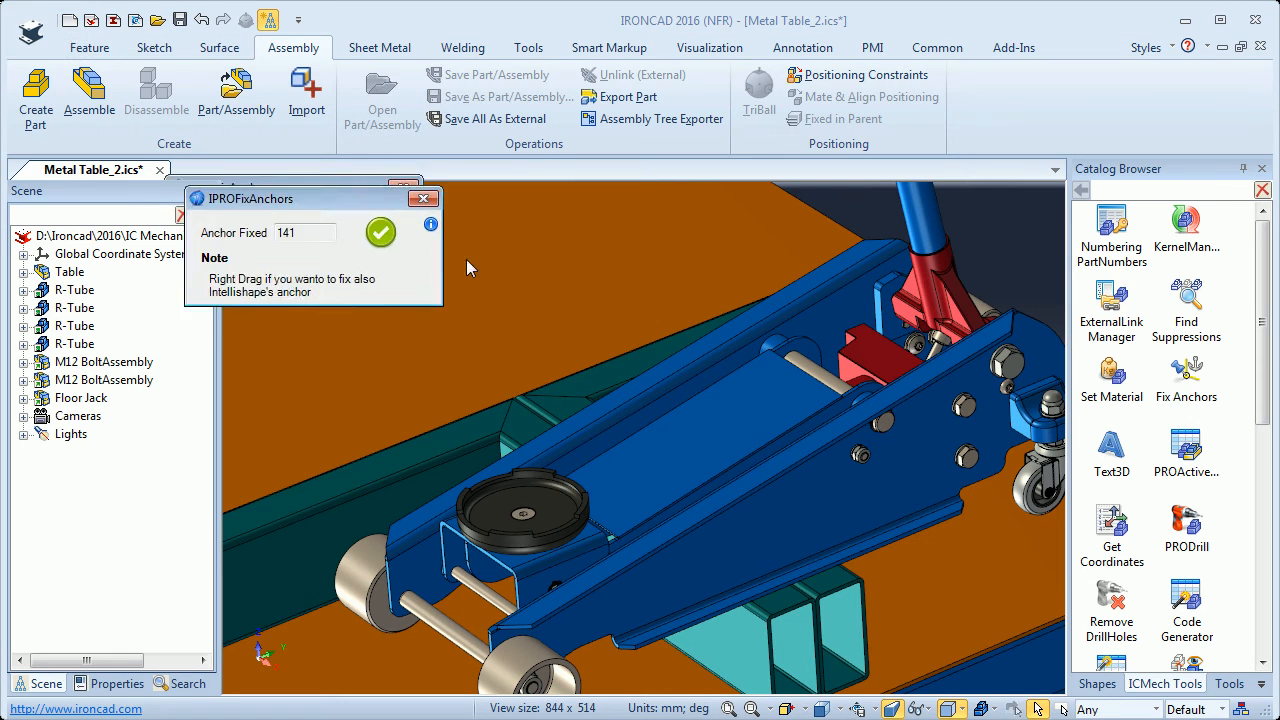
left_click_drag(312, 198, 568, 302)
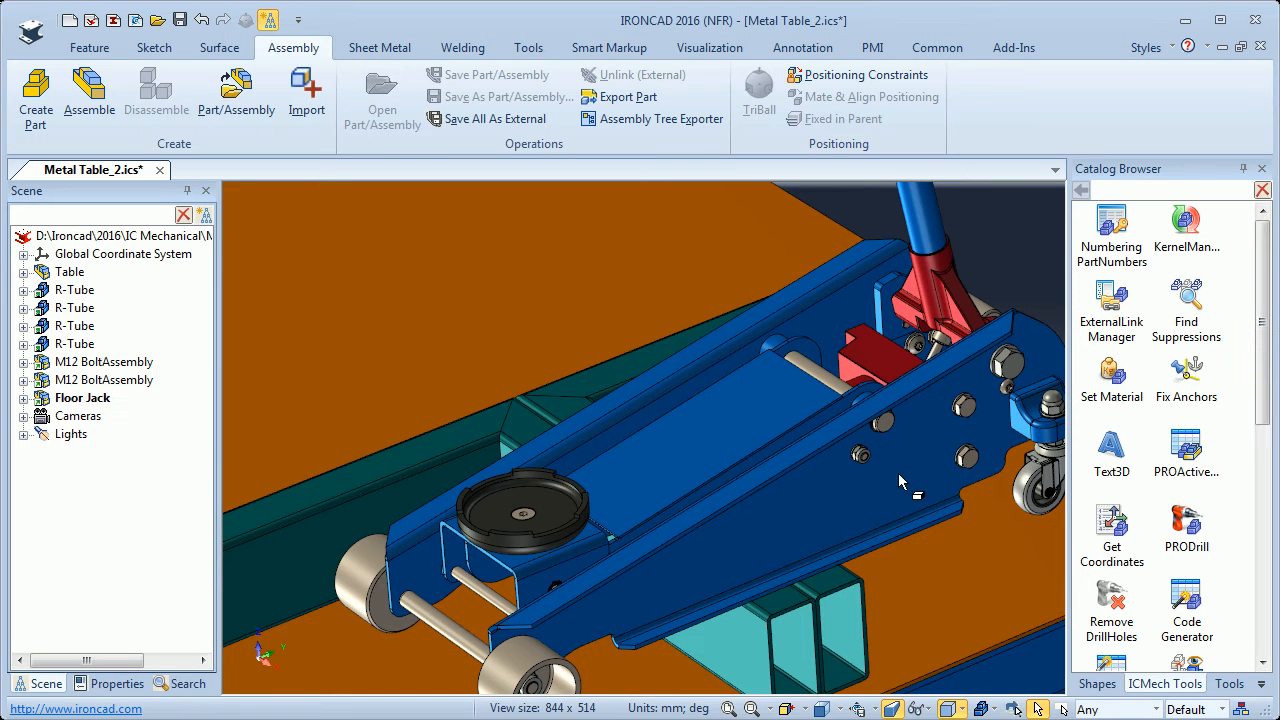
Step: Select the Side Plate and show its Properties with the Mass Density field selected
left_click(896, 480)
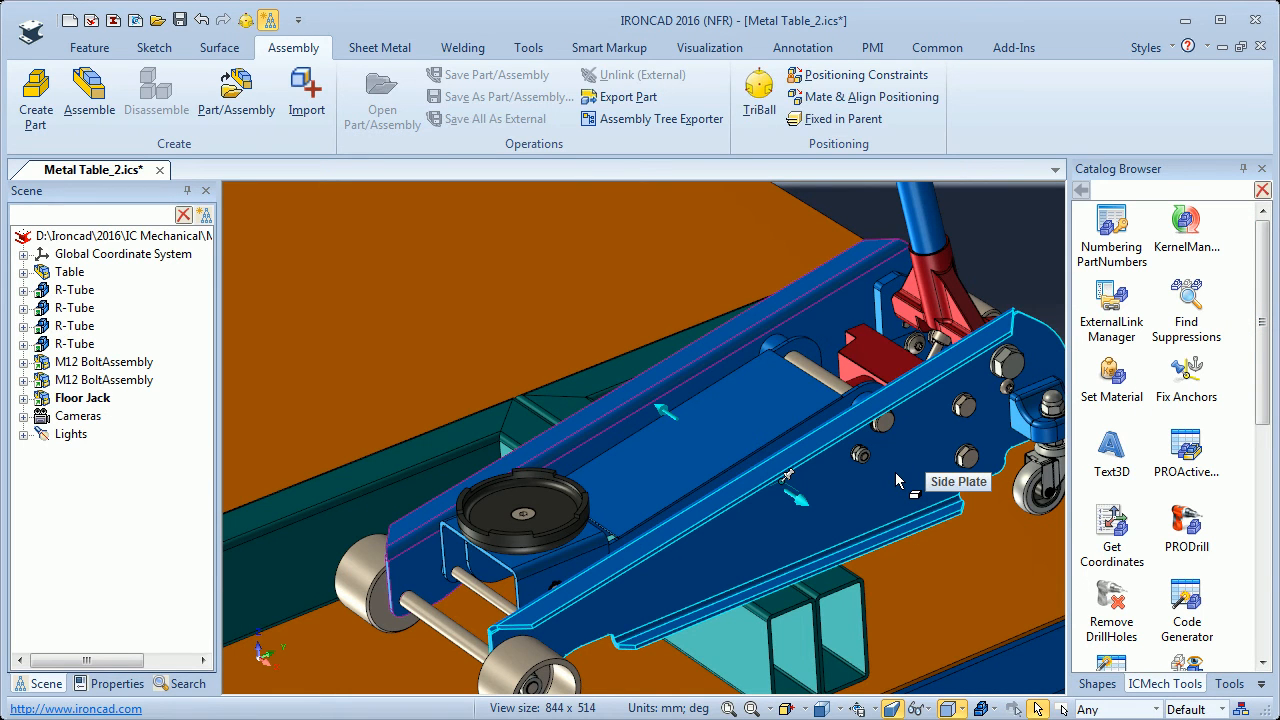
mouse_move(896, 482)
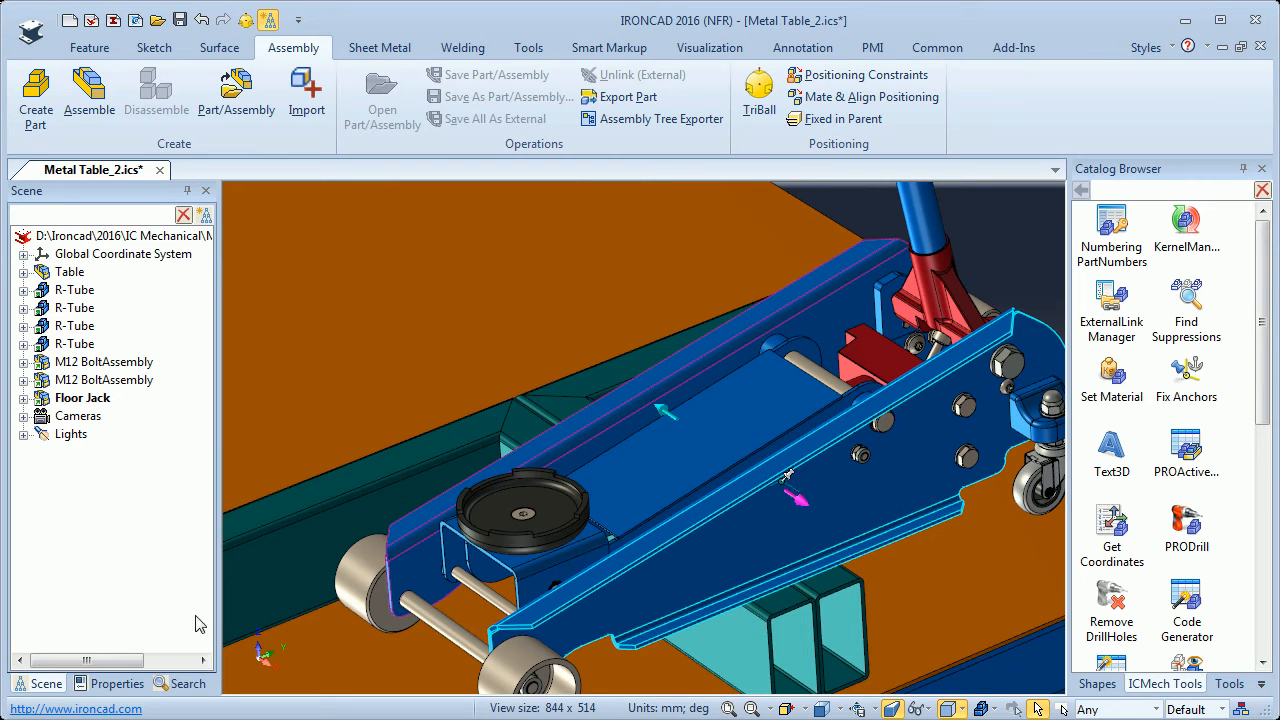
left_click(116, 684)
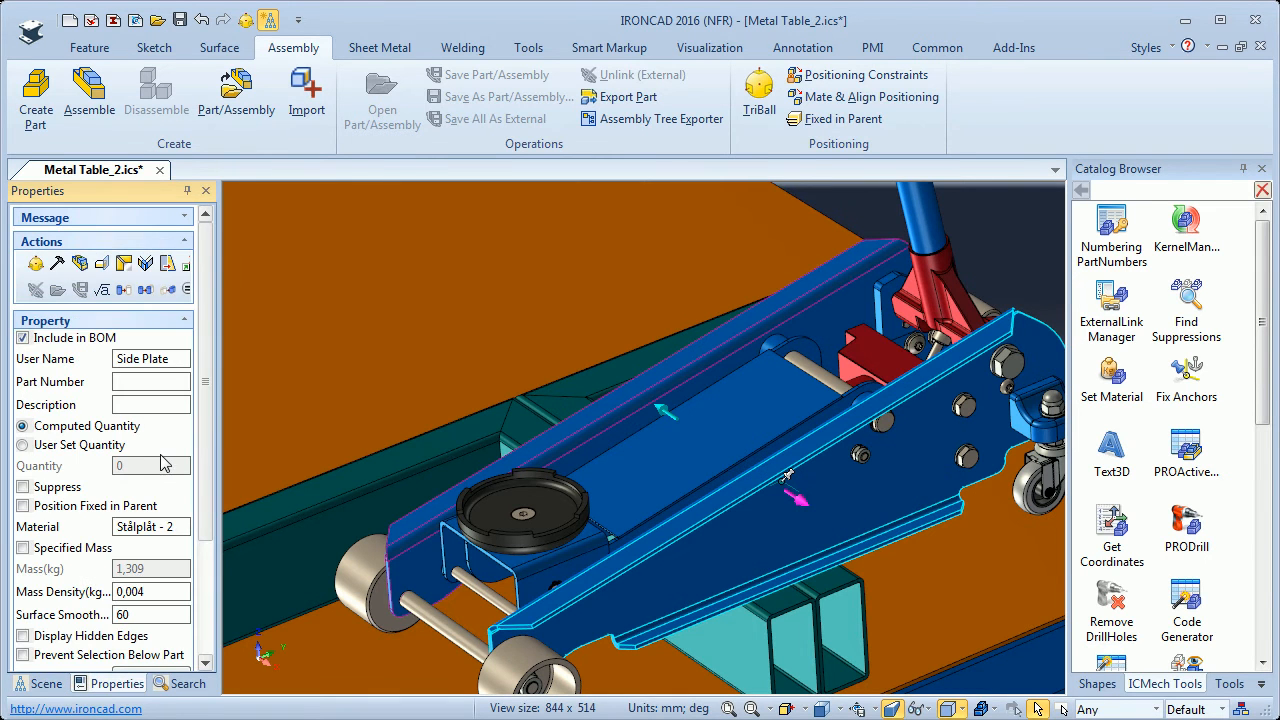
triple_click(150, 526)
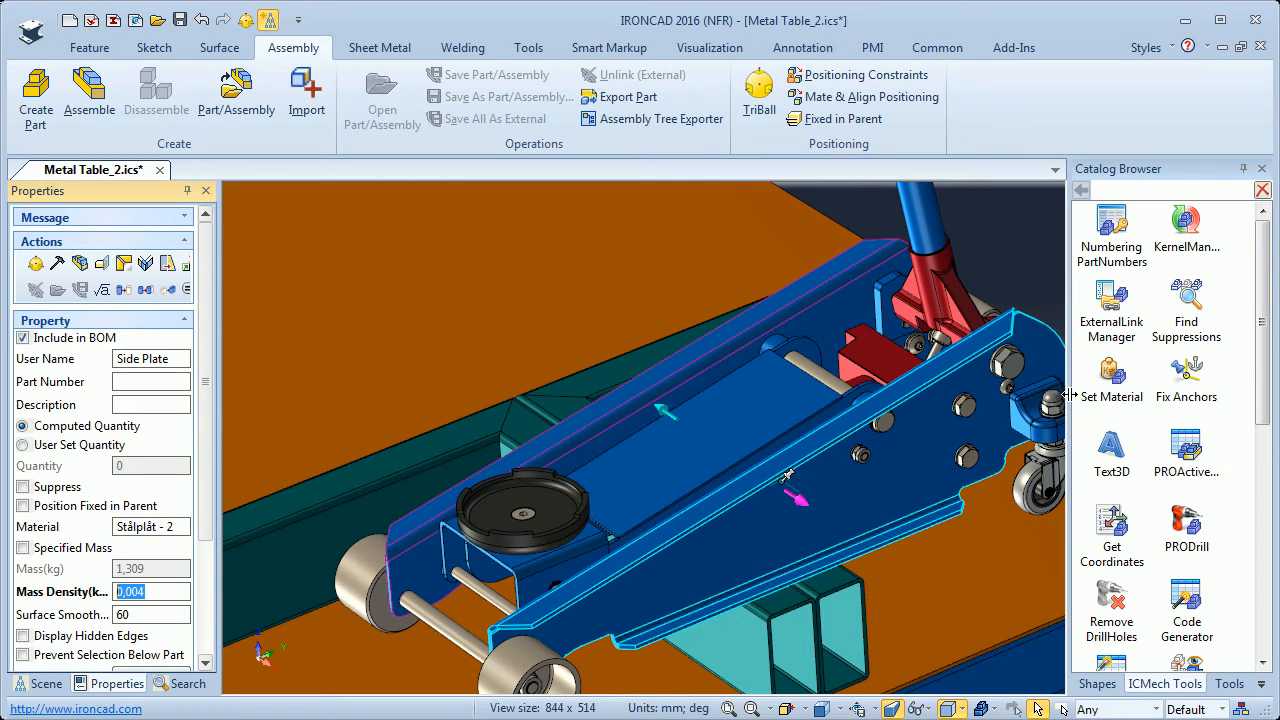
mouse_move(1112, 376)
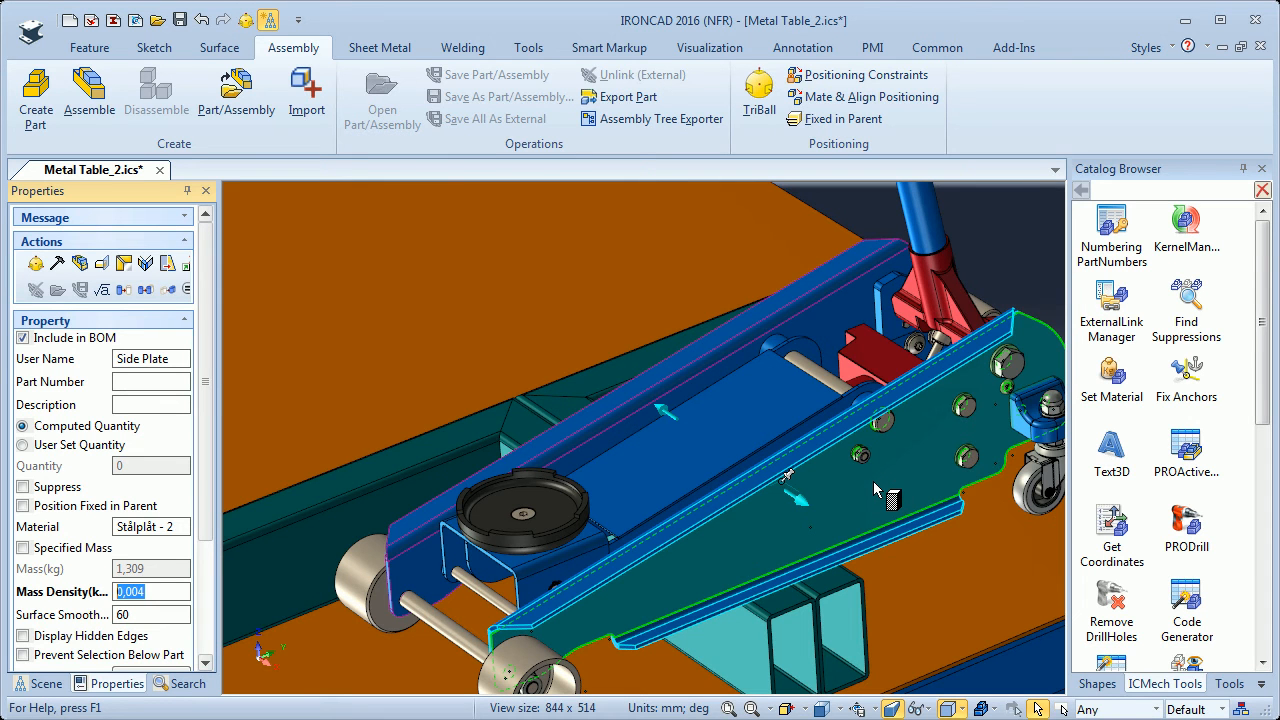
Step: Set the side plate's material to S235JR steel in IPROSetMaterial, giving density 0,008
left_click(1110, 380)
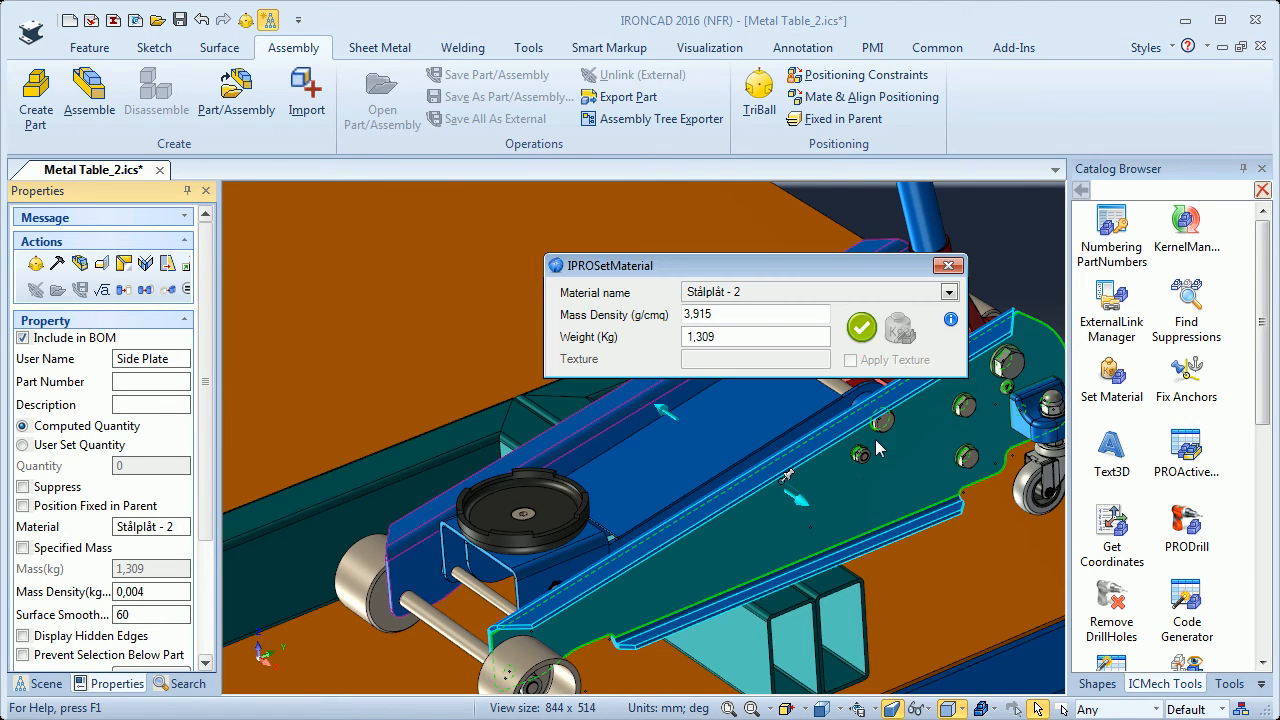
left_click(946, 292)
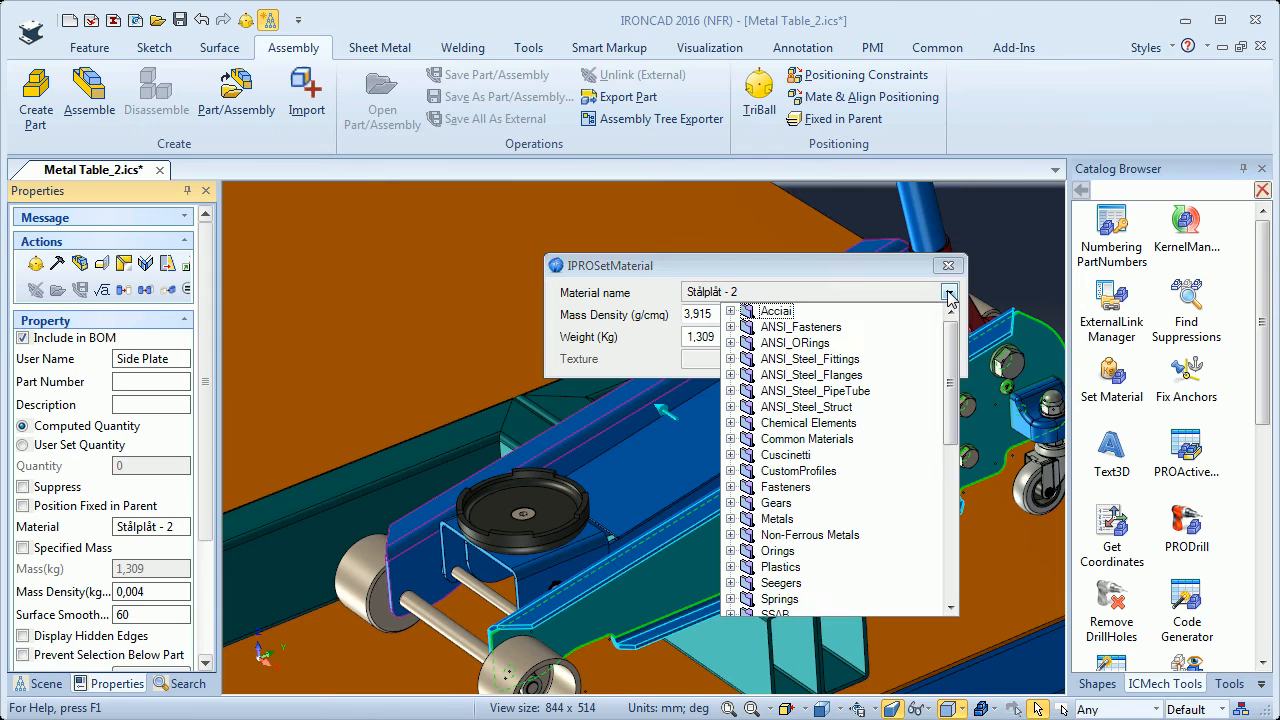
scroll("down", 3)
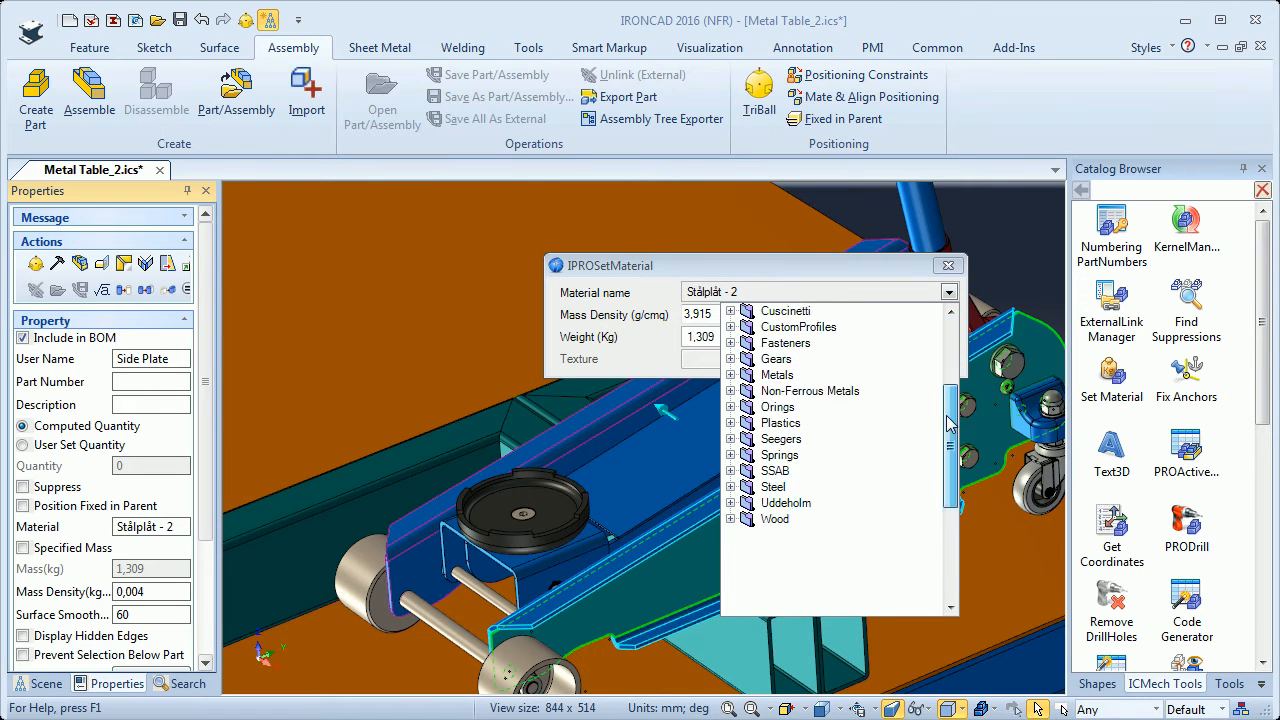
scroll("down", 3)
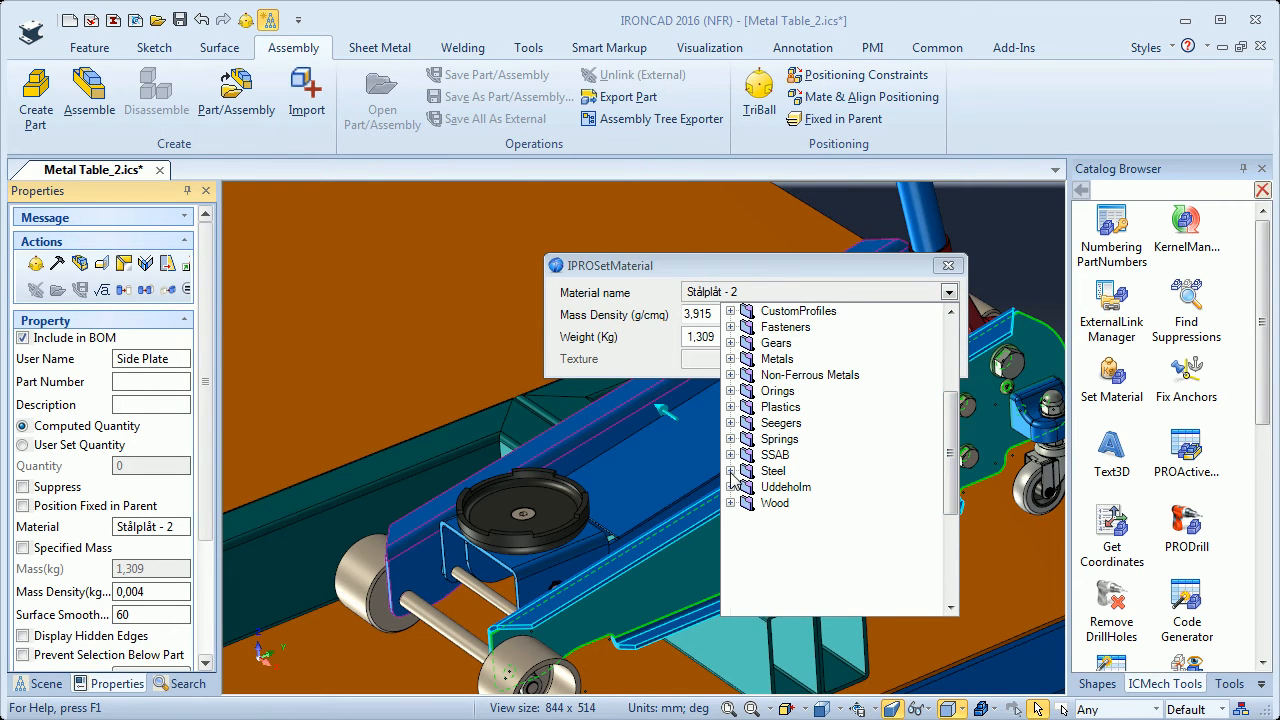
left_click(732, 470)
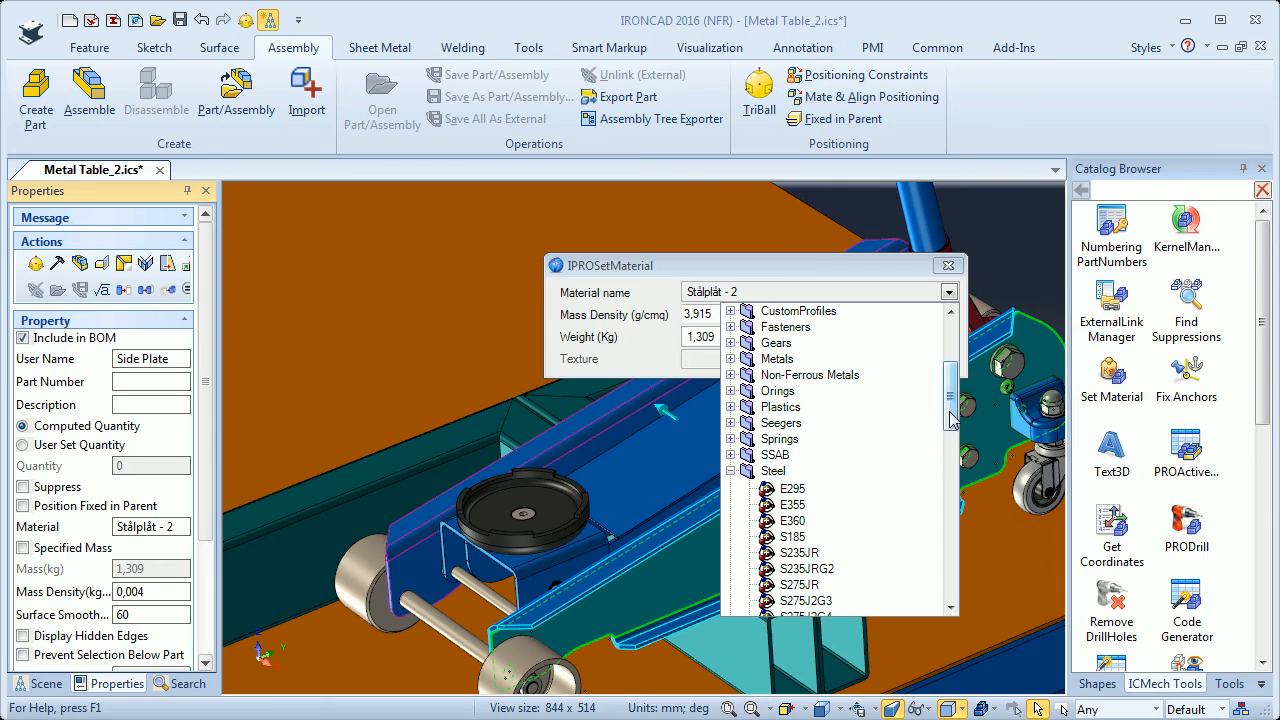
scroll("down", 3)
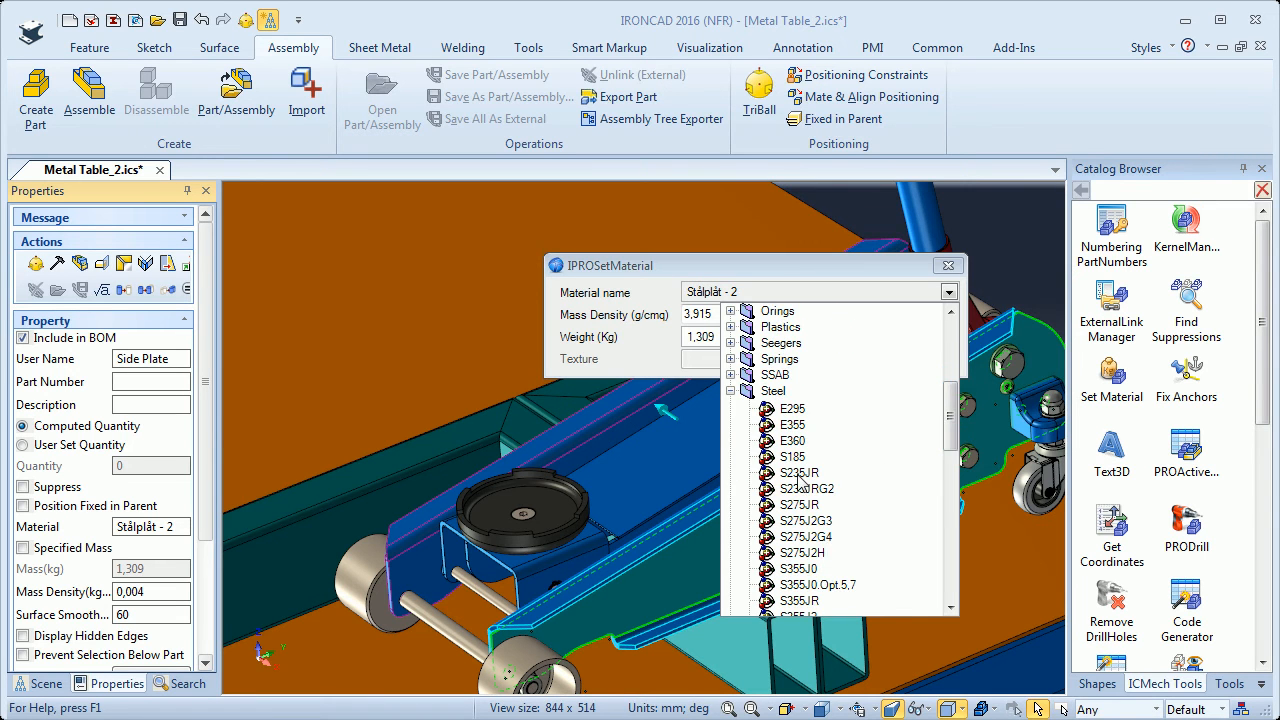
left_click(798, 472)
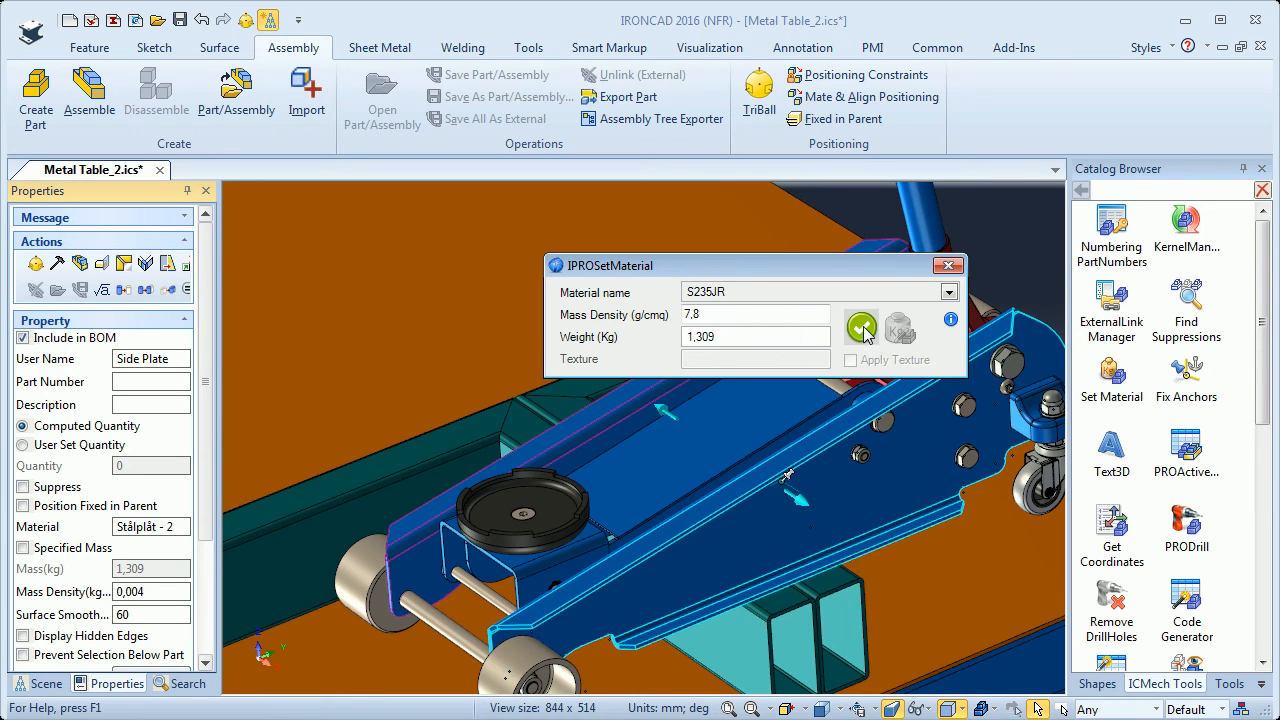
left_click(860, 326)
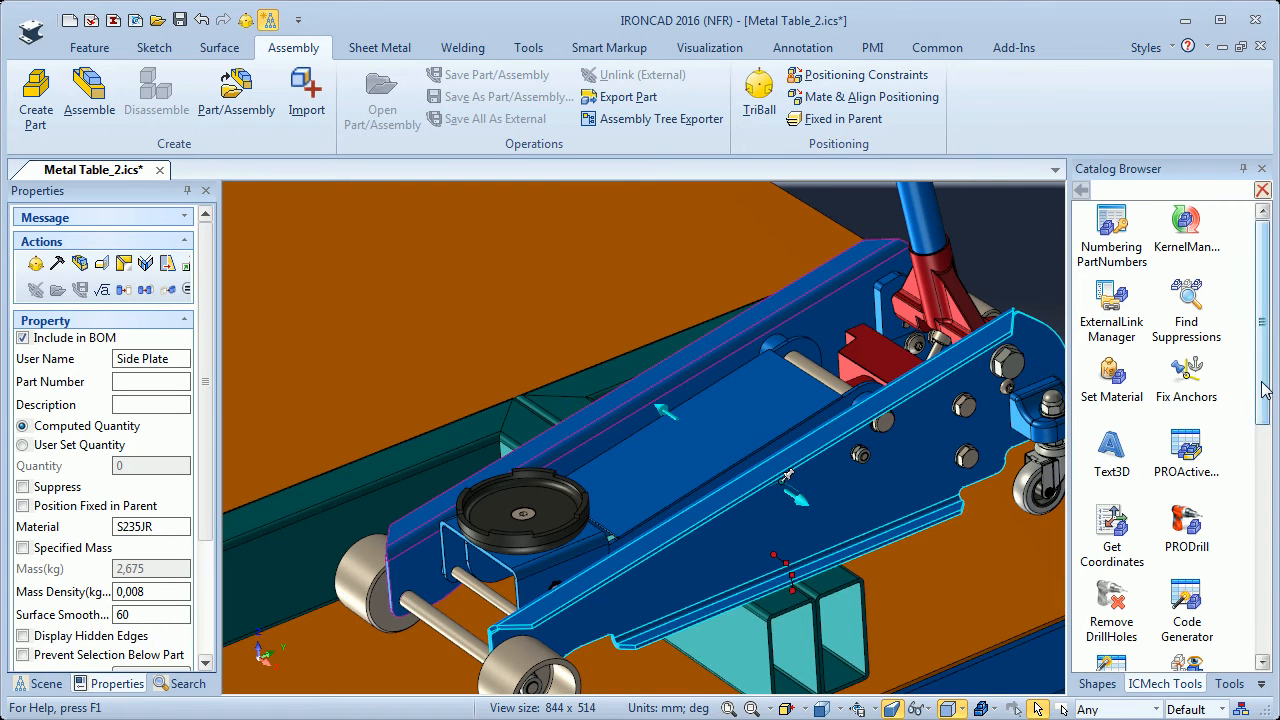
scroll("down", 3)
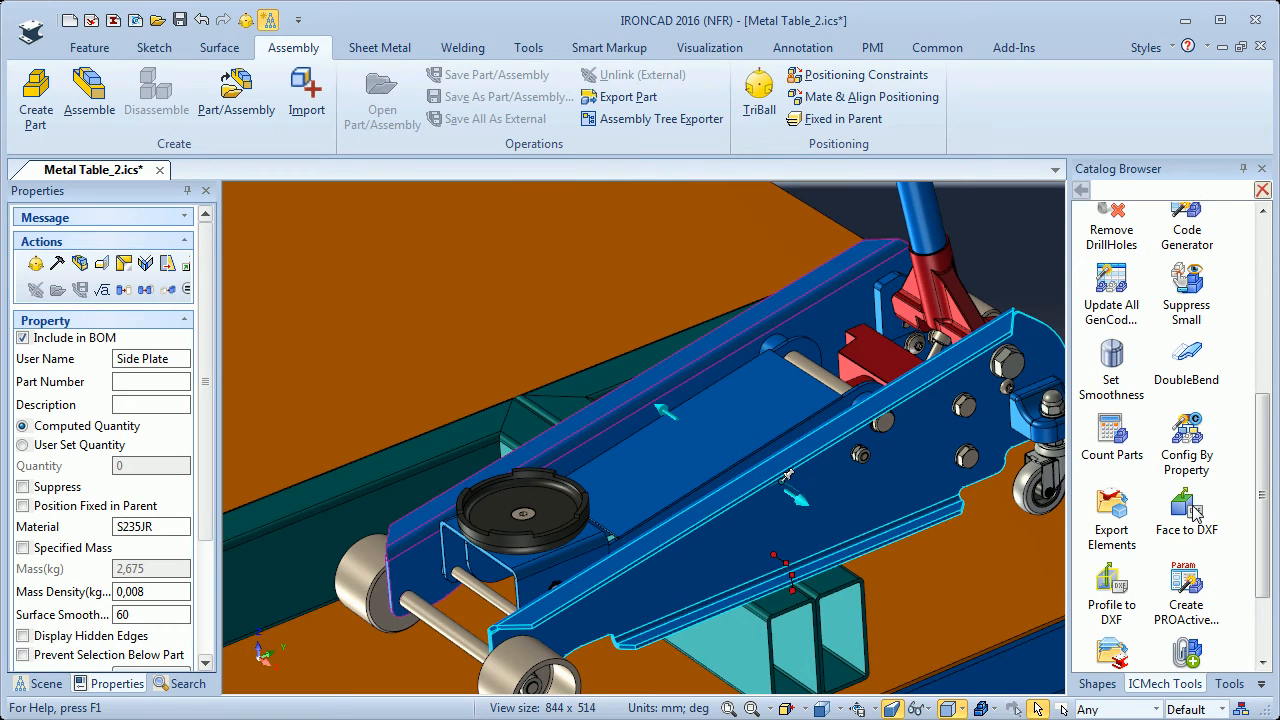
mouse_move(860, 508)
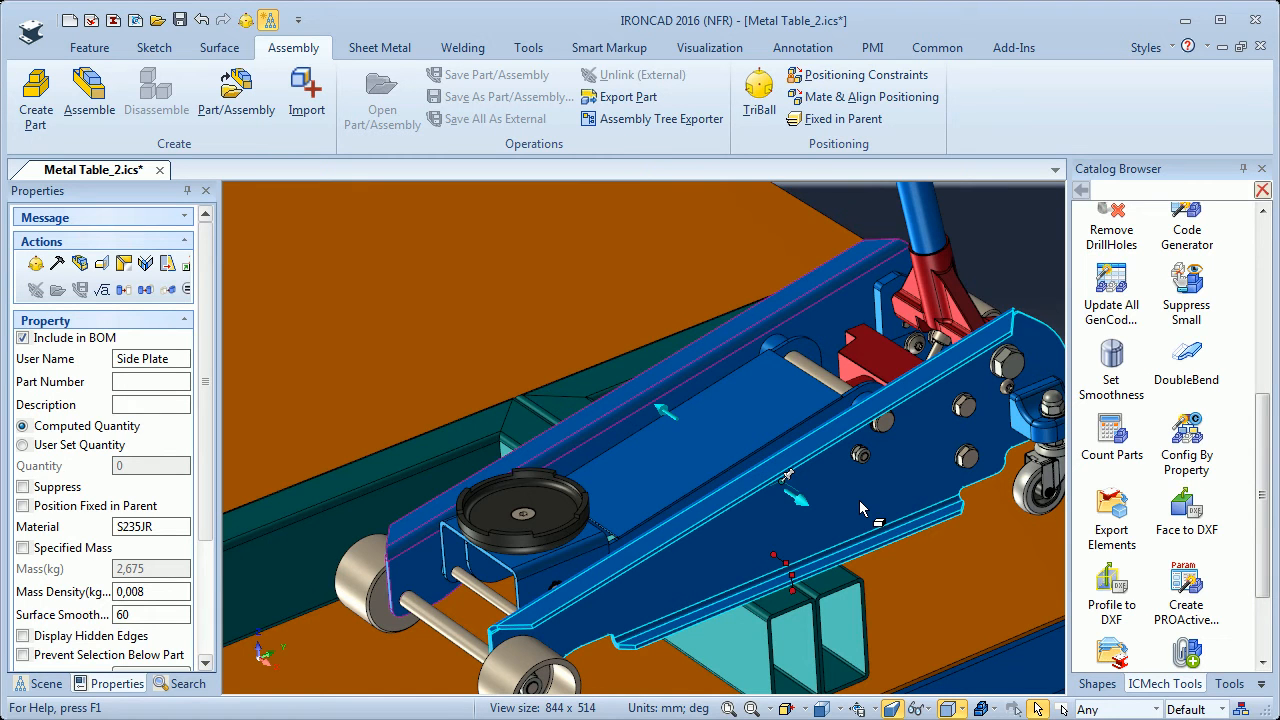
mouse_move(1184, 528)
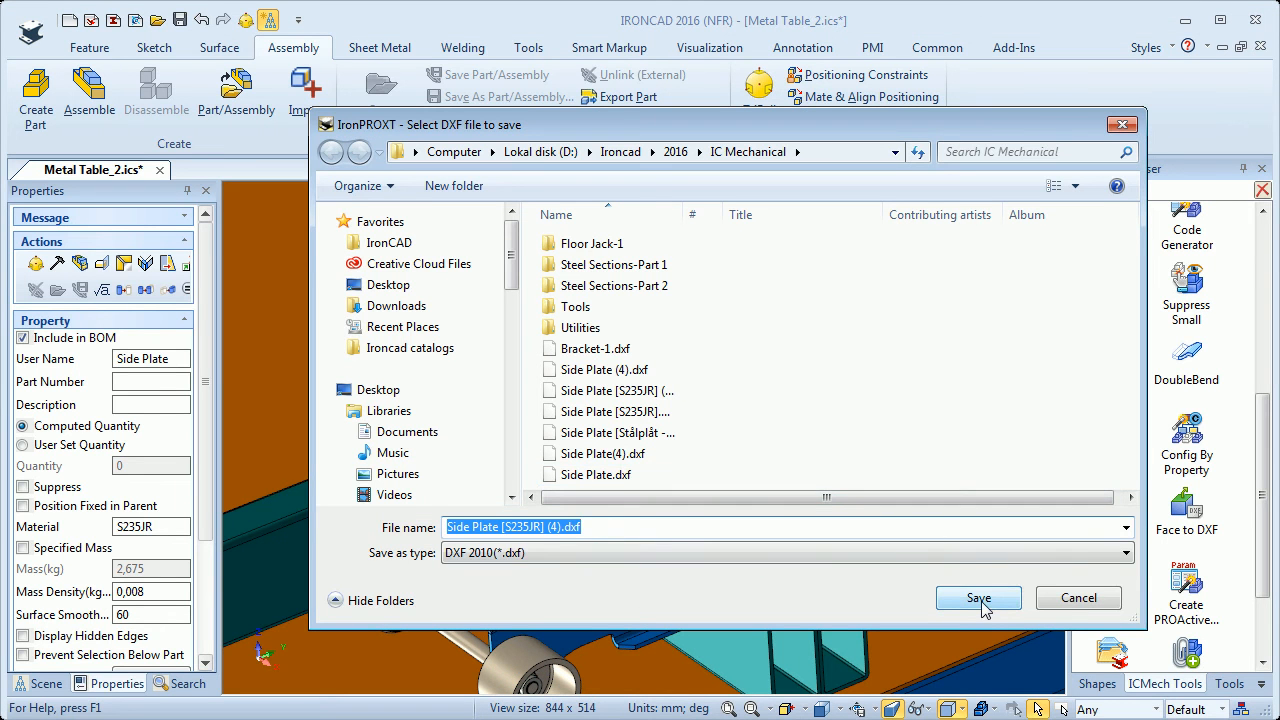
Step: Save the face as Side Plate [S235JR] (4).dxf, overwriting the existing file
left_click(978, 598)
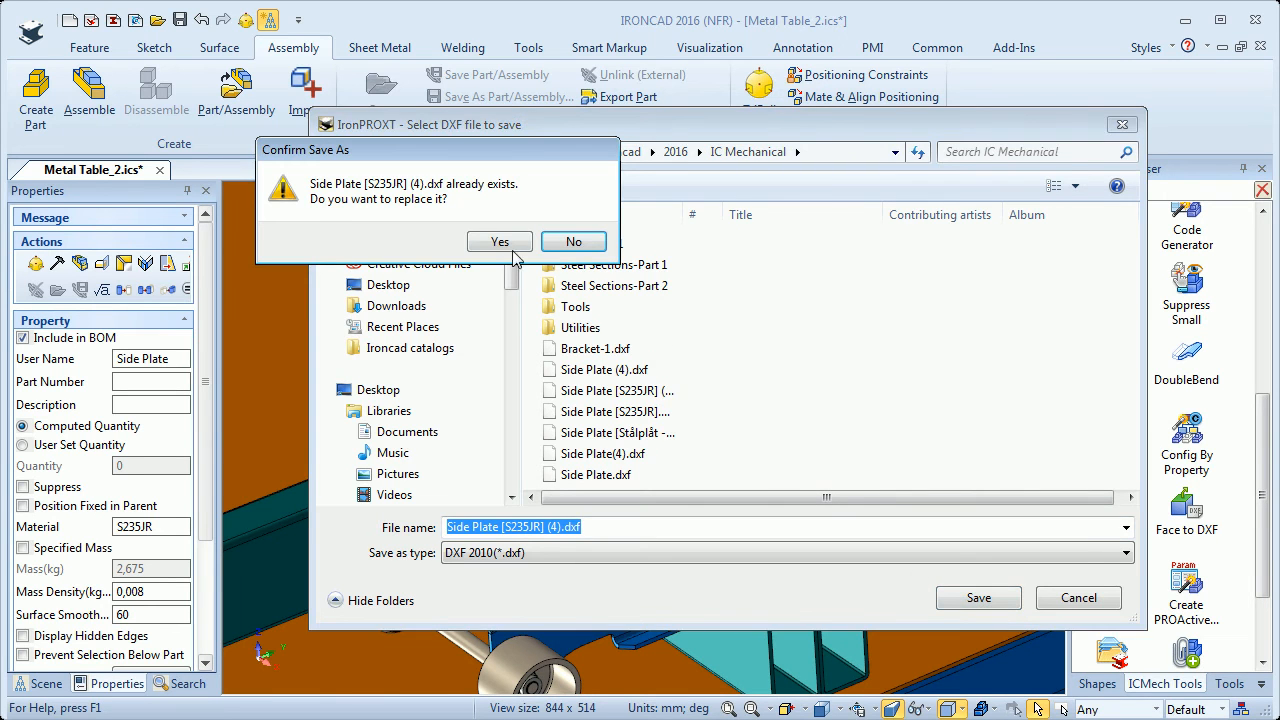
left_click(500, 242)
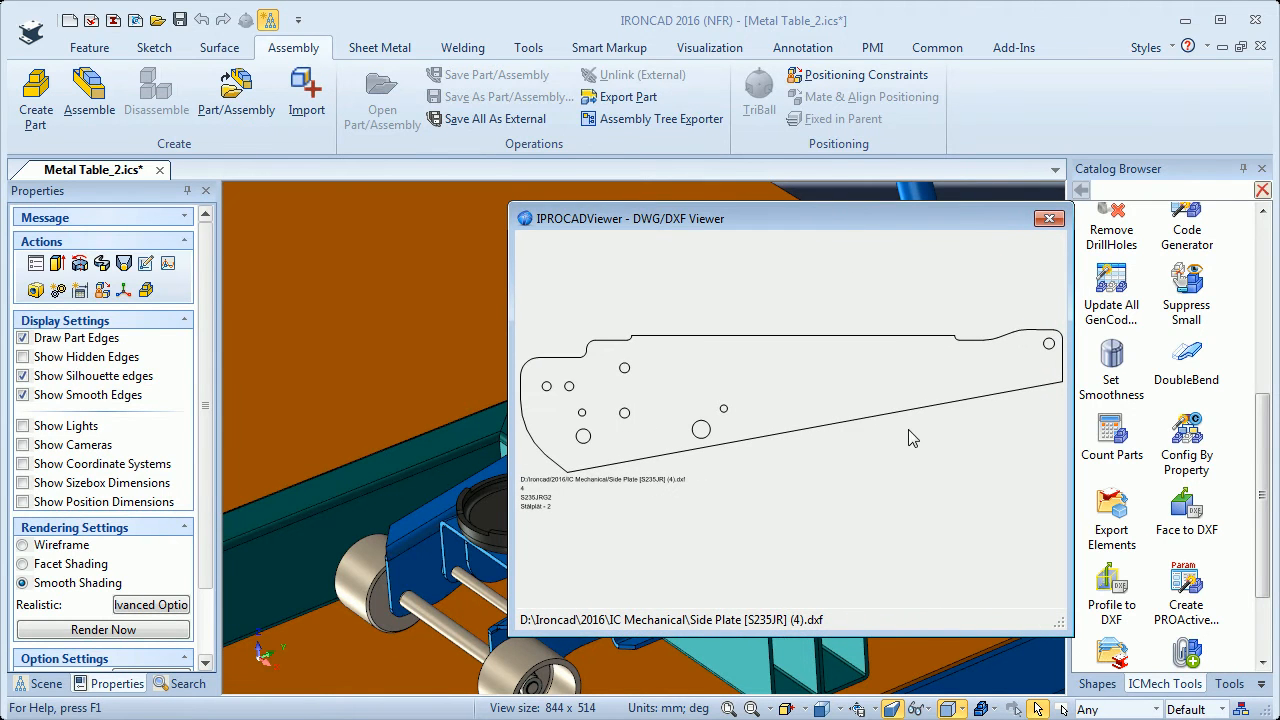
mouse_move(742, 474)
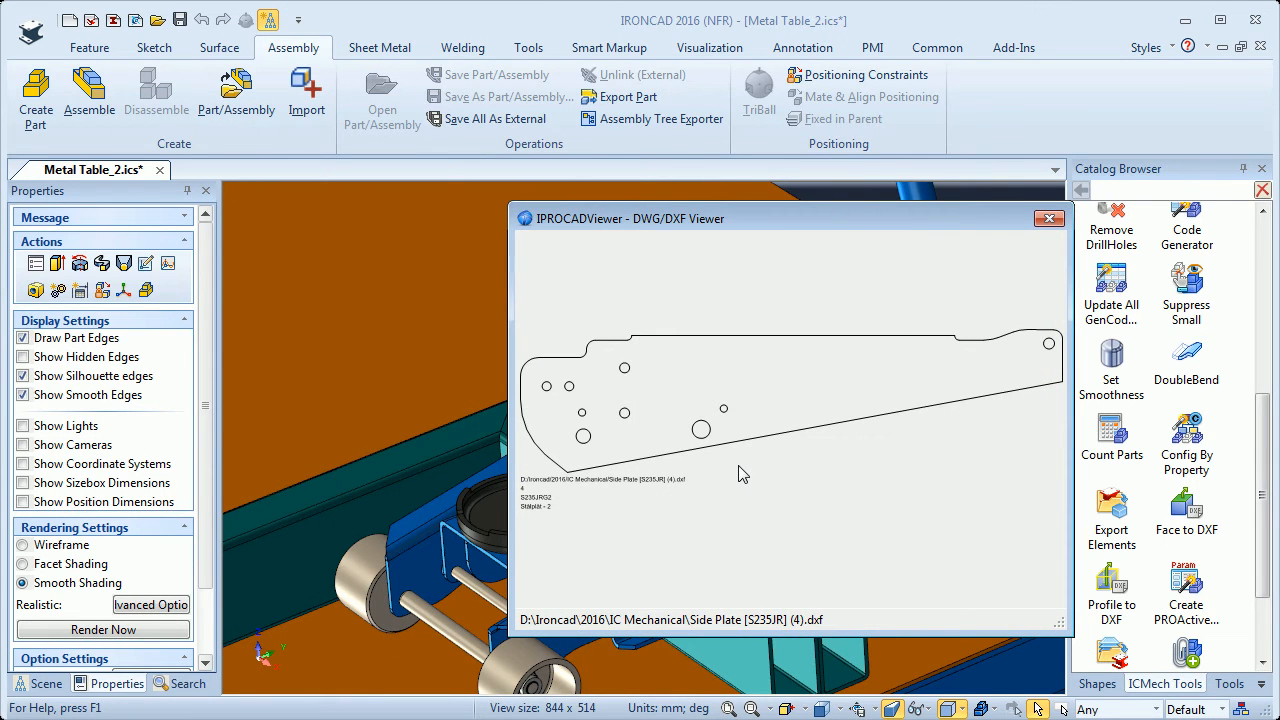
mouse_move(884, 356)
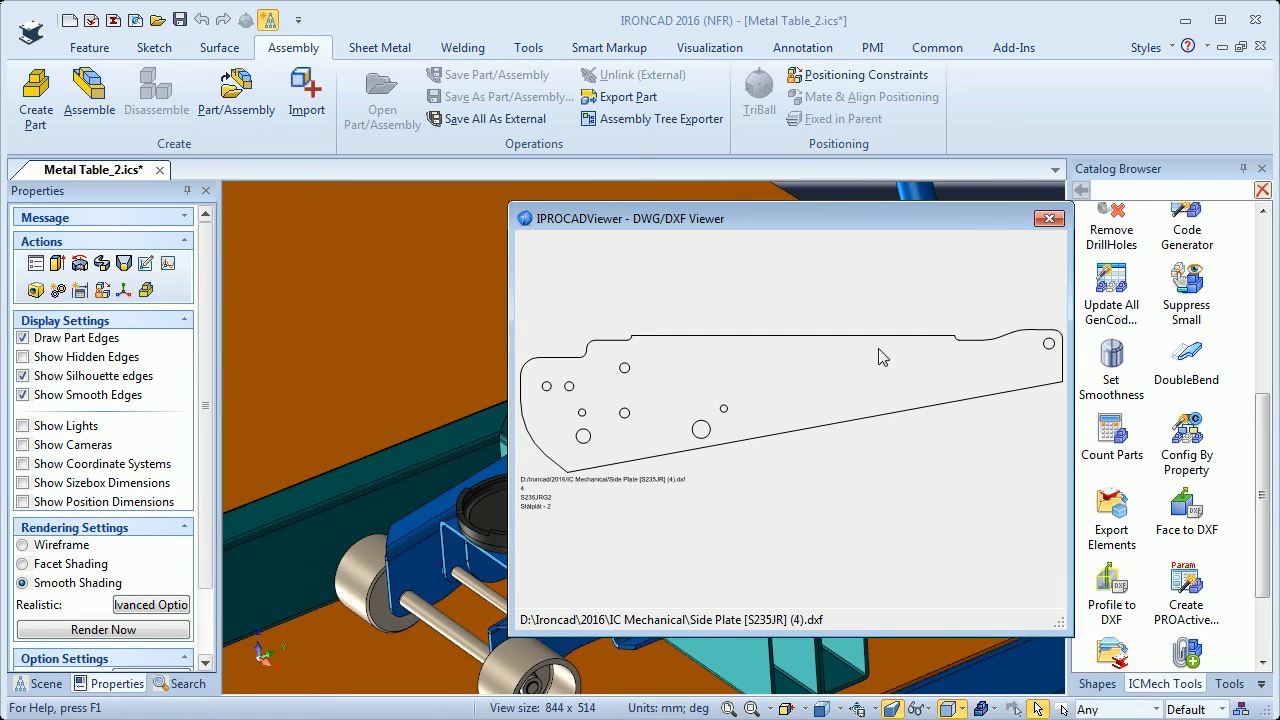
mouse_move(708, 486)
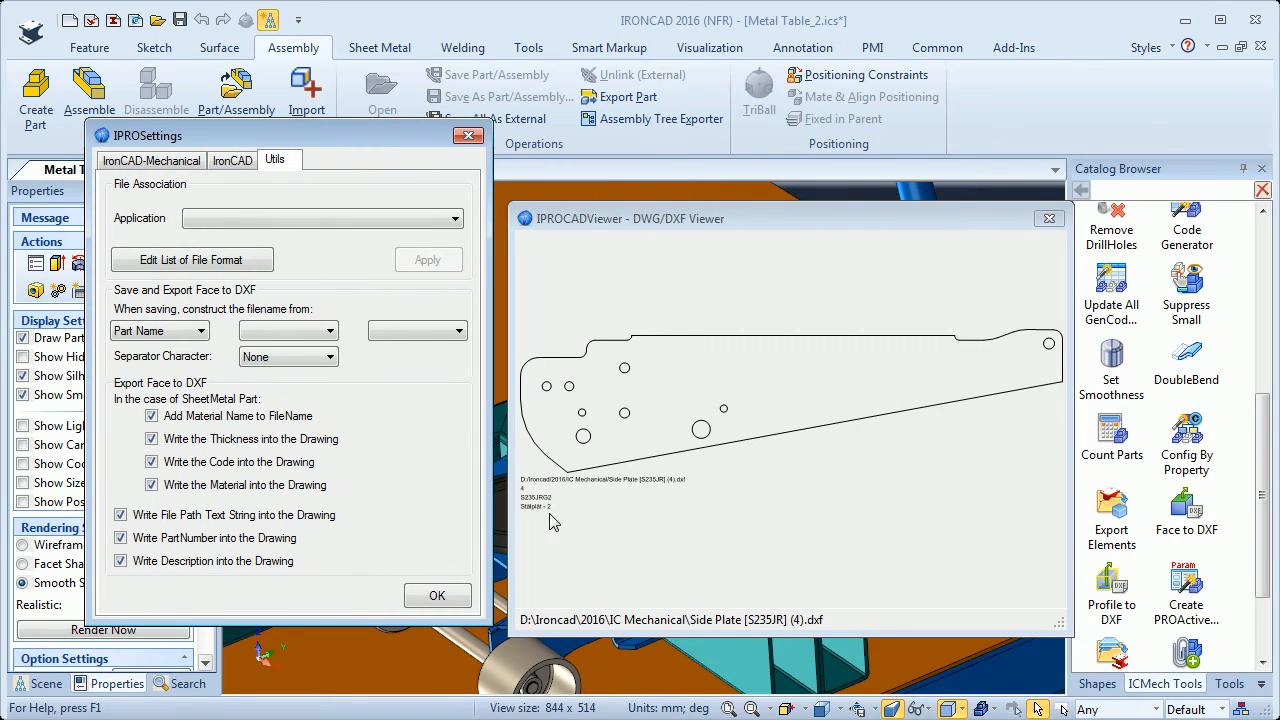
mouse_move(260, 170)
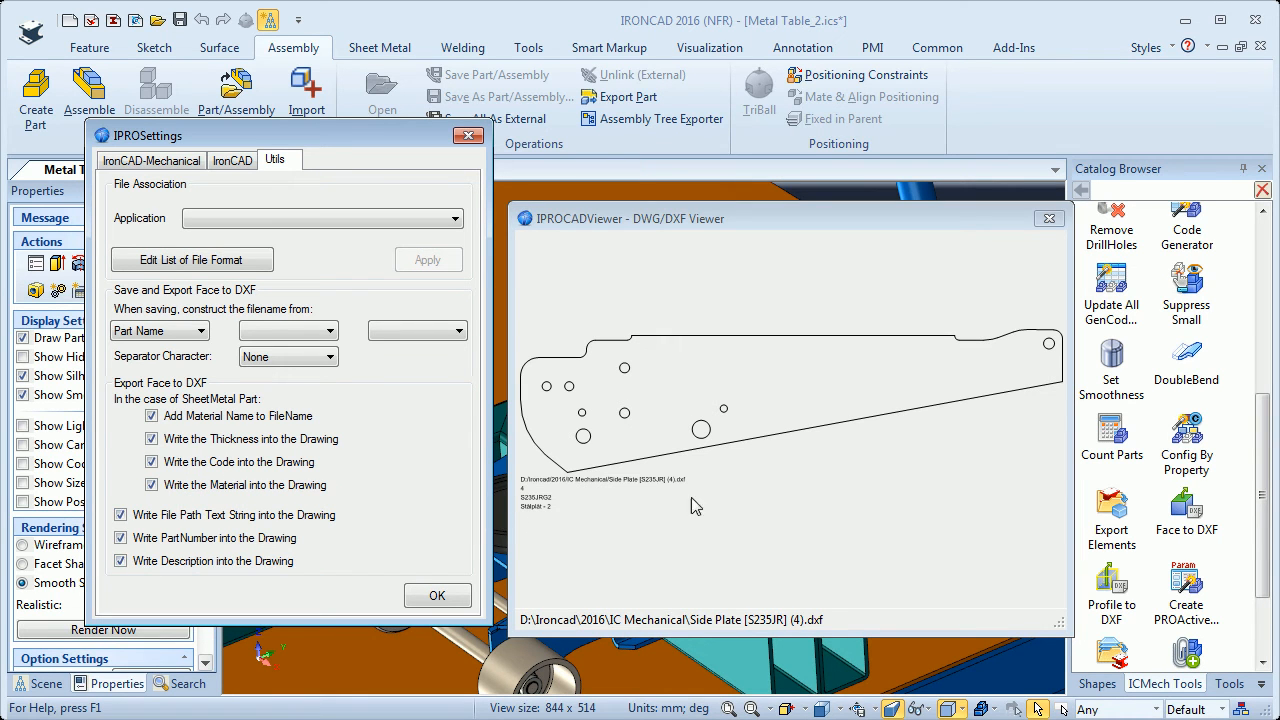
mouse_move(558, 532)
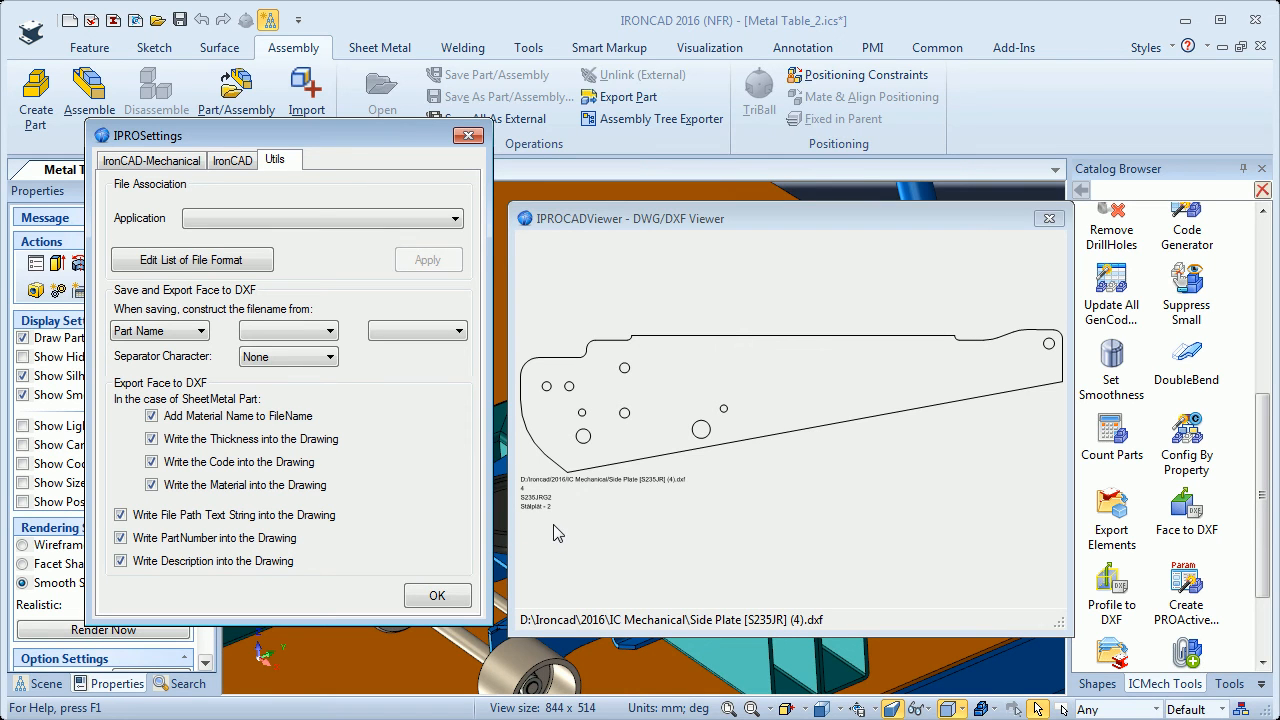
mouse_move(716, 478)
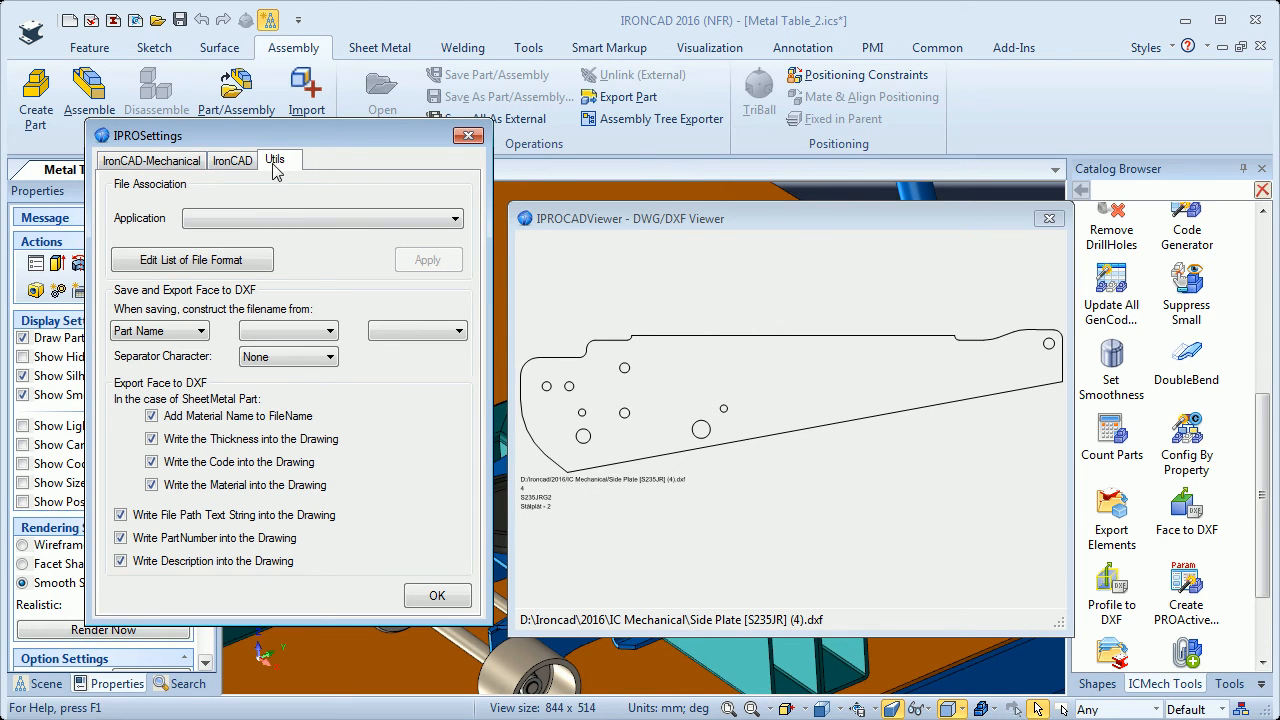
mouse_move(262, 244)
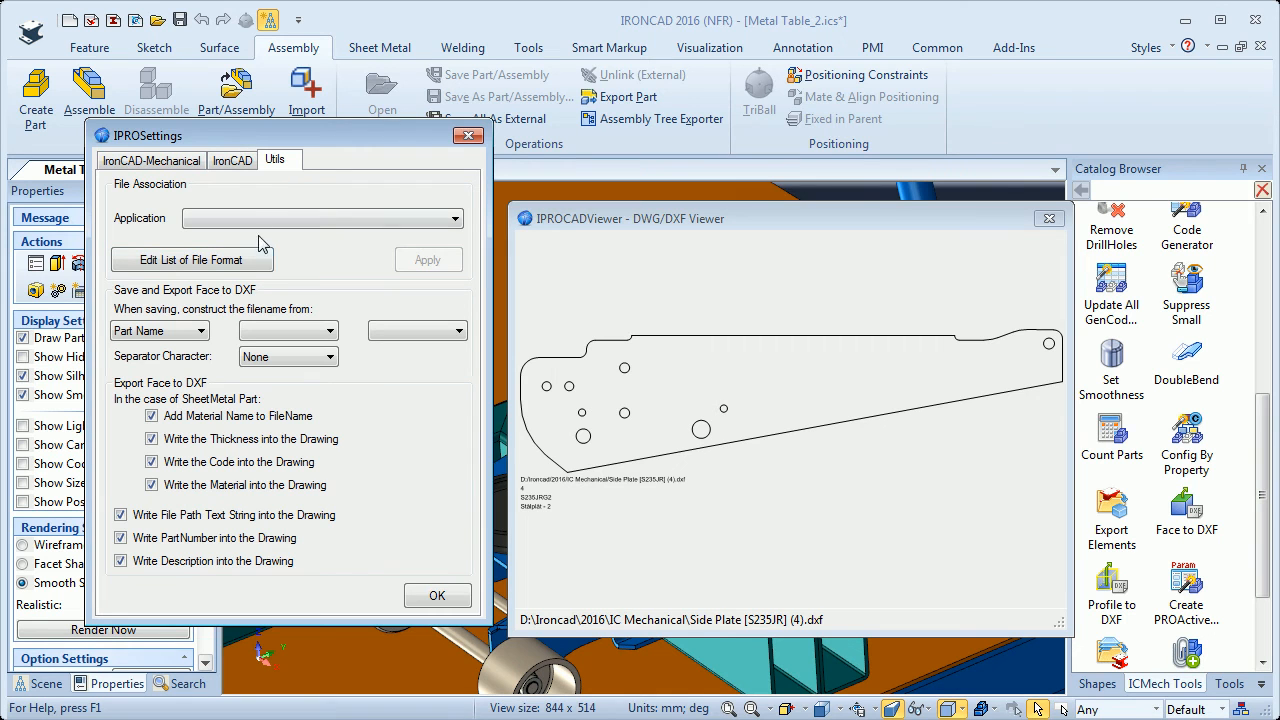
mouse_move(192, 436)
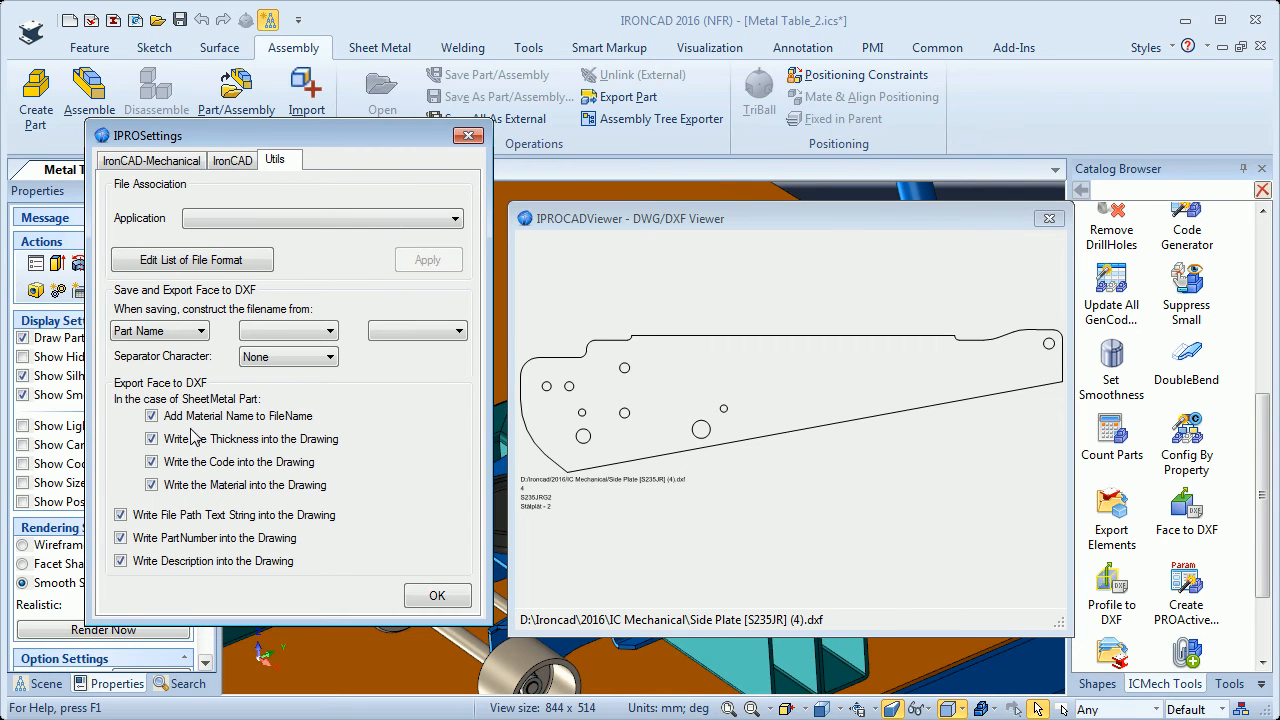
Step: Close the IPROSettings DXF options and the DWG/DXF Viewer, returning to the jack
left_click(436, 596)
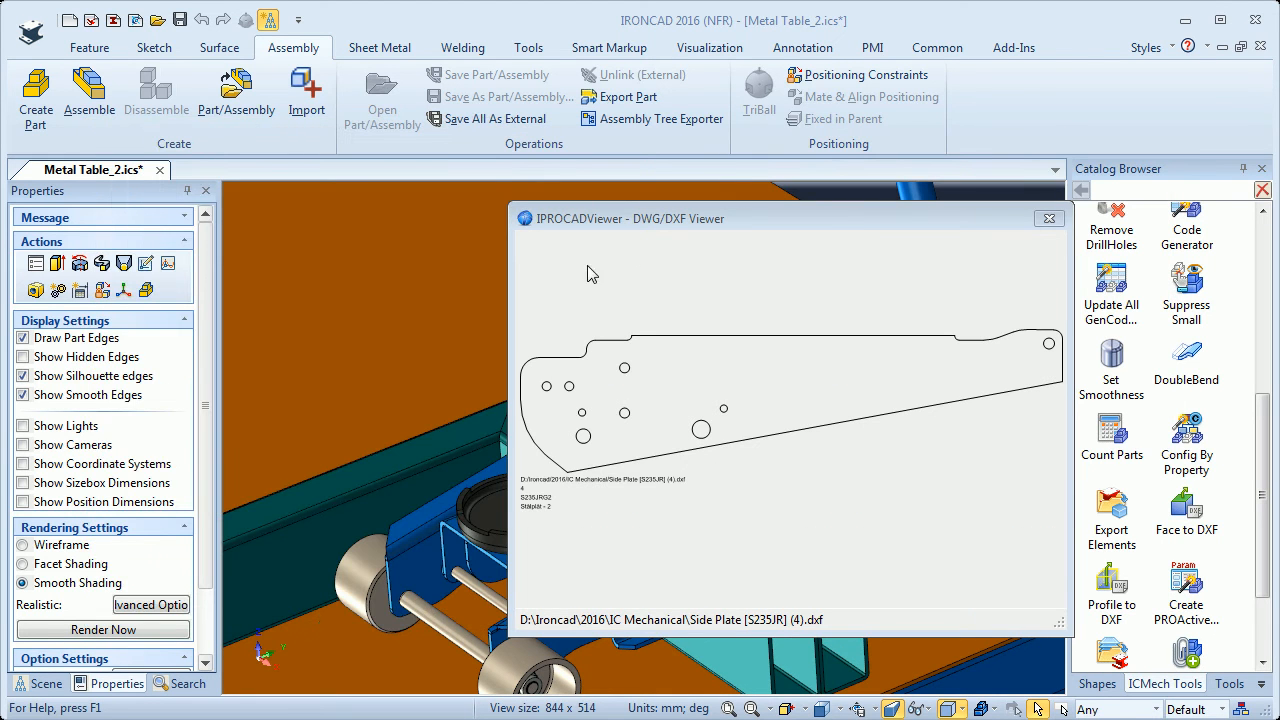
left_click(1048, 218)
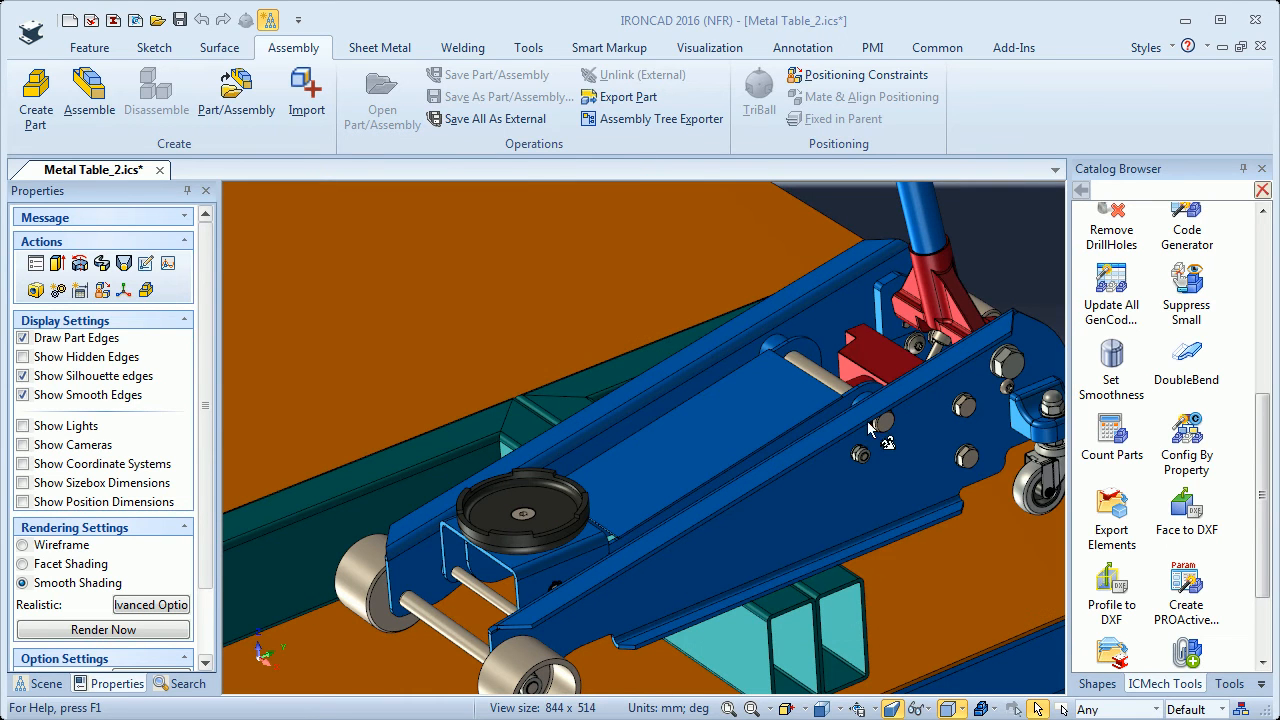
Step: Select the Upper Handle tube and launch IPROCodeGen for it
scroll("up", 3)
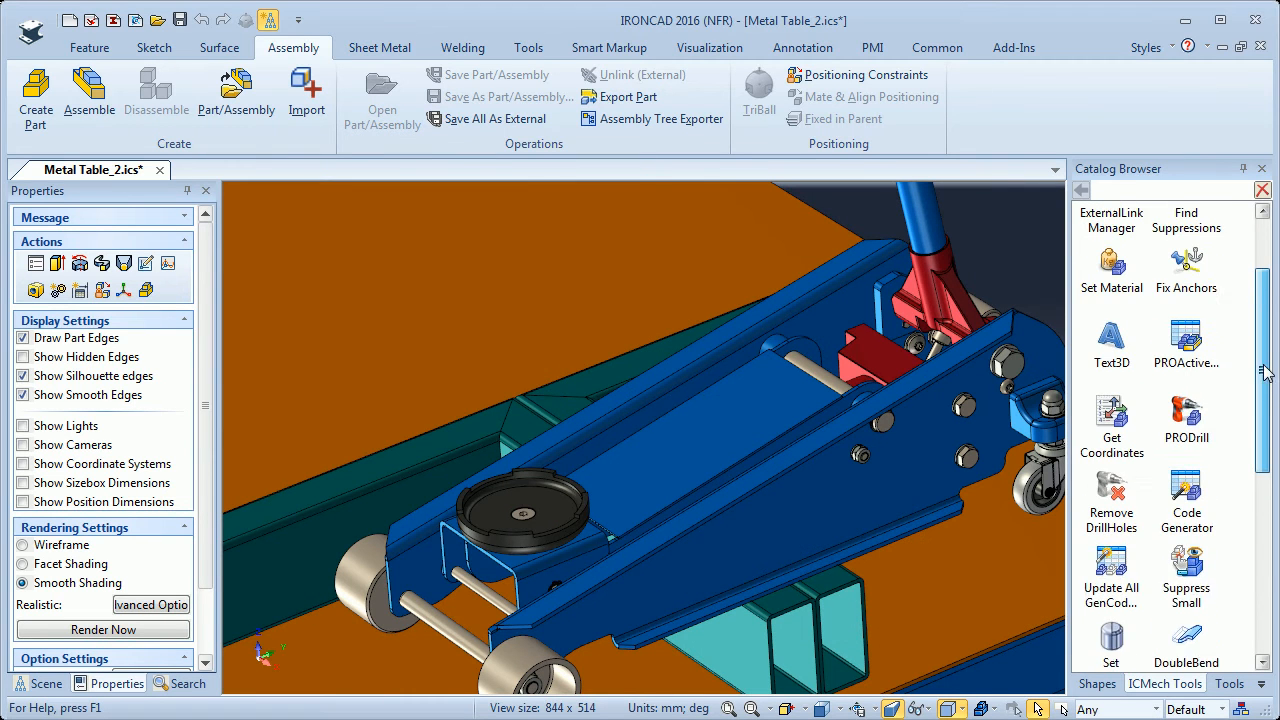
scroll("up", 3)
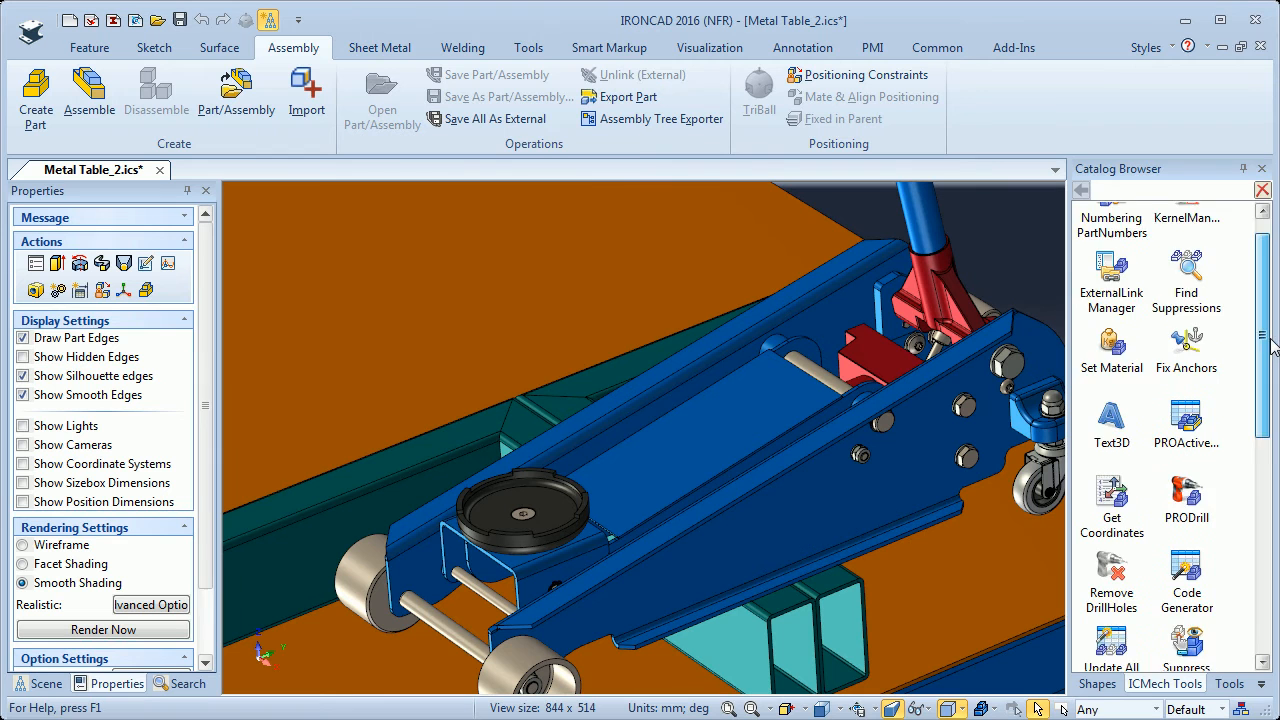
scroll("down", 3)
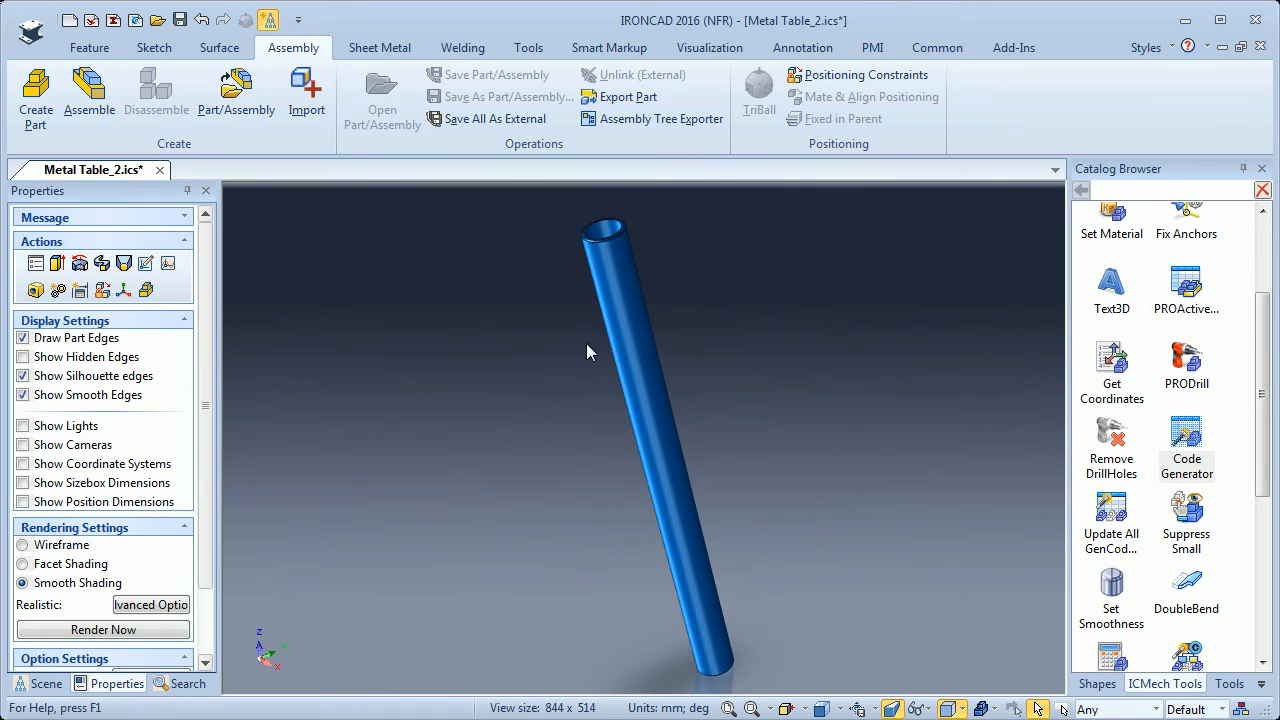
left_click_drag(590, 350, 780, 420)
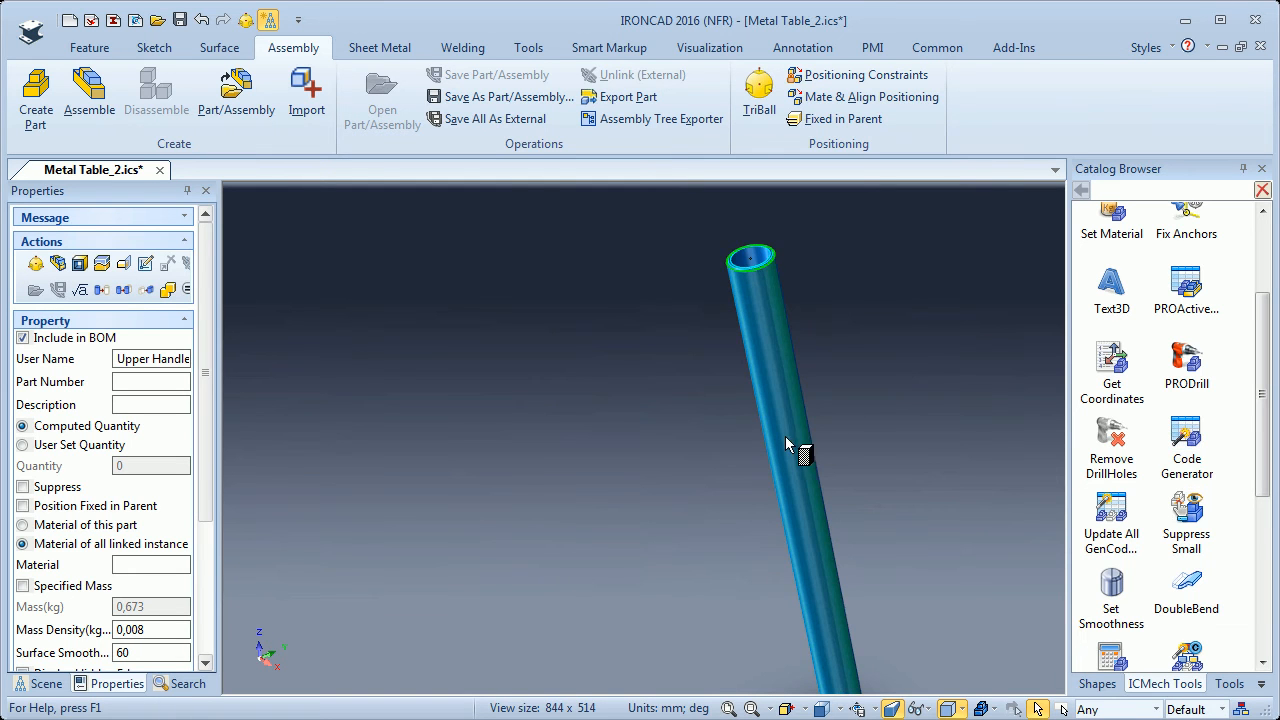
left_click(1186, 436)
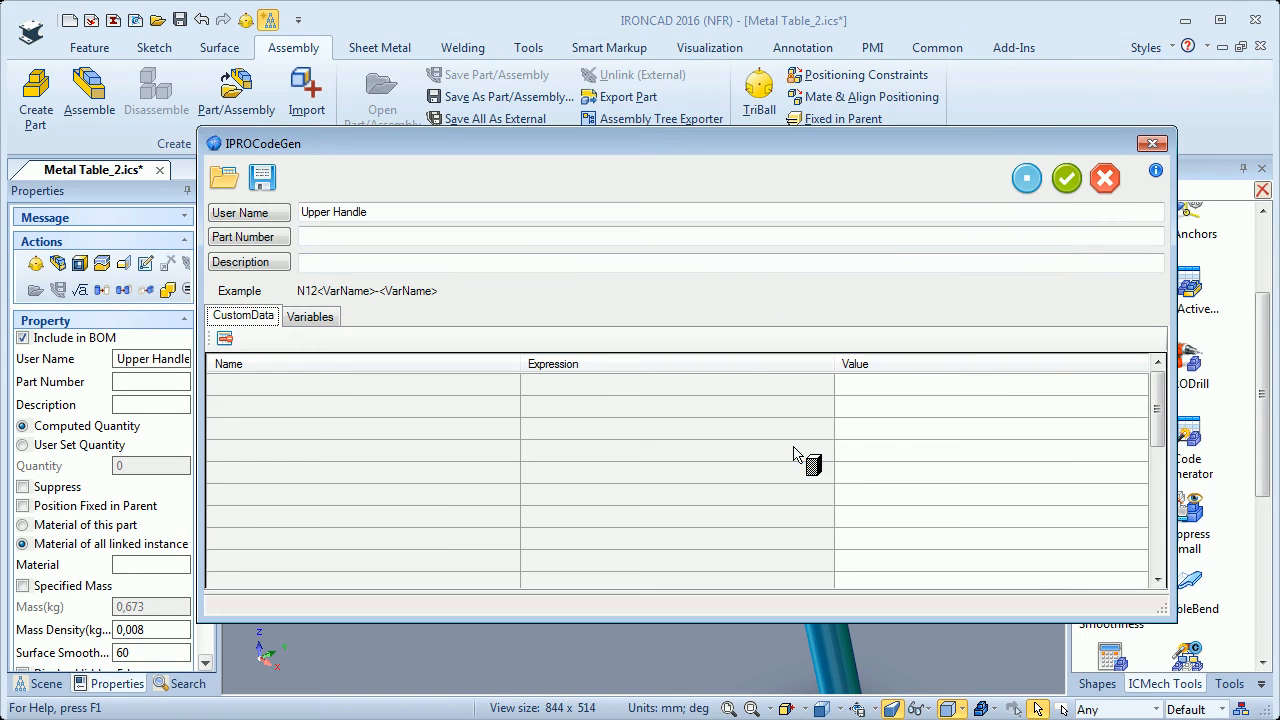
Step: Set the Weight variable to grams (673) and add a Shell Feature variable named T
left_click(730, 212)
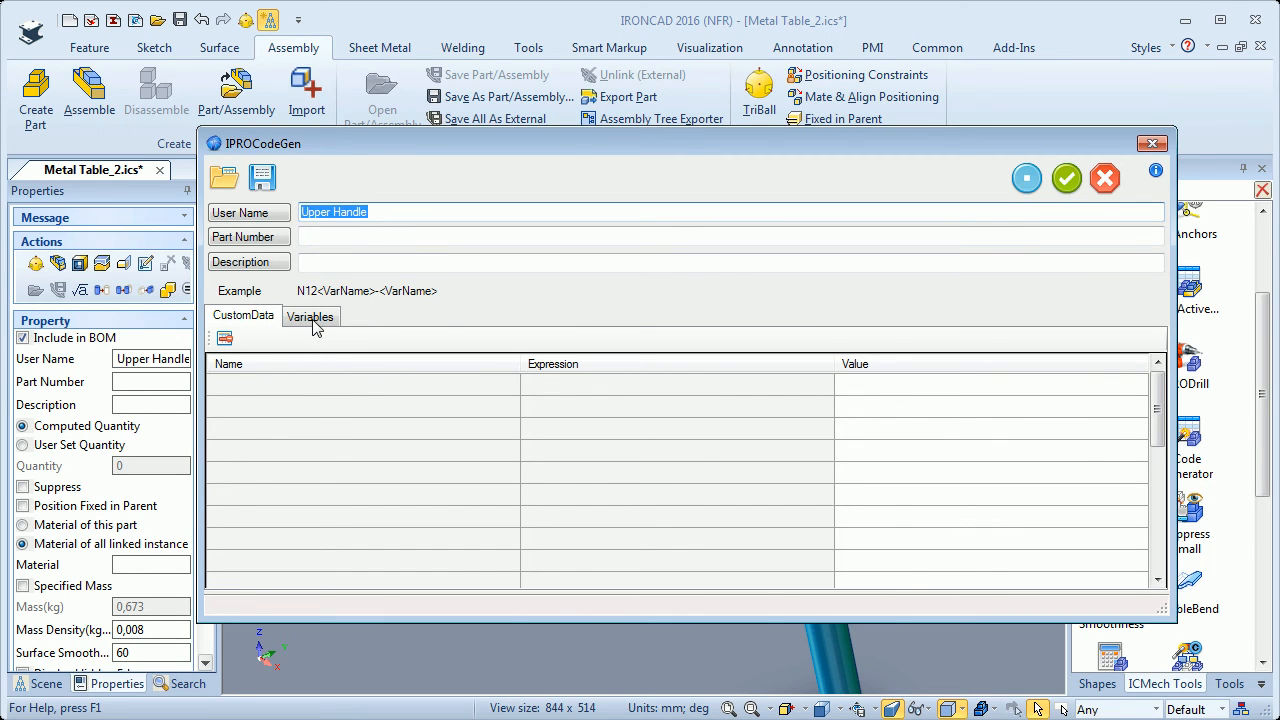
left_click(310, 316)
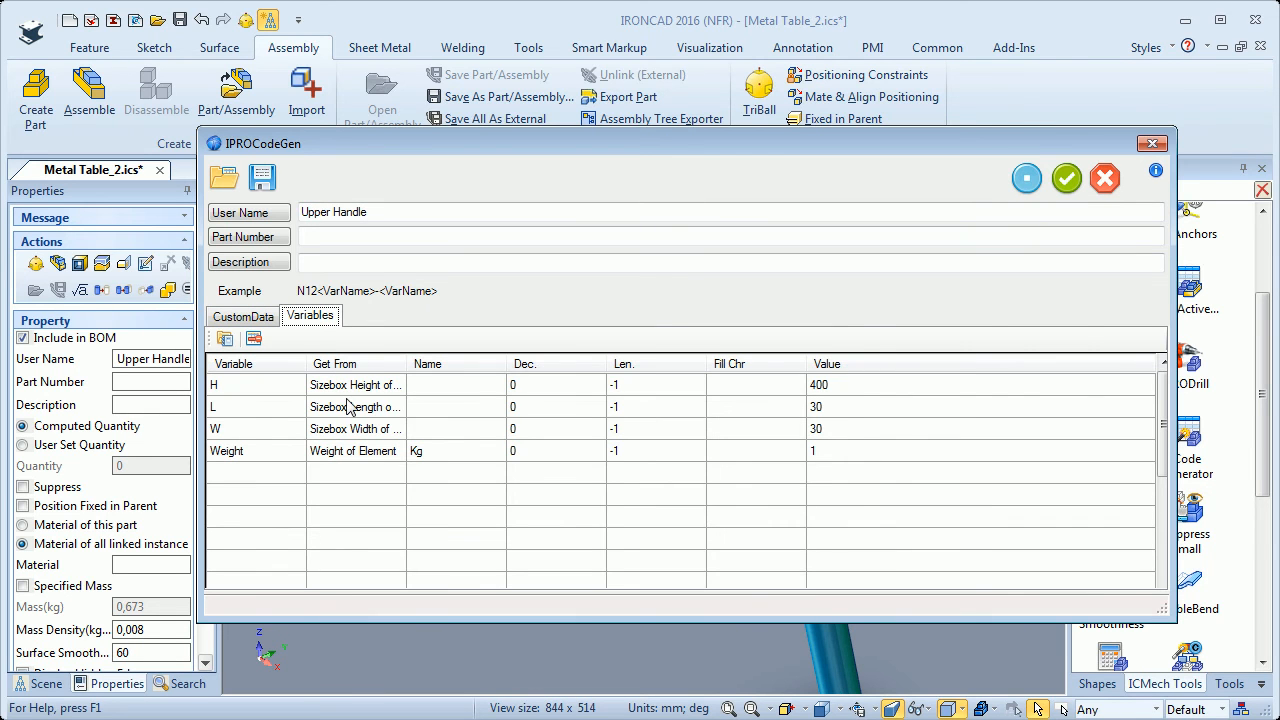
mouse_move(356, 406)
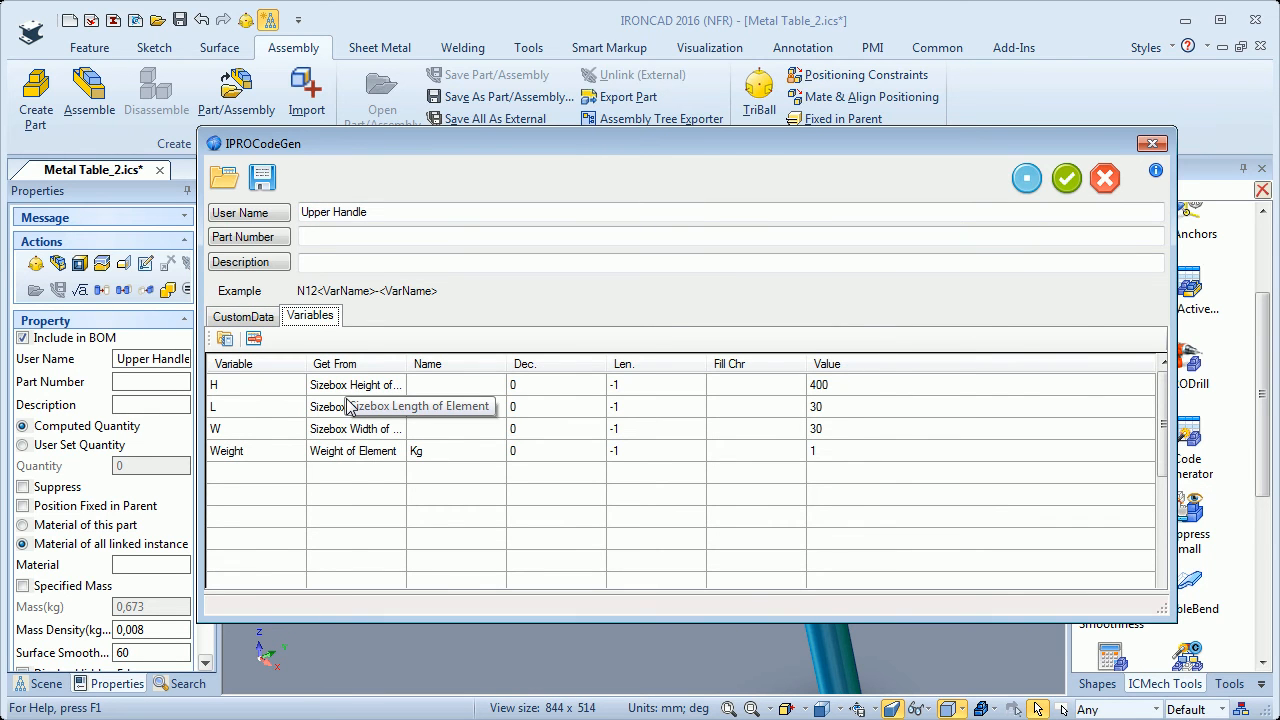
mouse_move(350, 474)
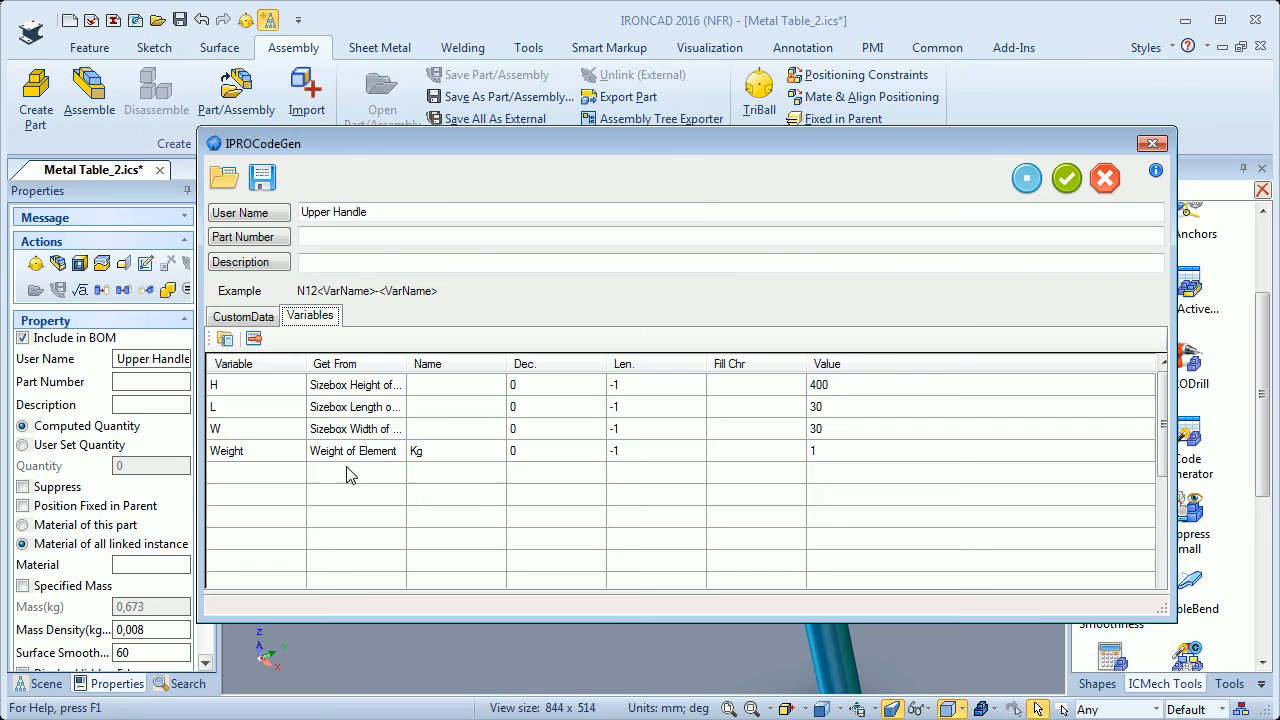
mouse_move(370, 390)
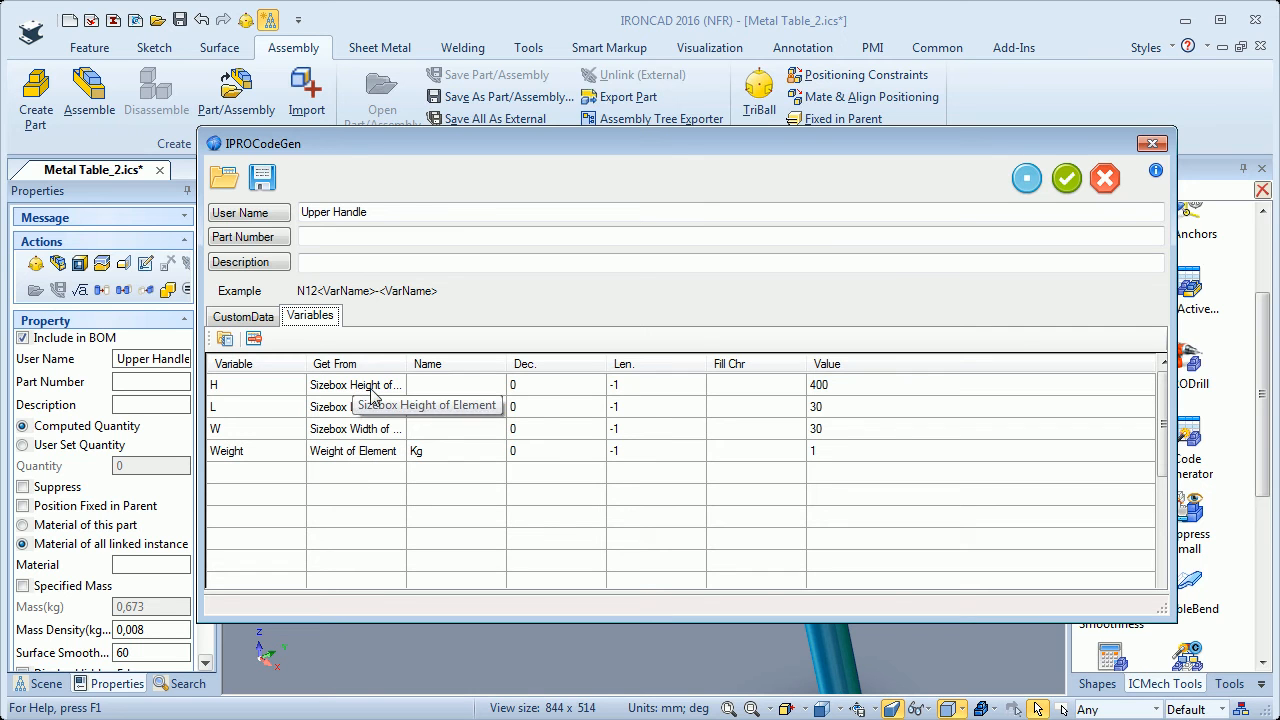
mouse_move(376, 464)
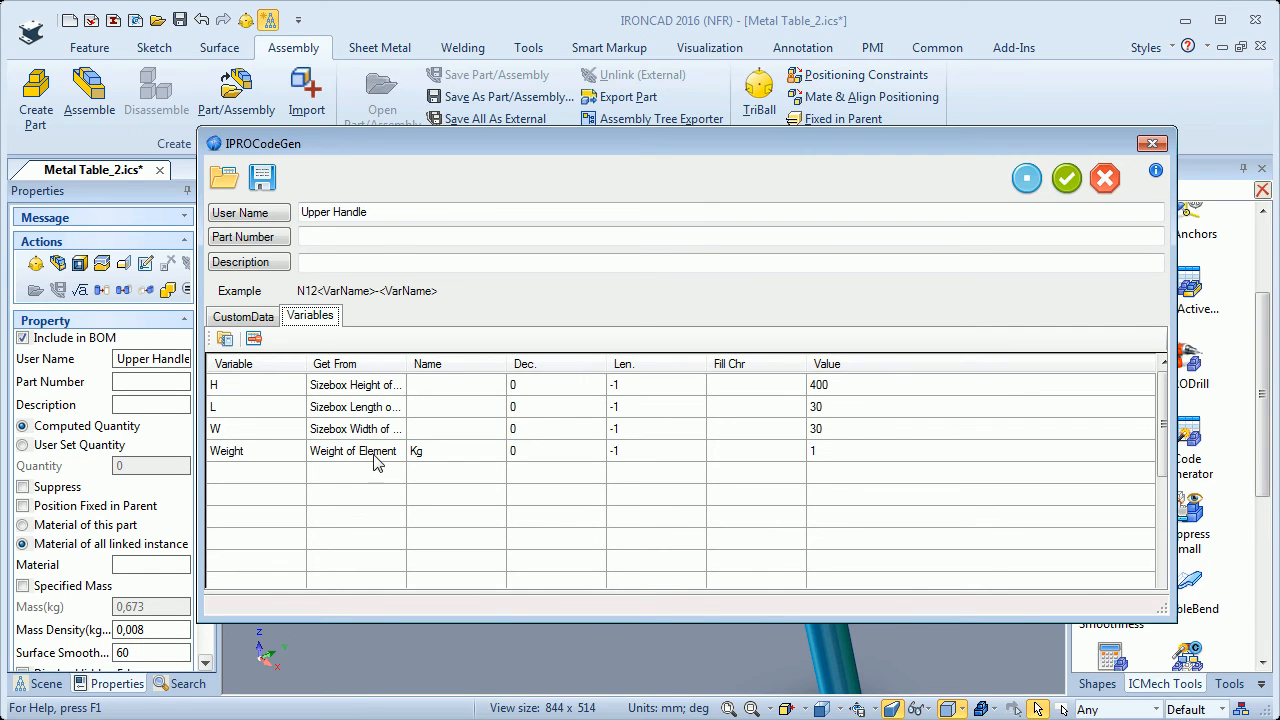
mouse_move(492, 462)
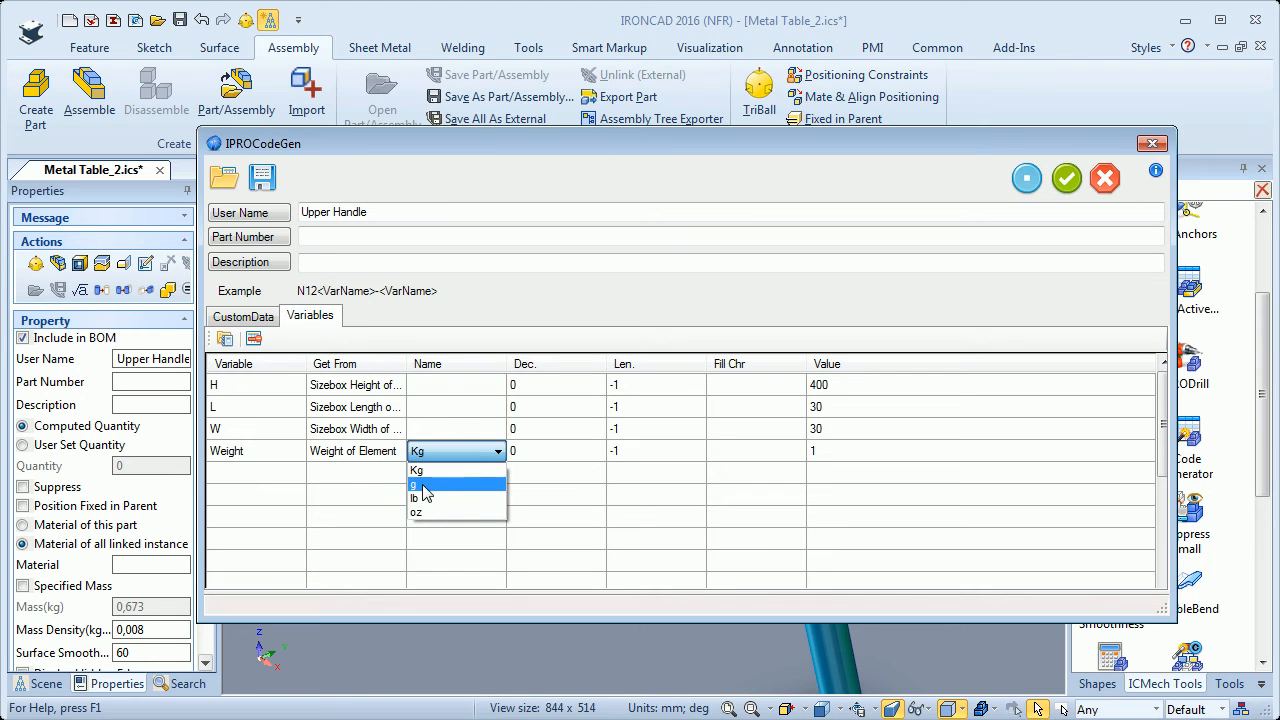
left_click(412, 486)
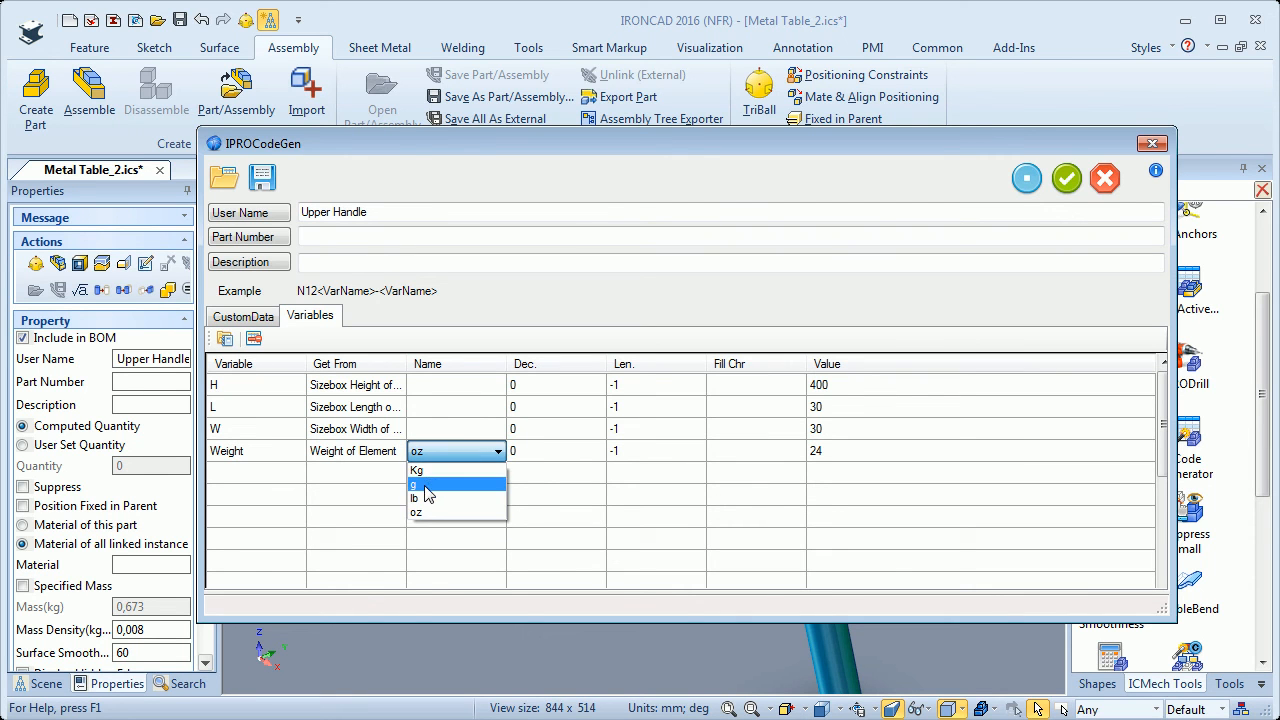
left_click(412, 484)
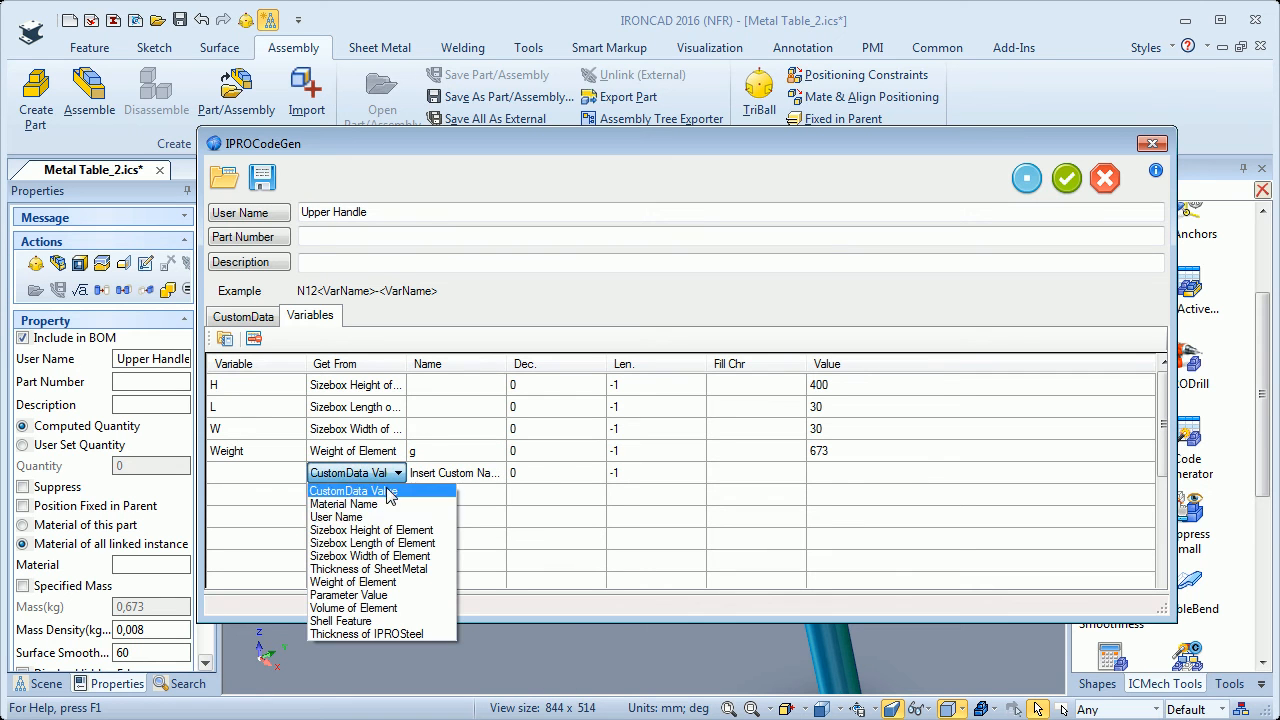
mouse_move(372, 528)
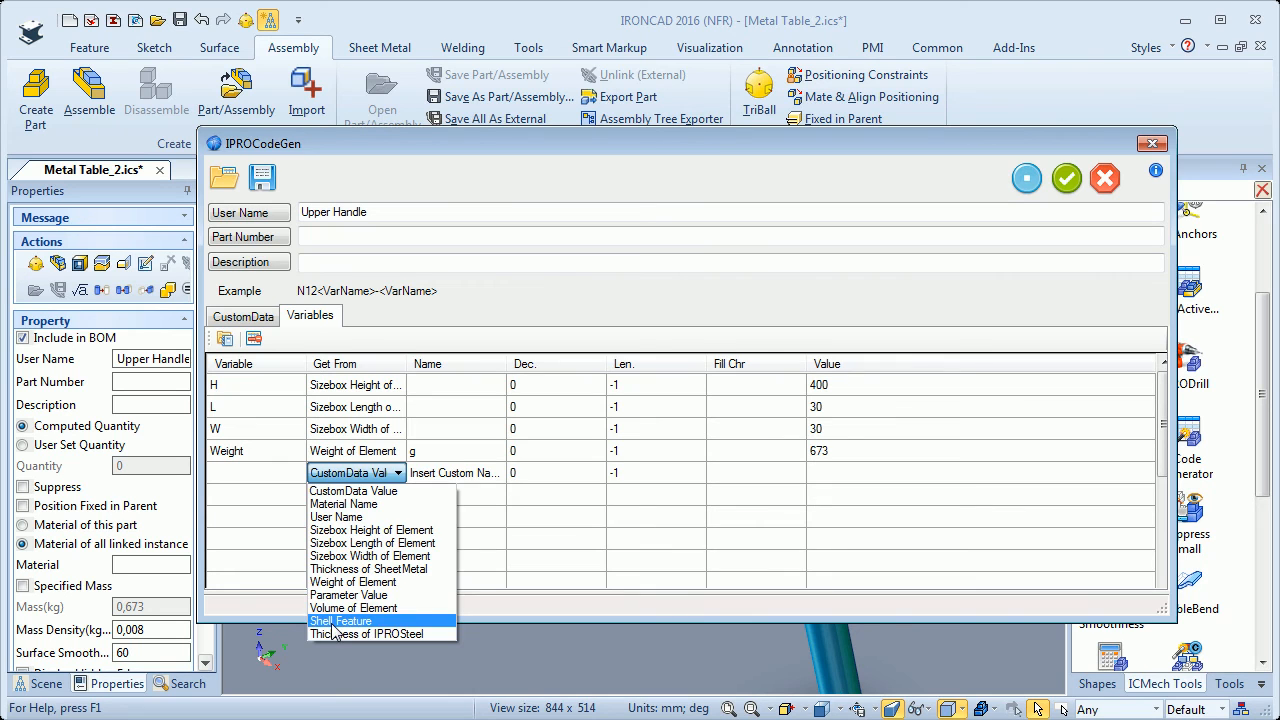
left_click(340, 620)
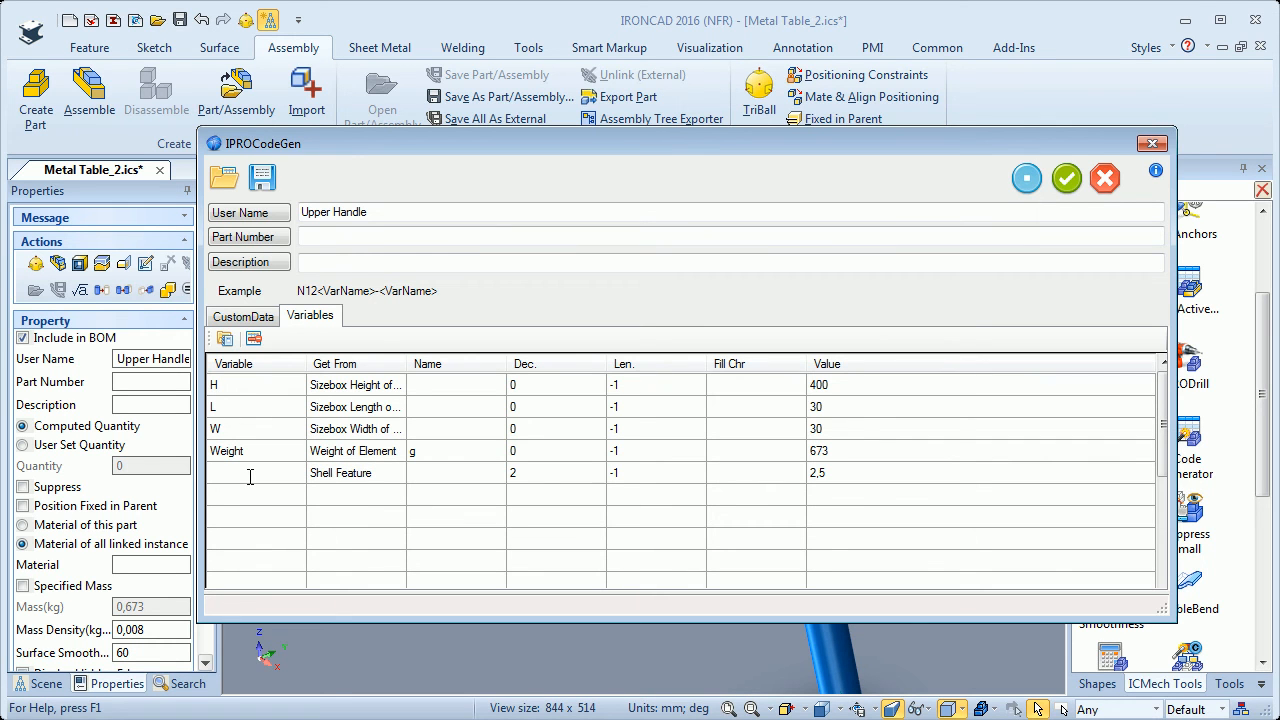
type("T")
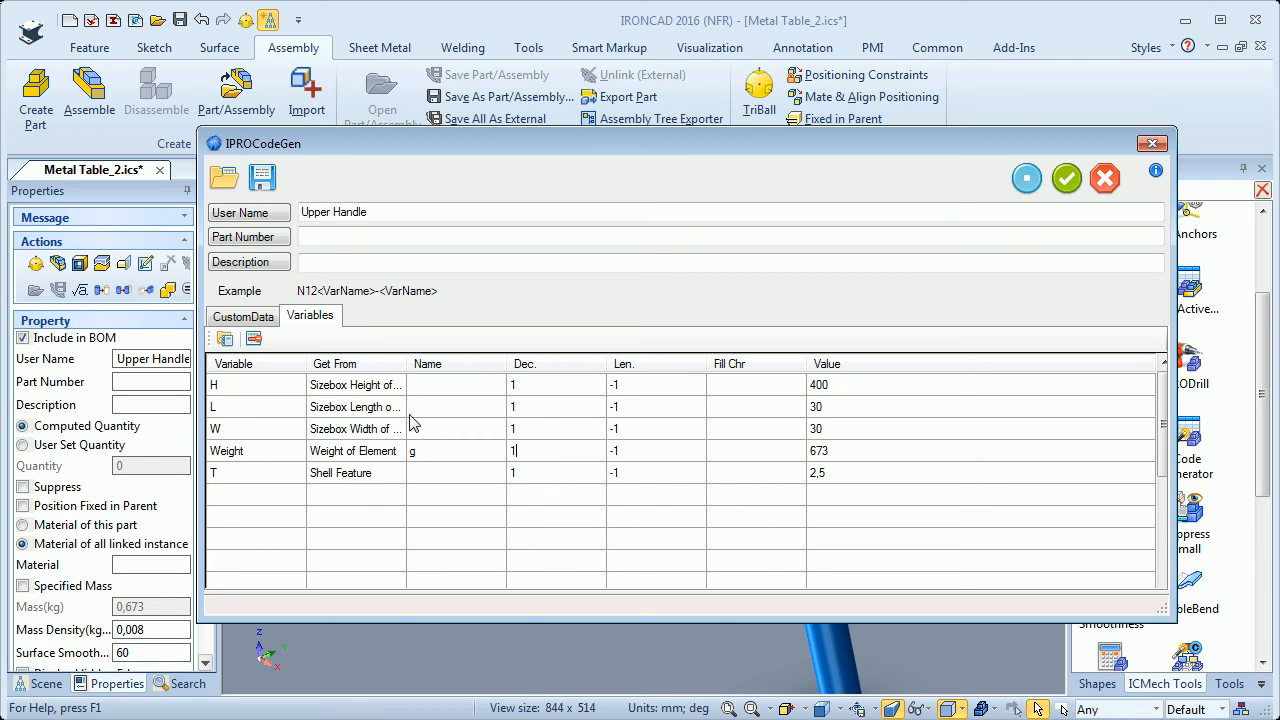
Step: Add custom data Length with expression <H>, evaluating to 400
left_click(242, 316)
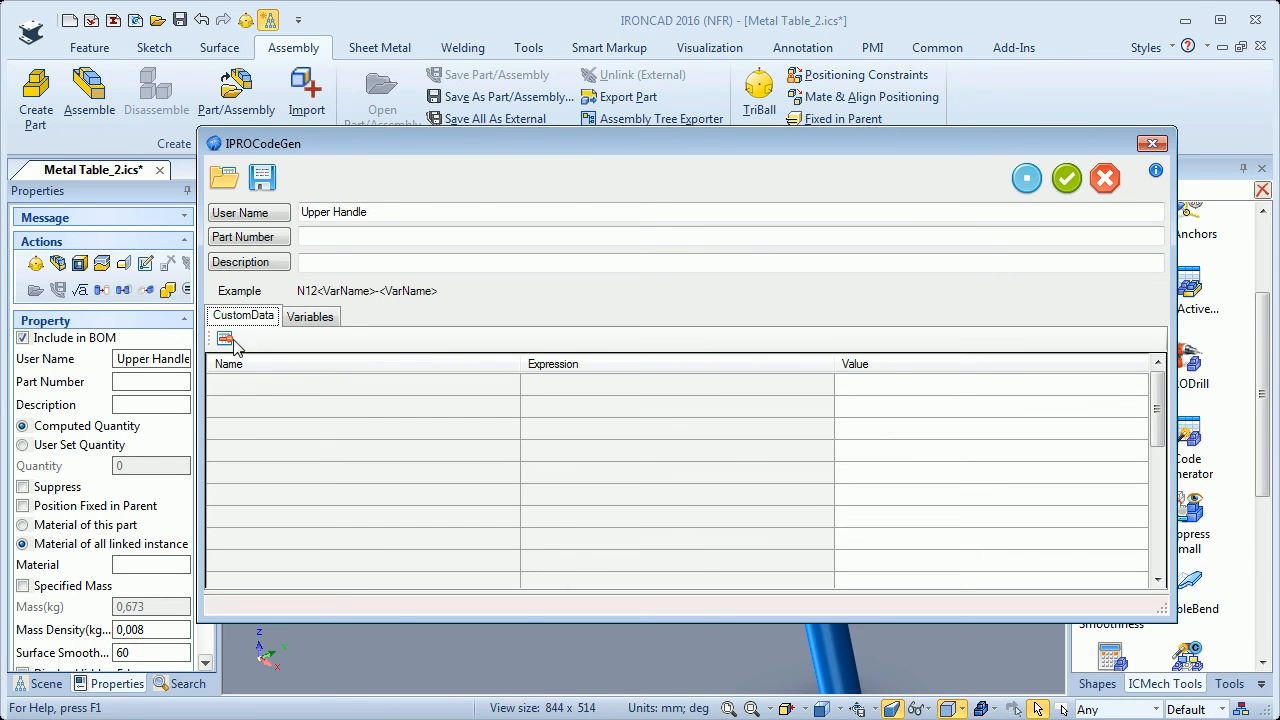
mouse_move(252, 390)
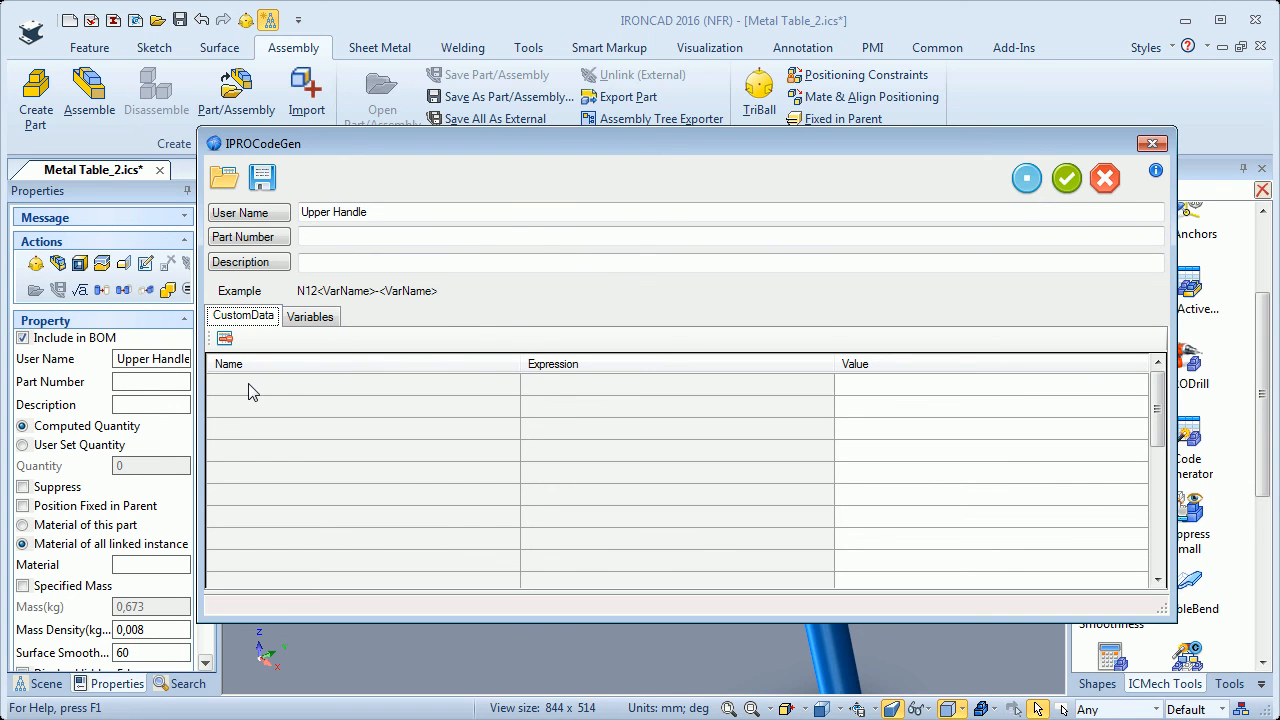
mouse_move(276, 392)
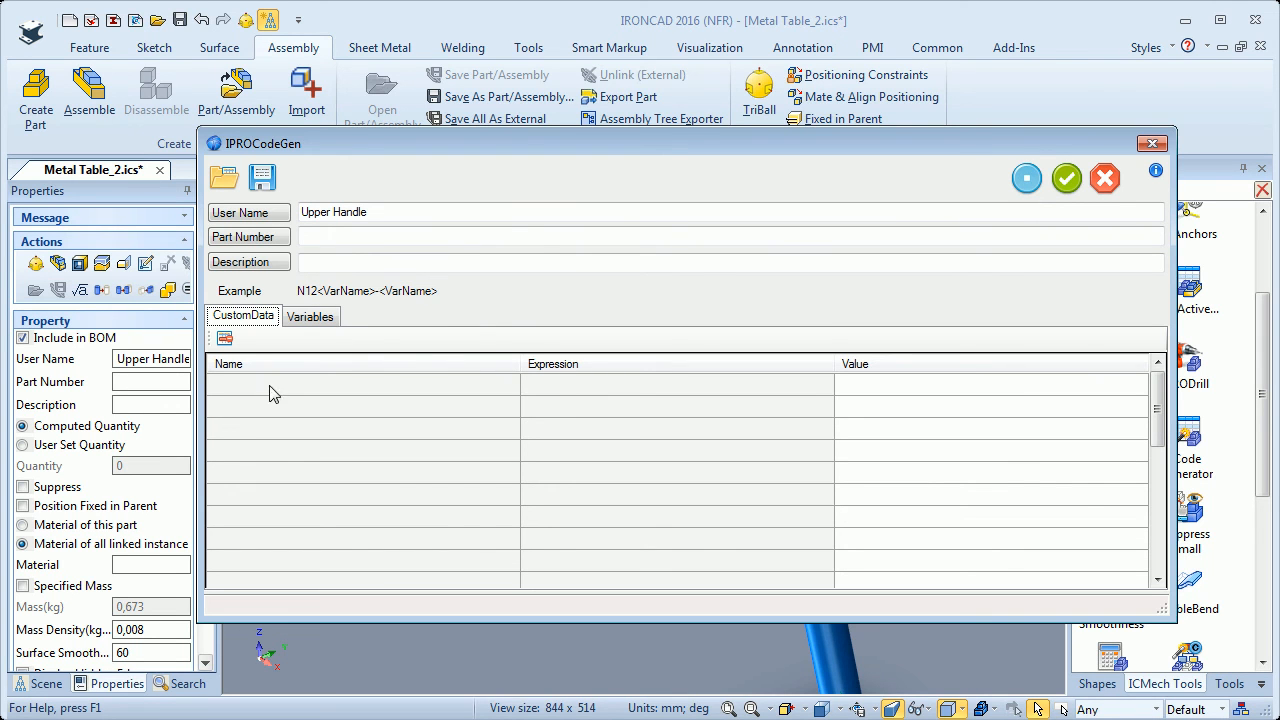
left_click(360, 384)
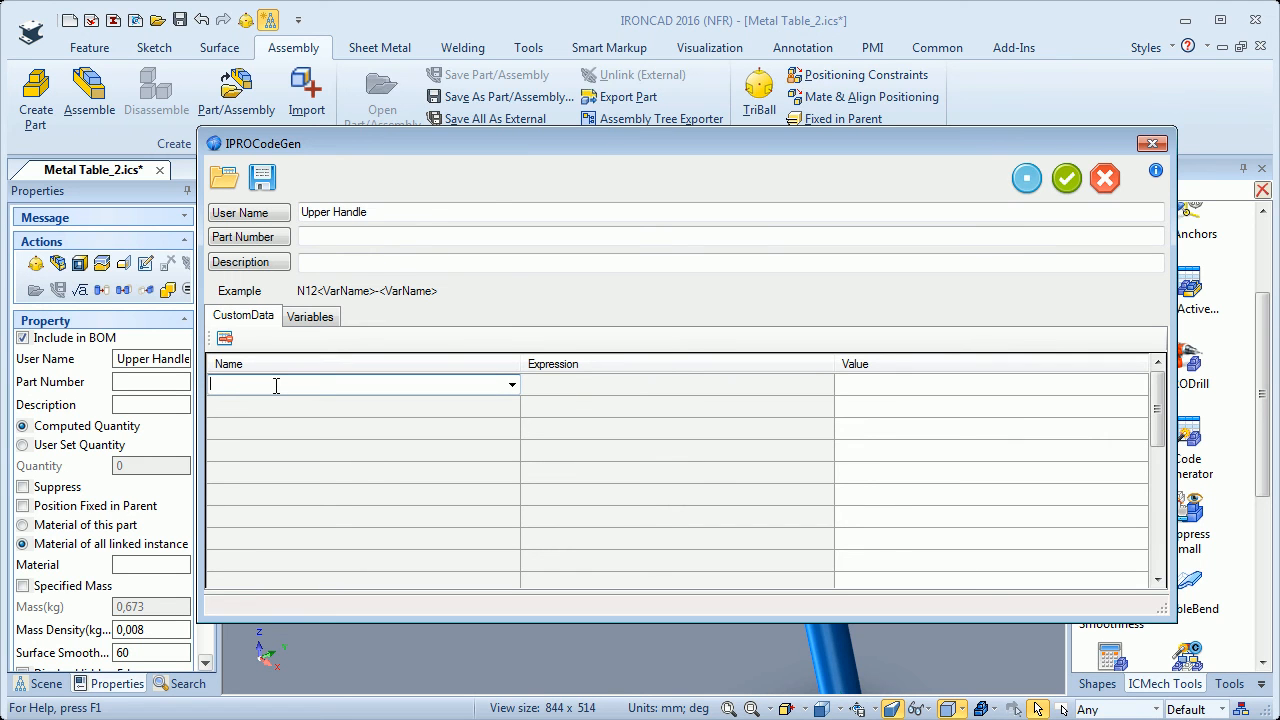
type("L")
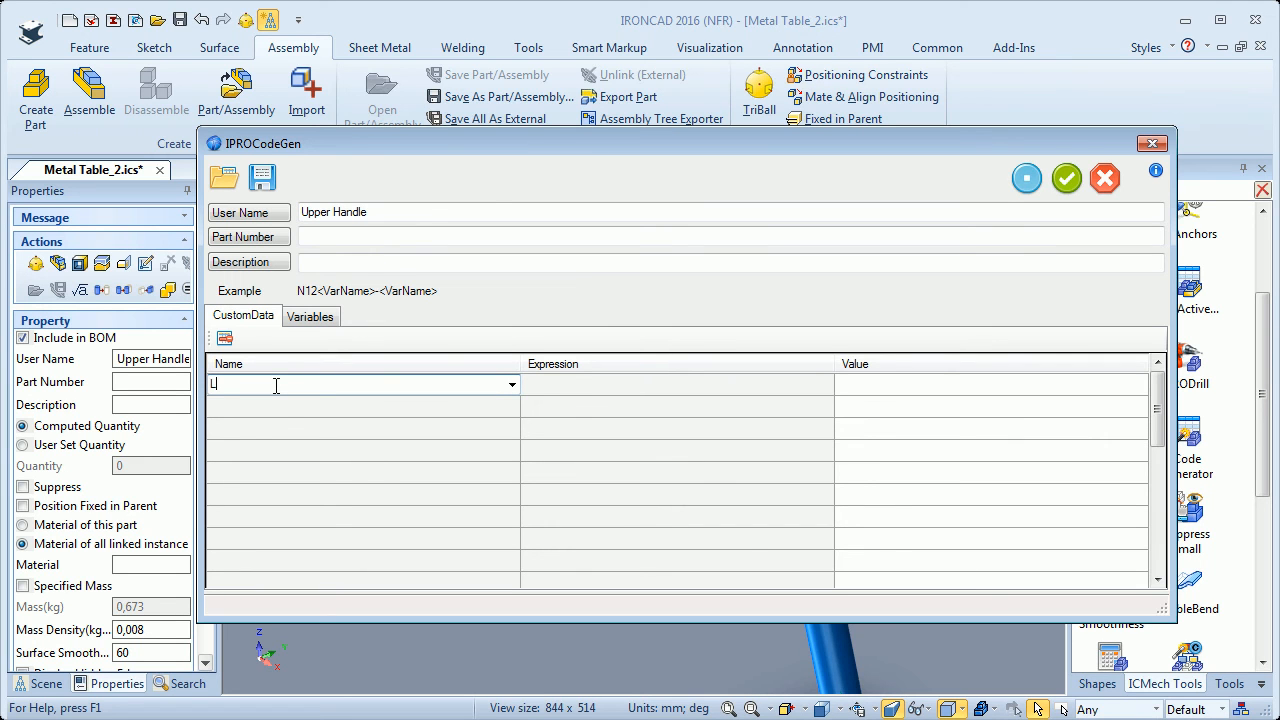
type("Length")
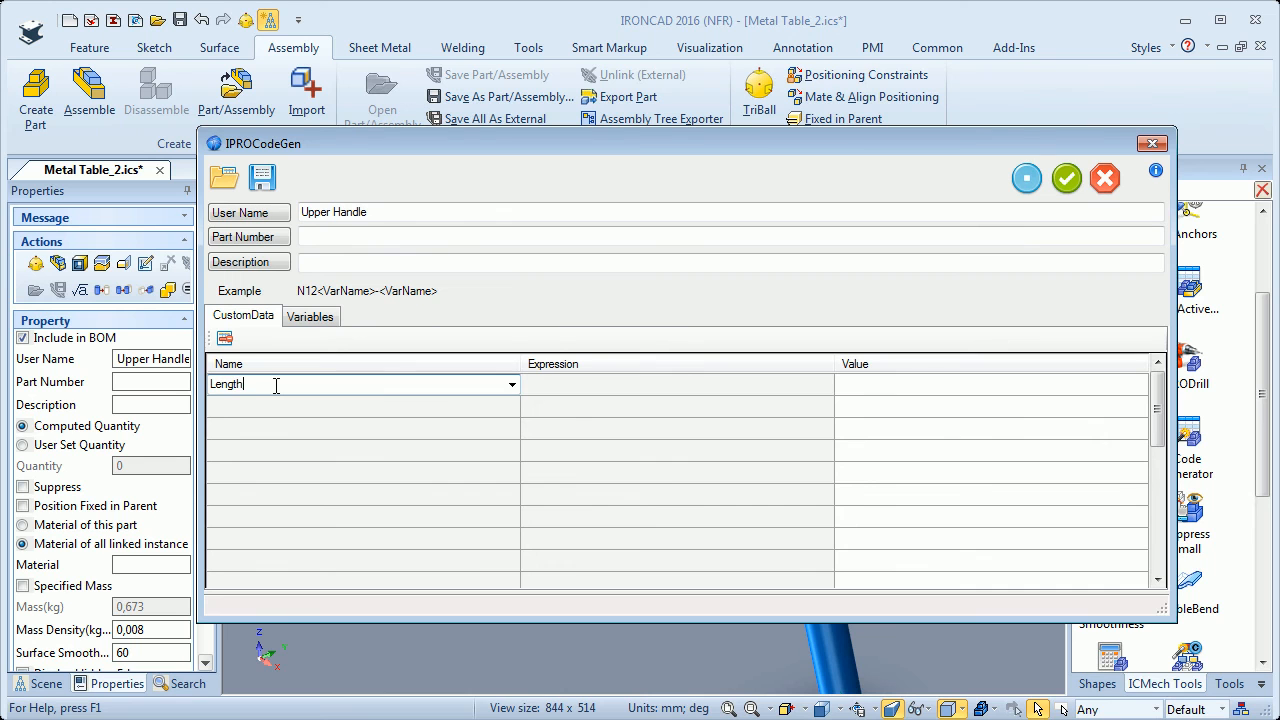
left_click(676, 384)
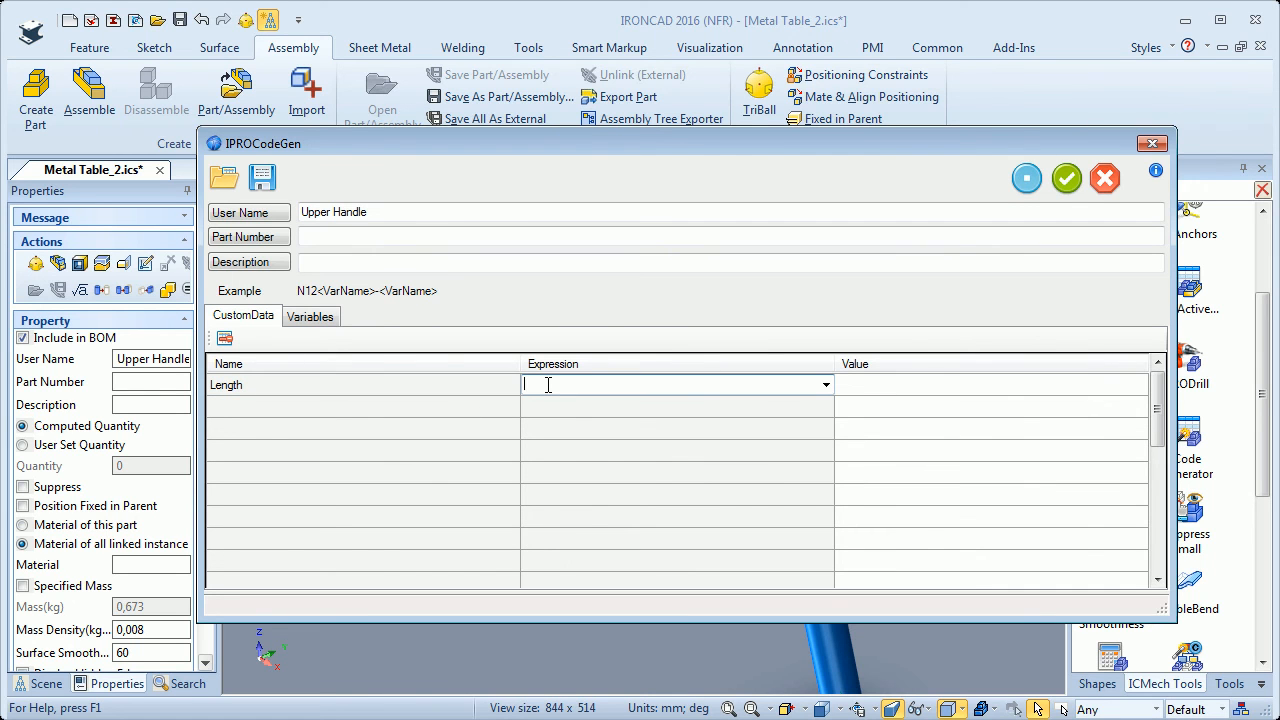
type("<H")
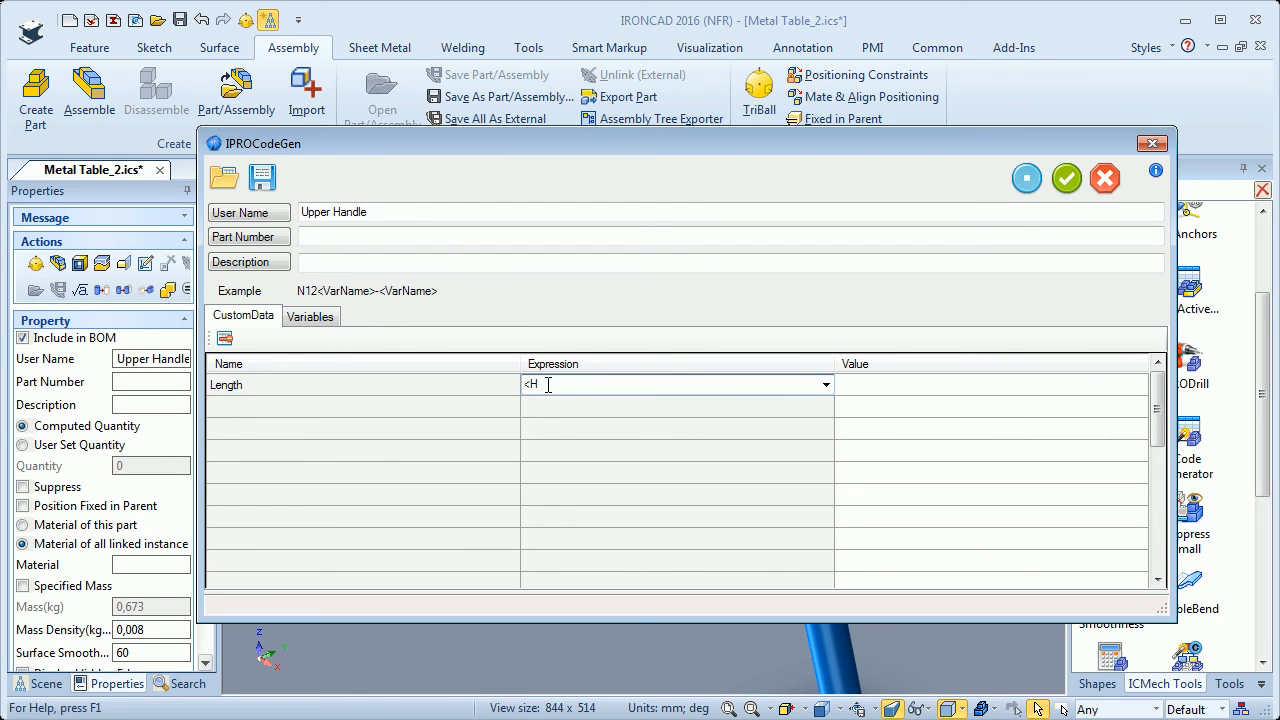
key("Return")
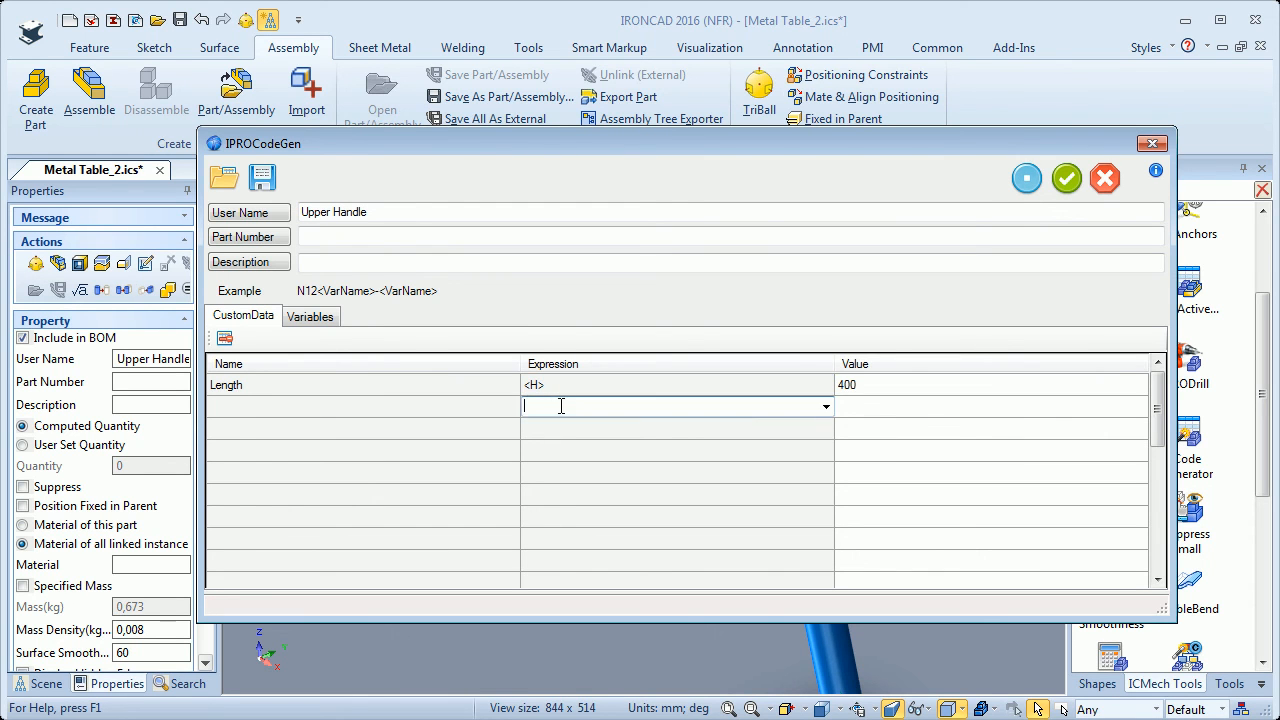
left_click(680, 384)
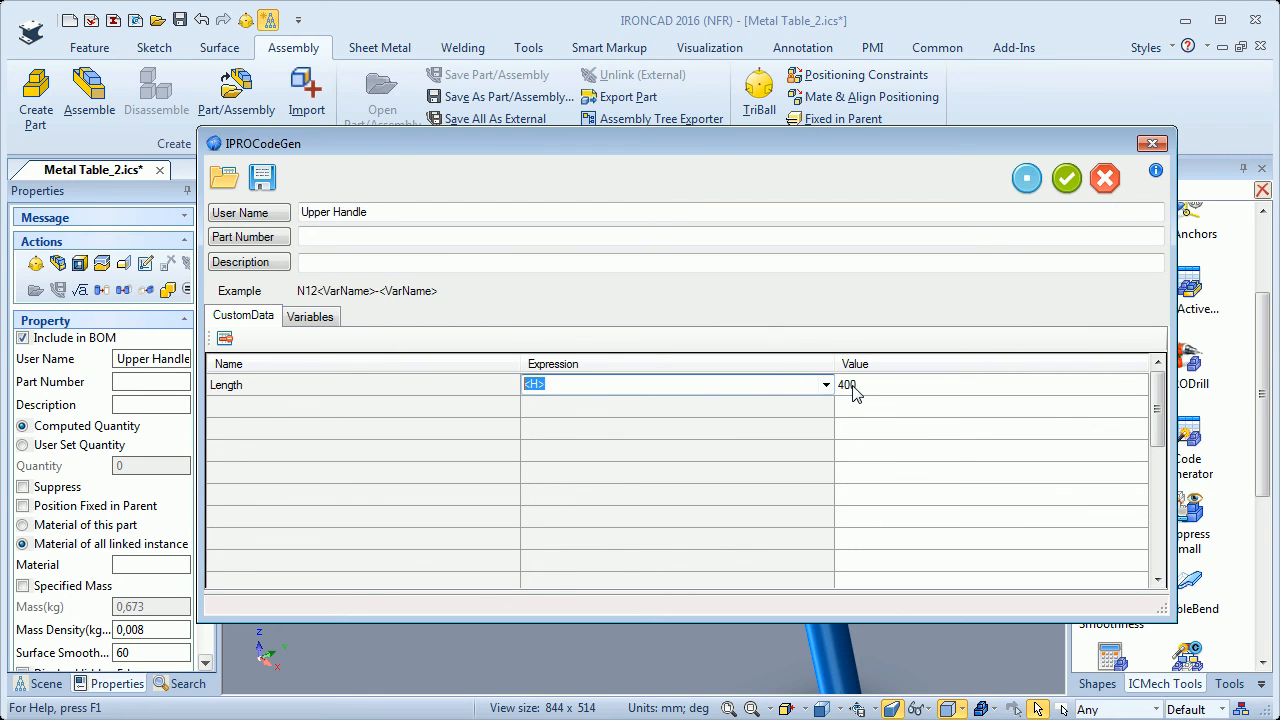
Step: Add custom data Thickness with expression <T>, evaluating to 2.5
left_click(312, 316)
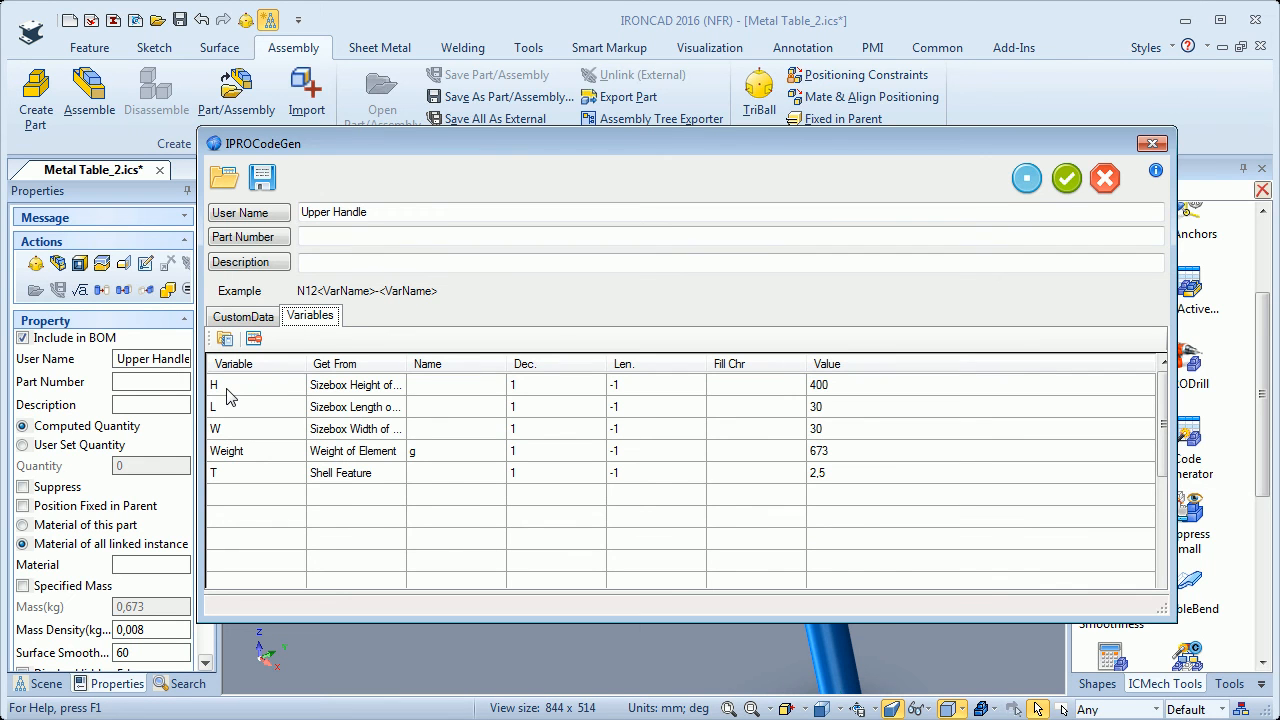
left_click(242, 316)
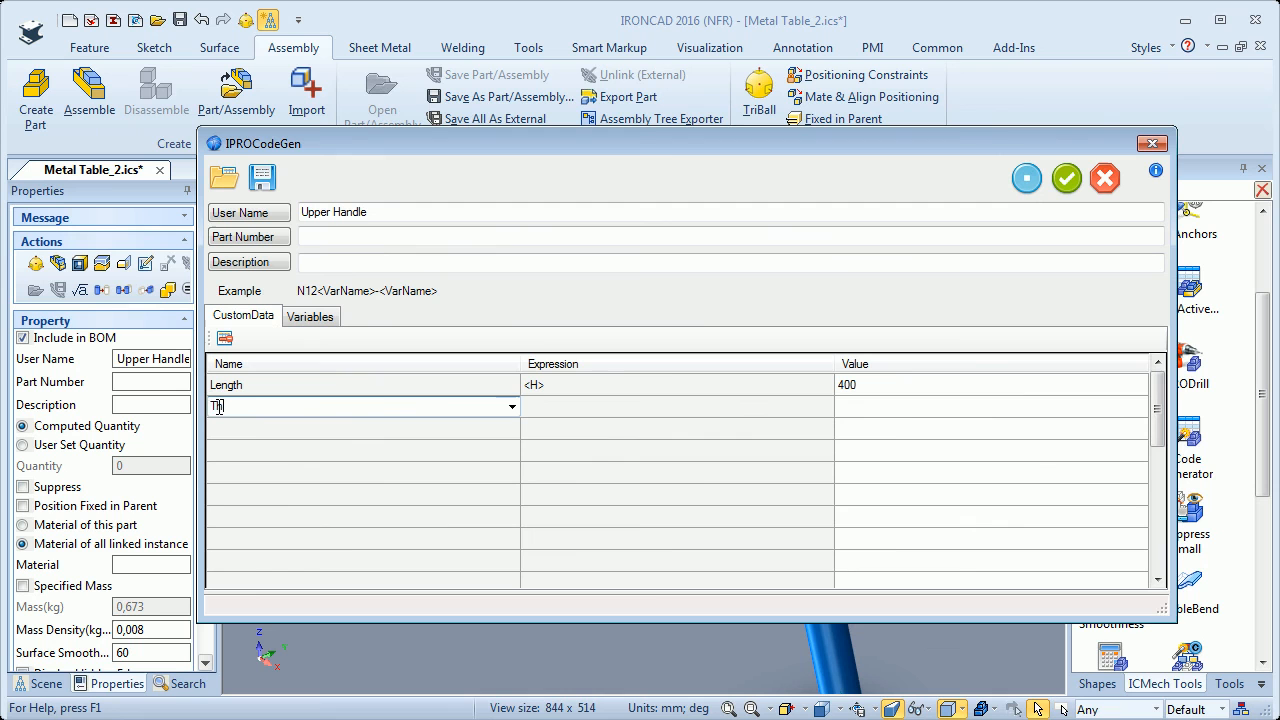
type("ckness")
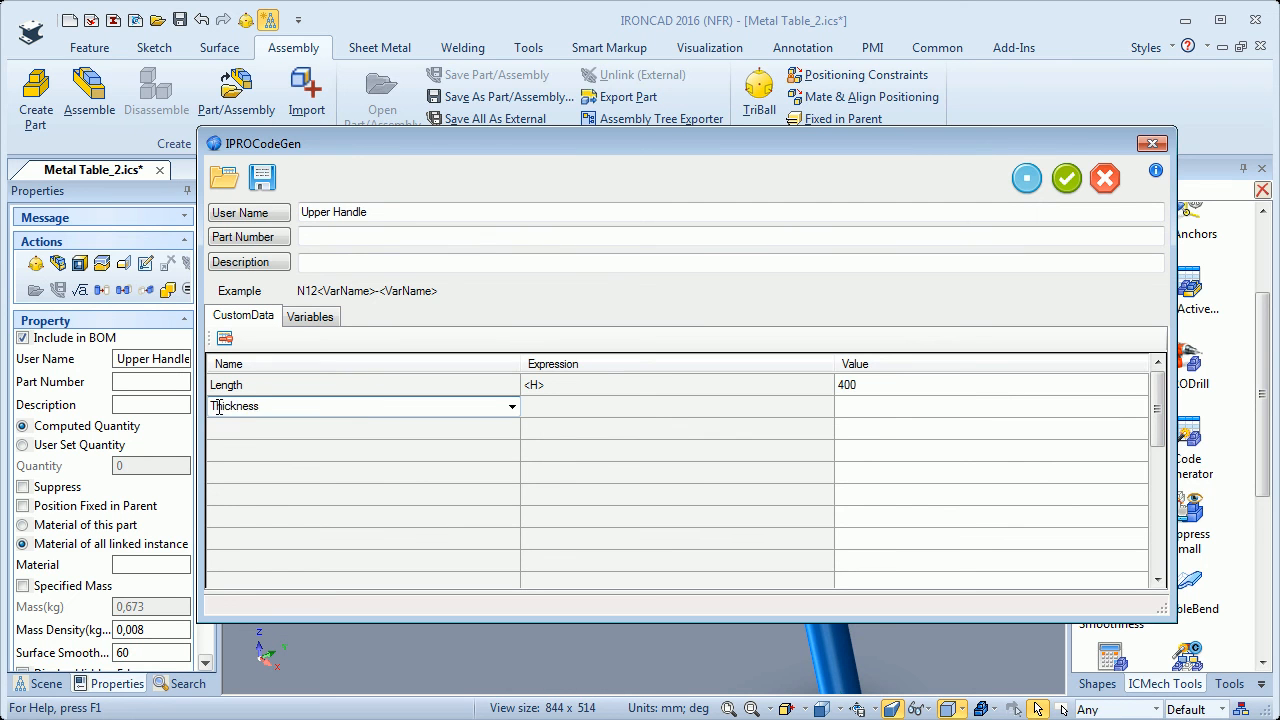
left_click(676, 406)
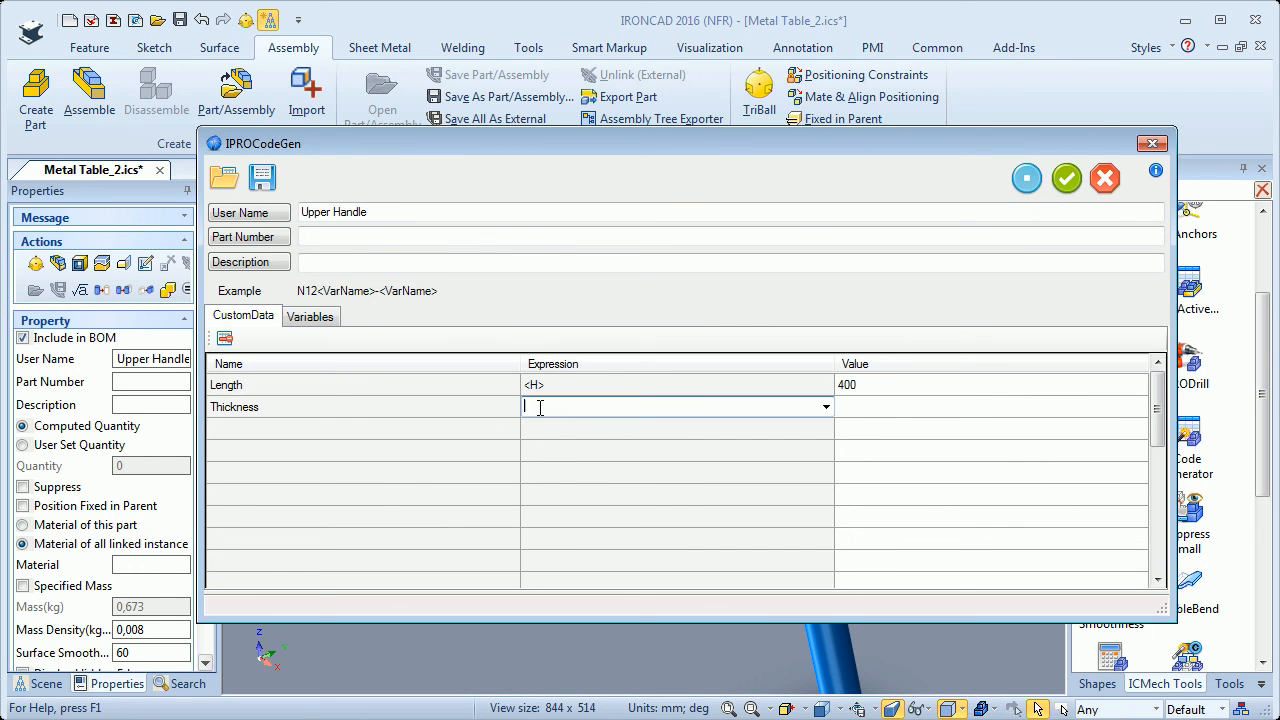
type("<T>")
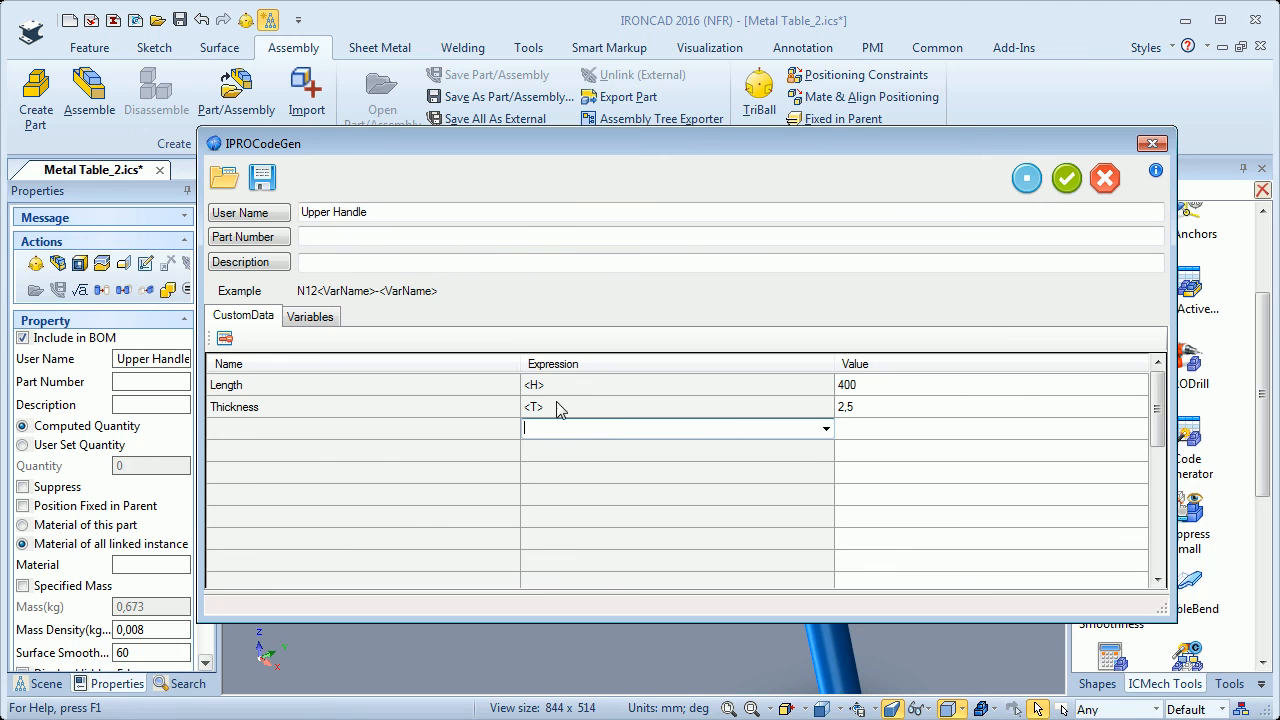
left_click(310, 316)
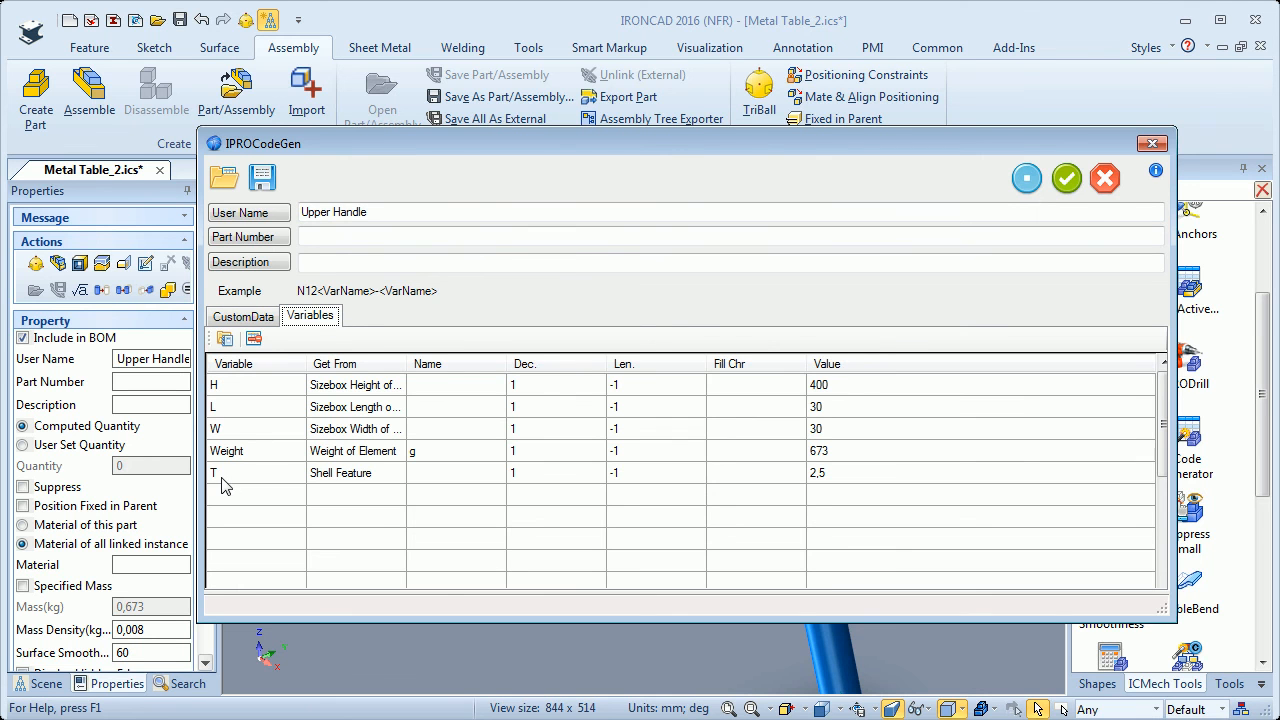
left_click(242, 316)
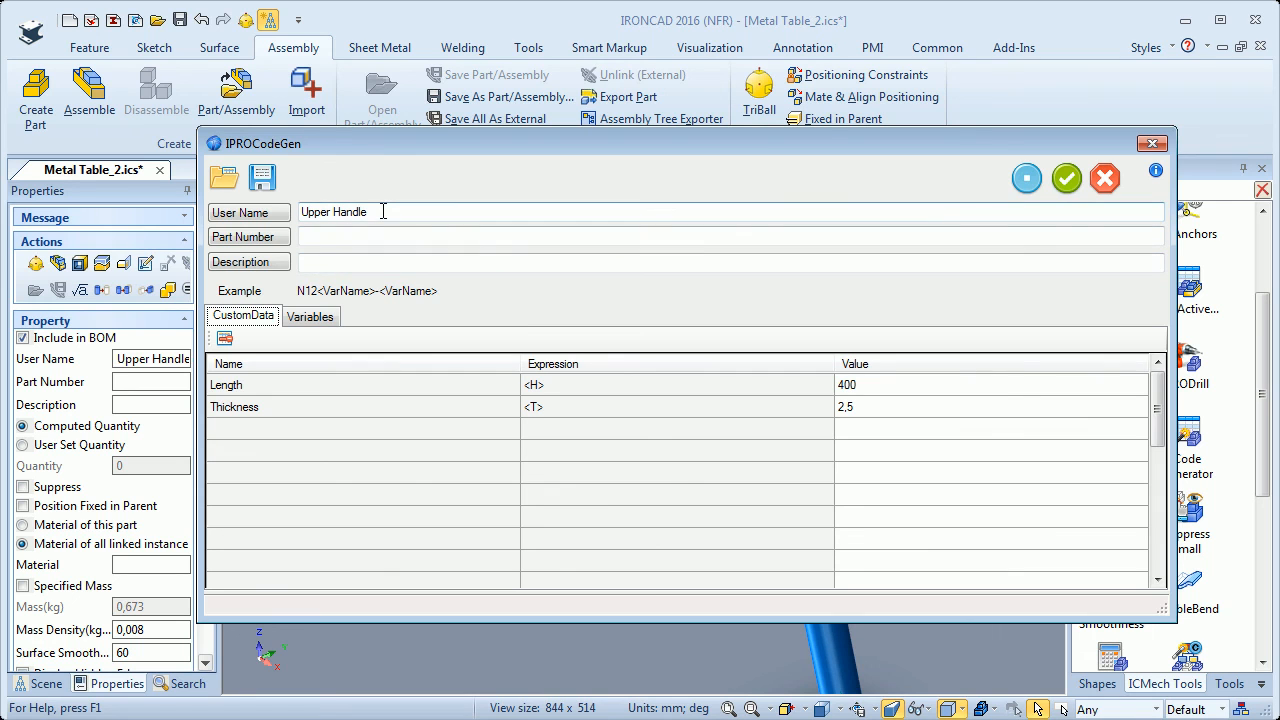
mouse_move(378, 230)
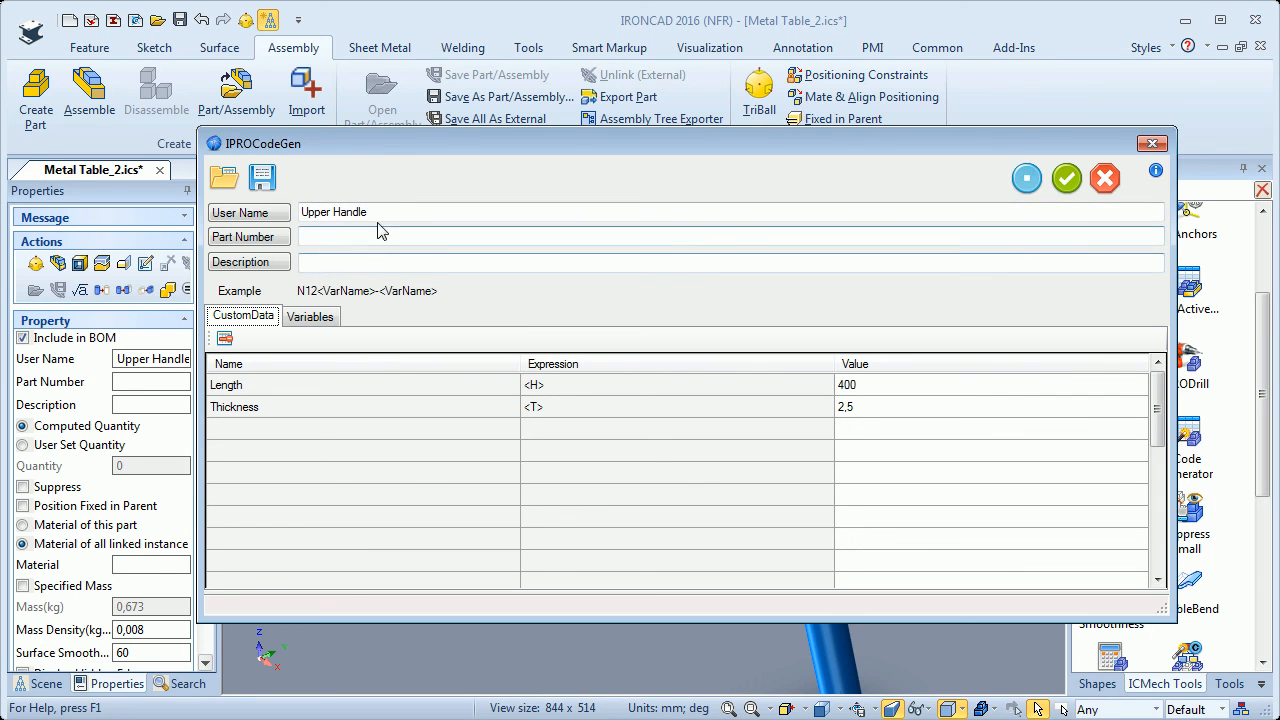
Step: Enter Upper Handle Ø<W> L=<H> as the part's User Name and Description
left_click(700, 212)
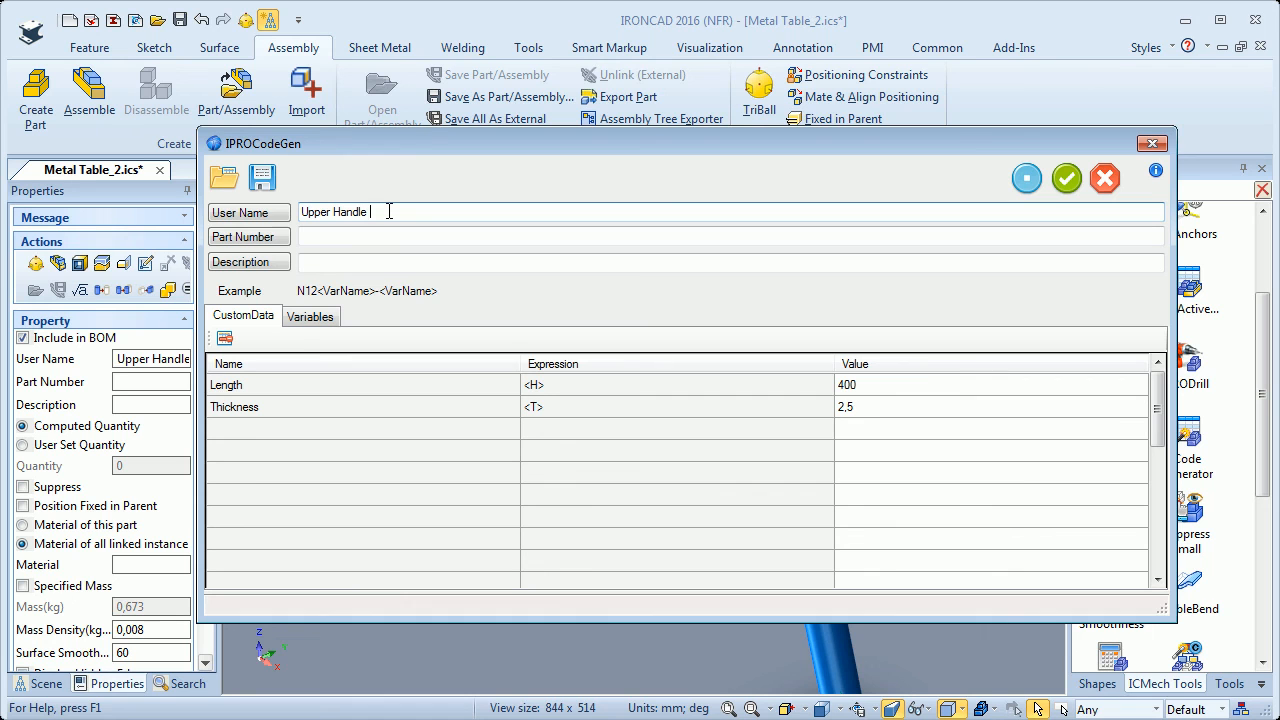
type("0")
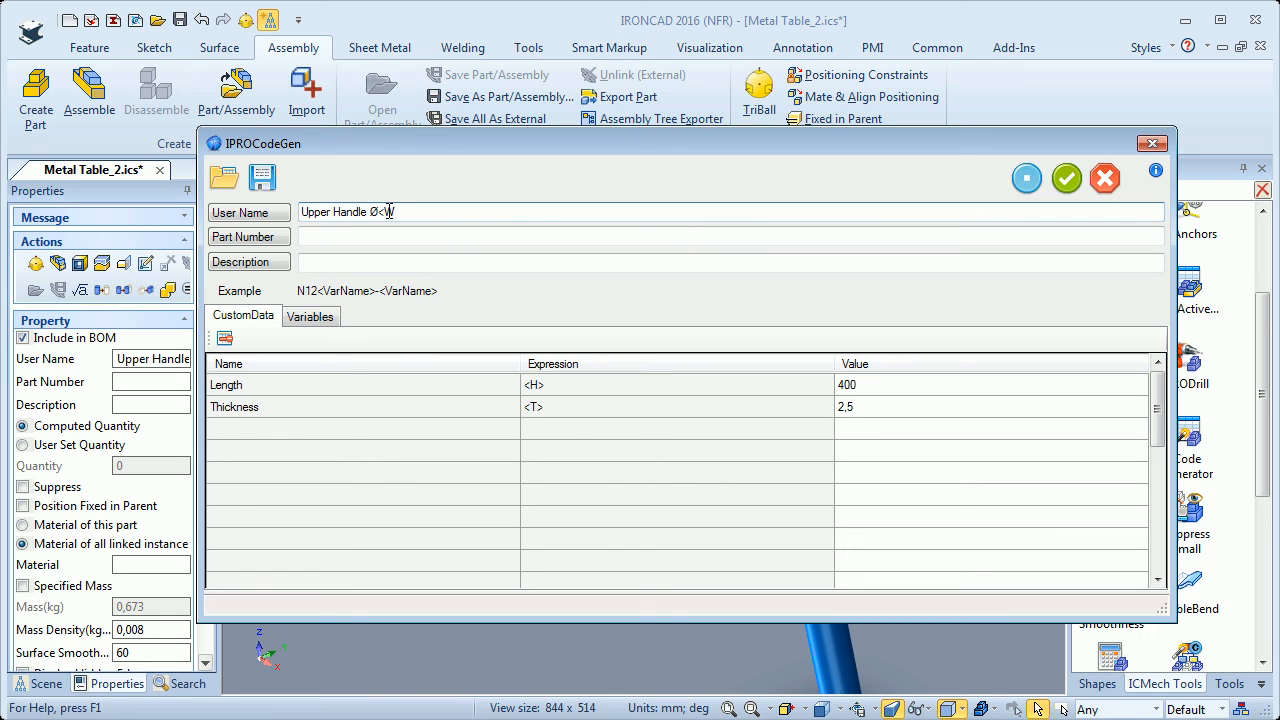
type(">")
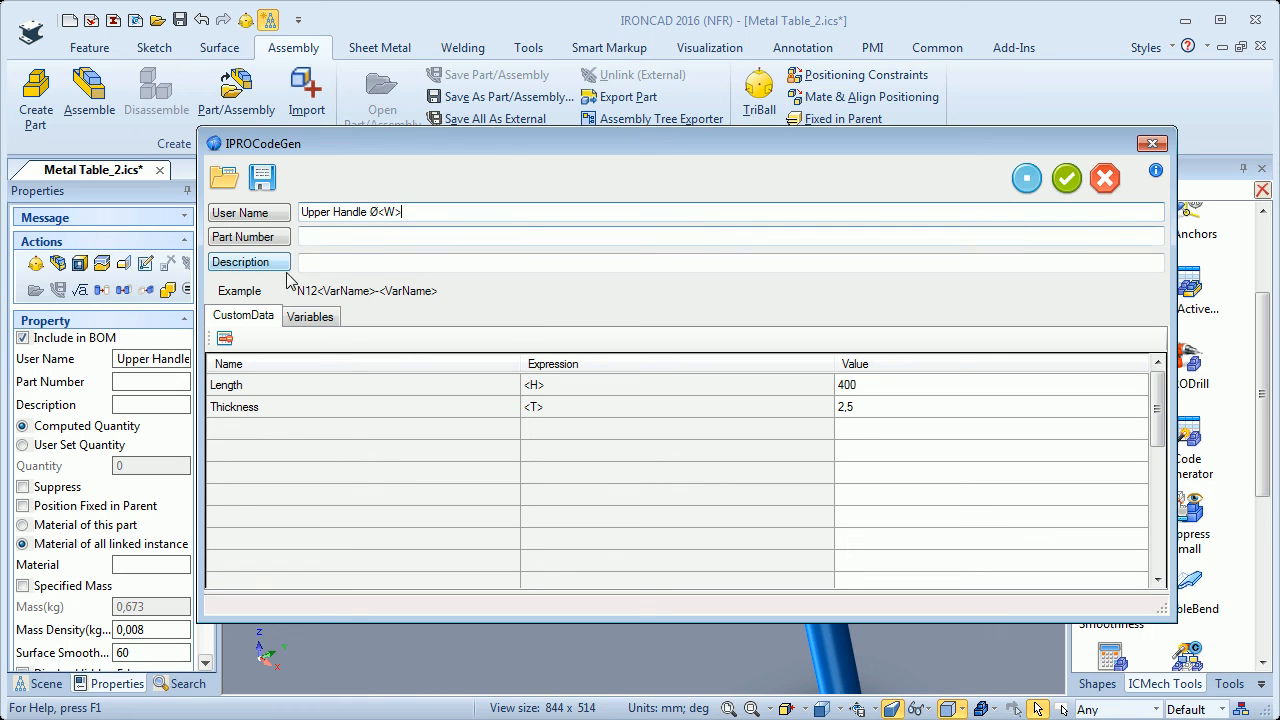
left_click(310, 316)
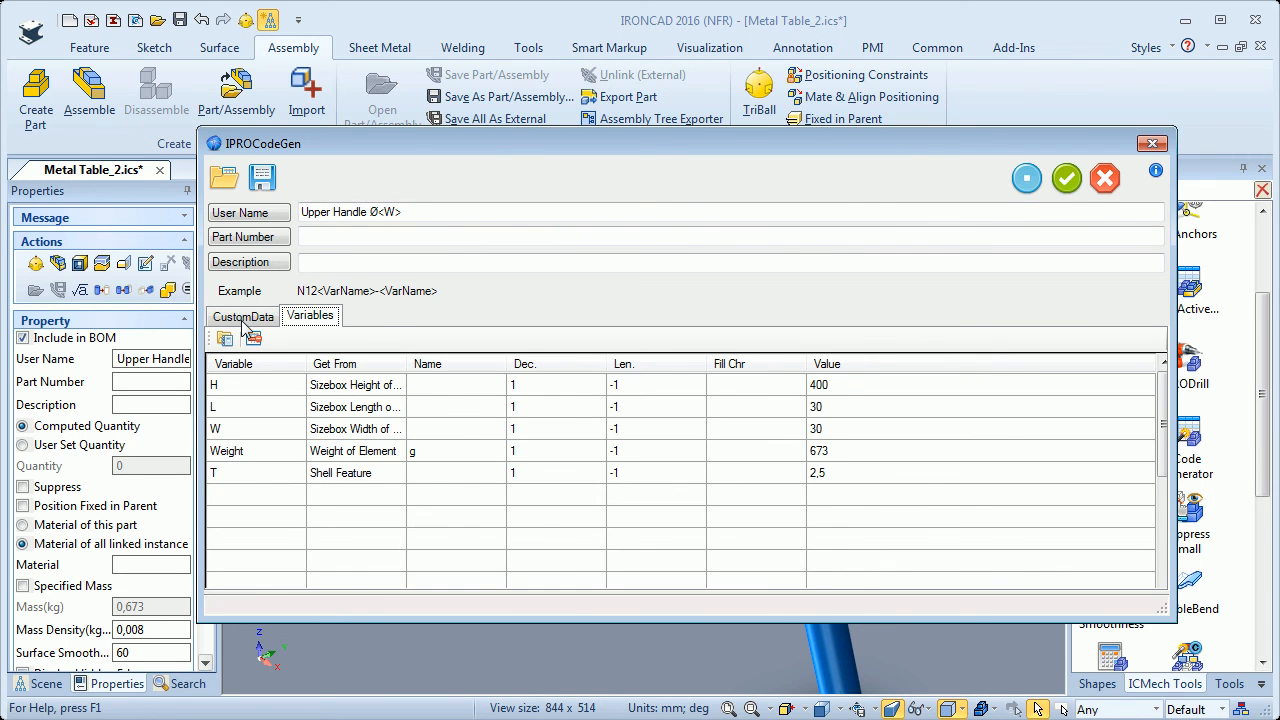
left_click(242, 316)
type(" L")
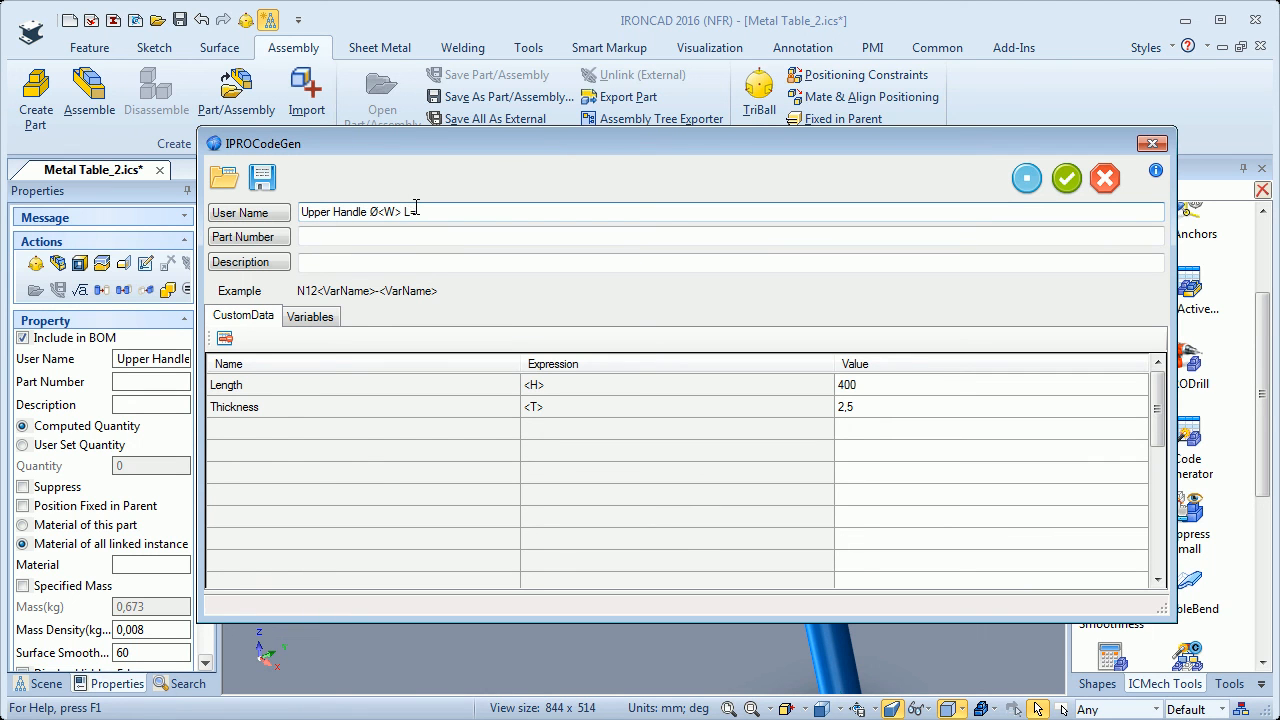
type("<H")
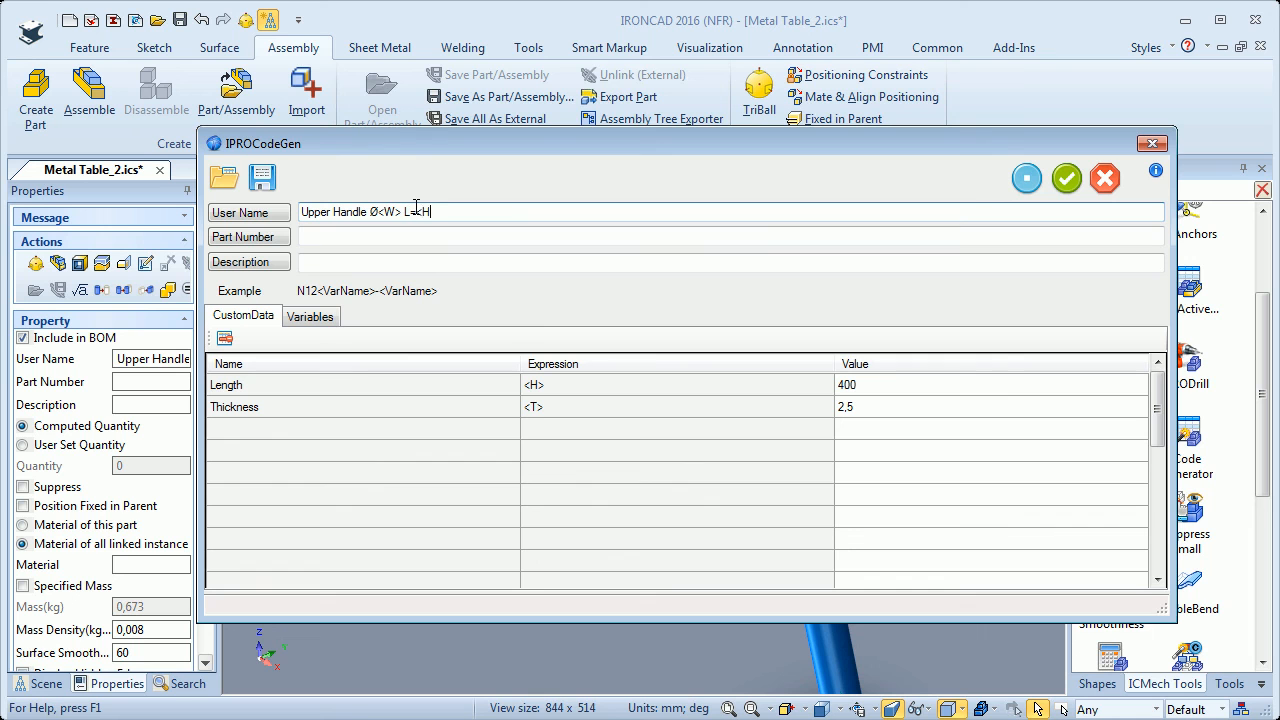
type("=<H>")
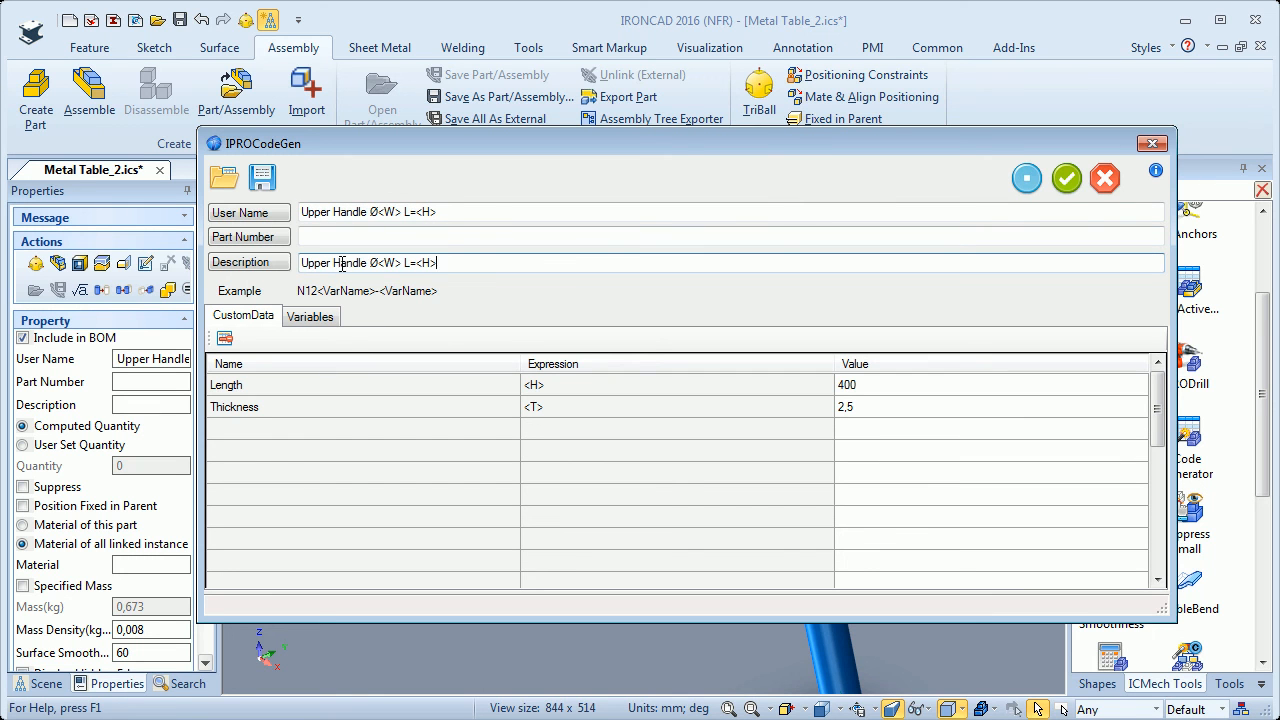
mouse_move(910, 234)
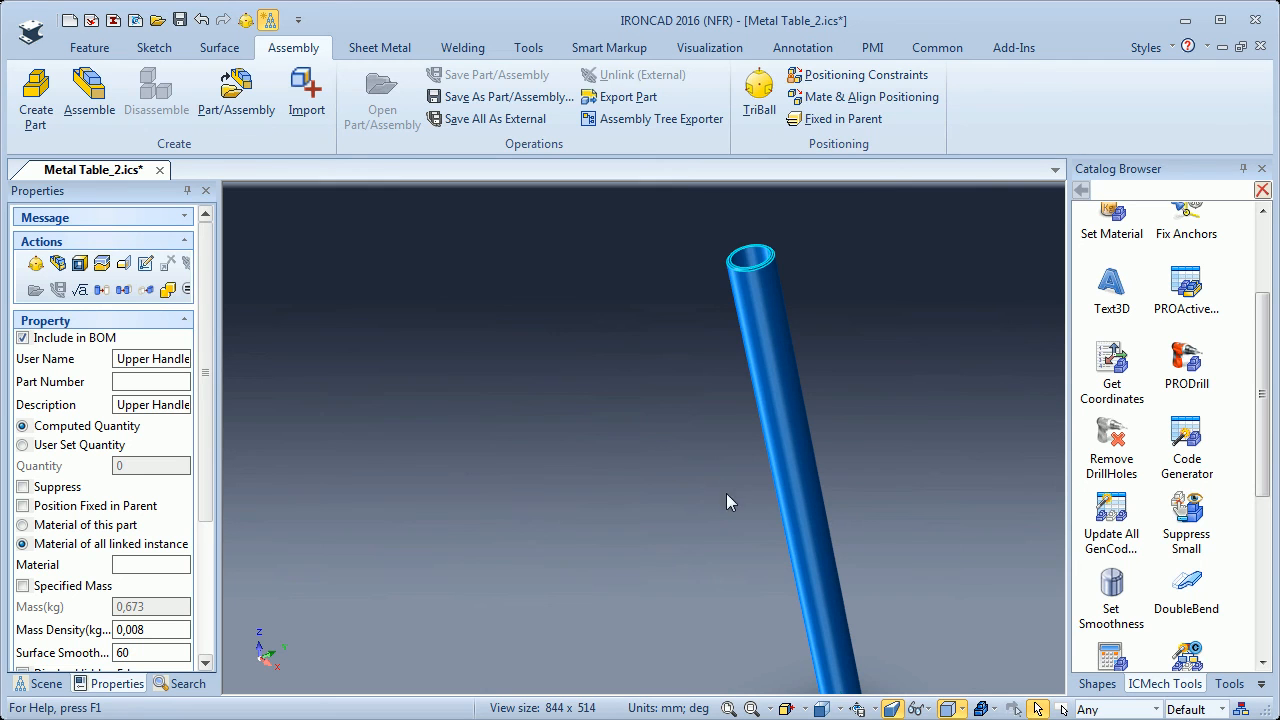
mouse_move(688, 552)
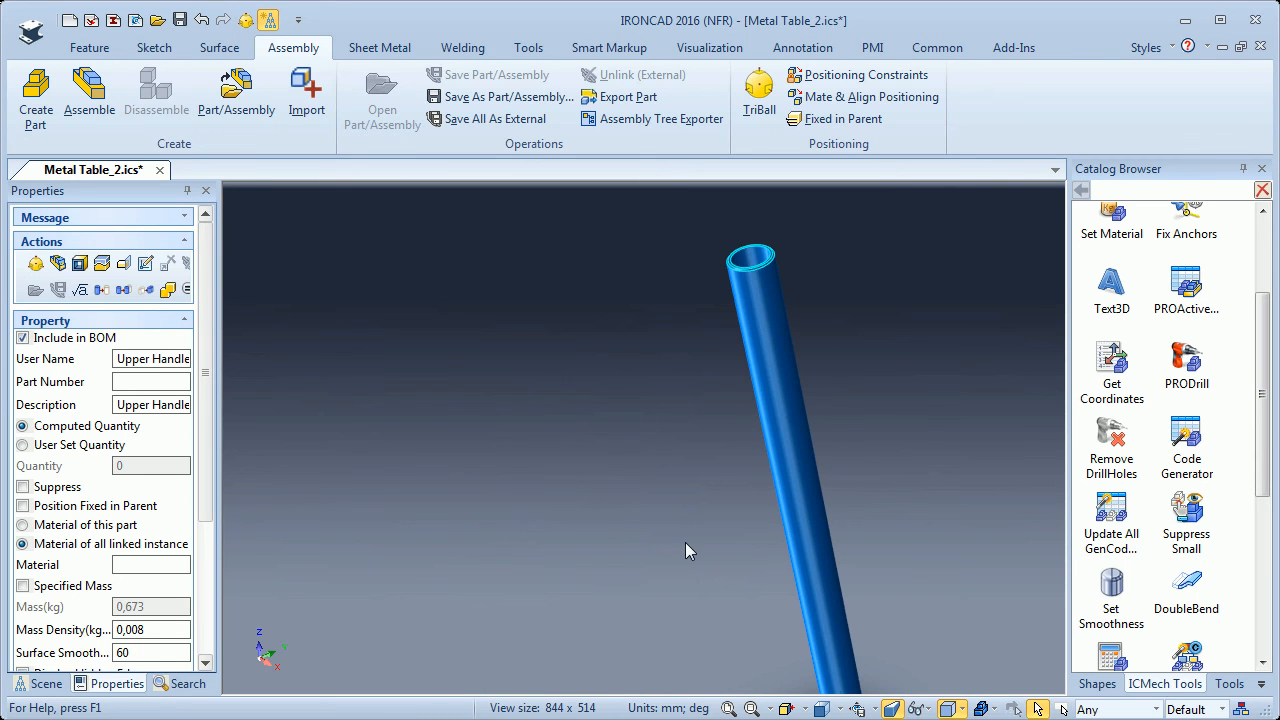
right_click(820, 590)
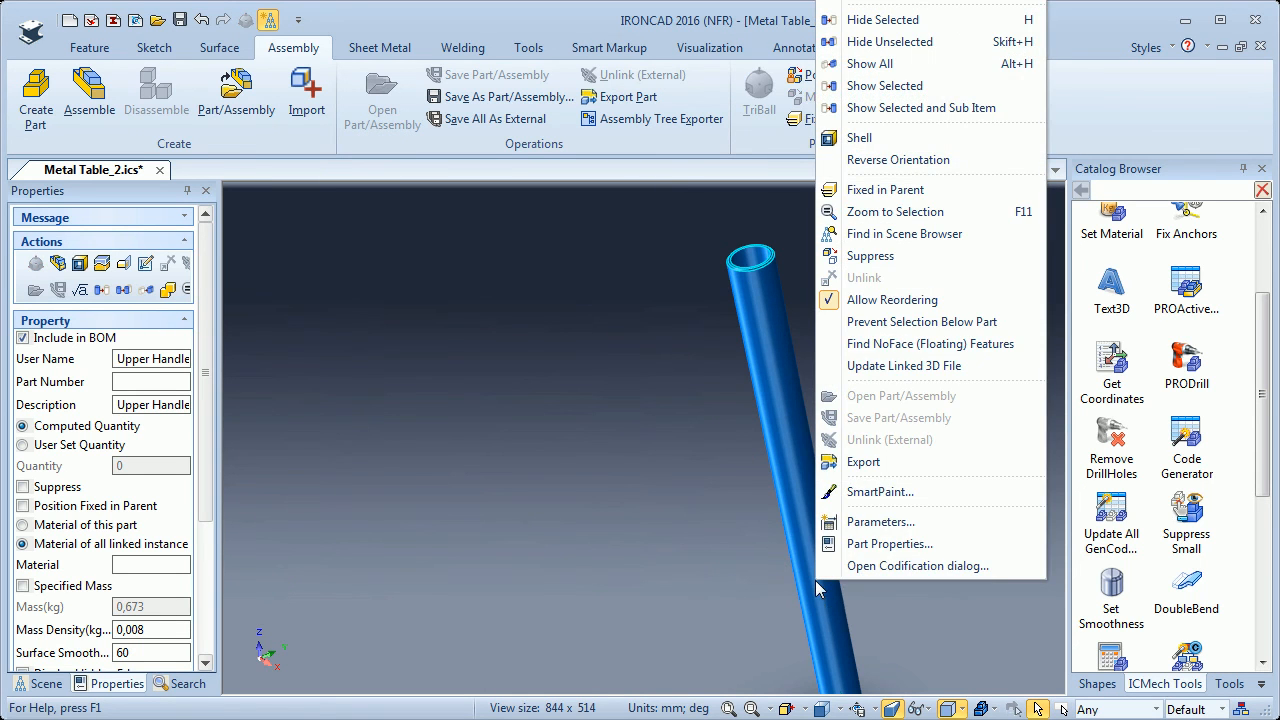
mouse_move(904, 232)
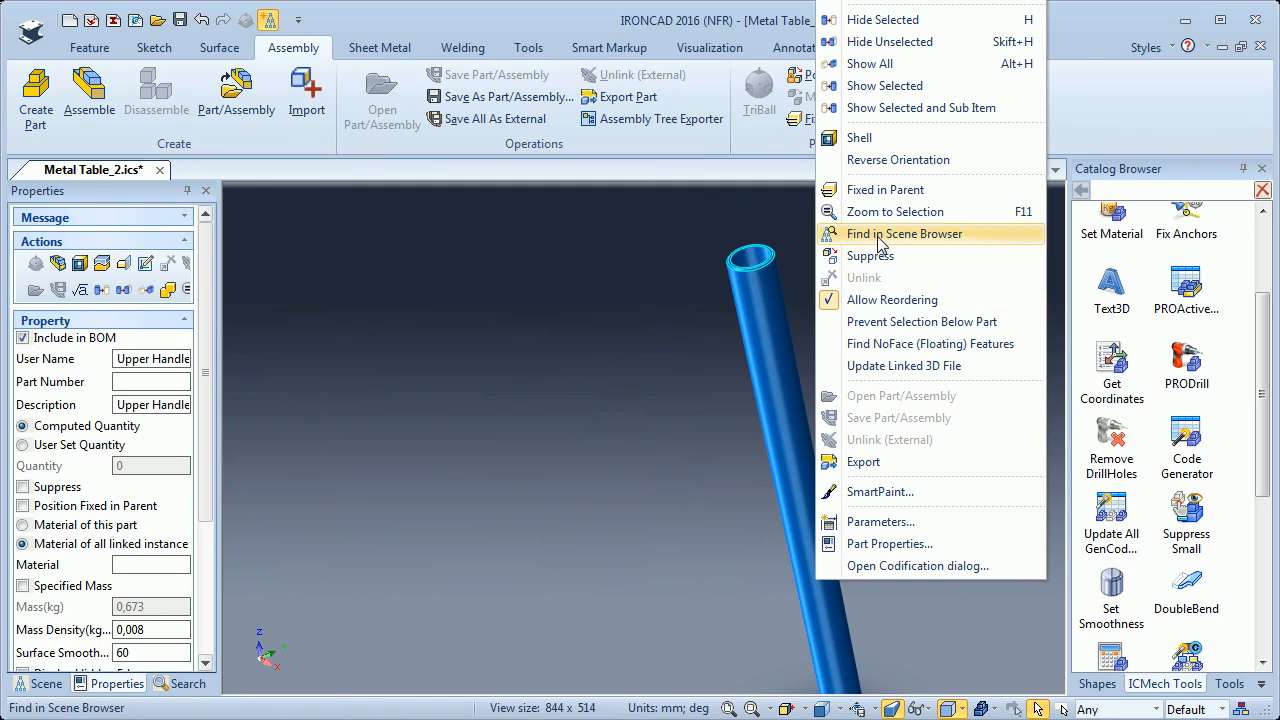
left_click(904, 232)
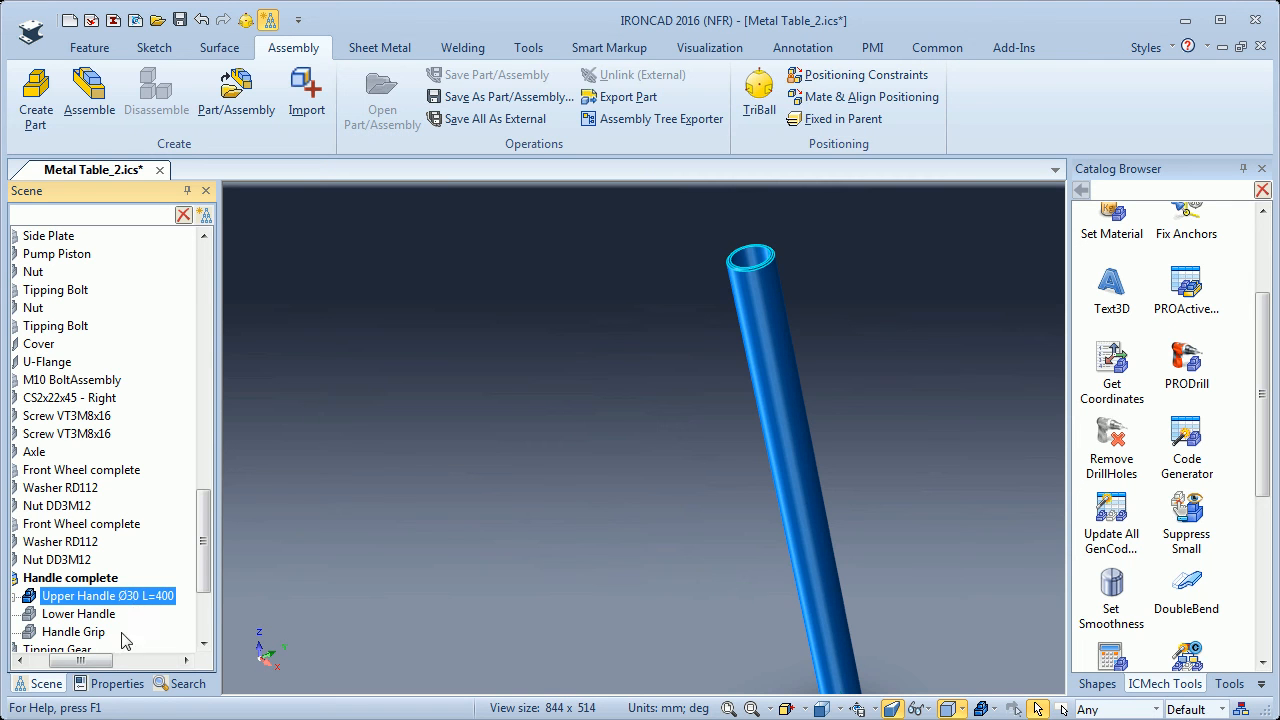
left_click(116, 684)
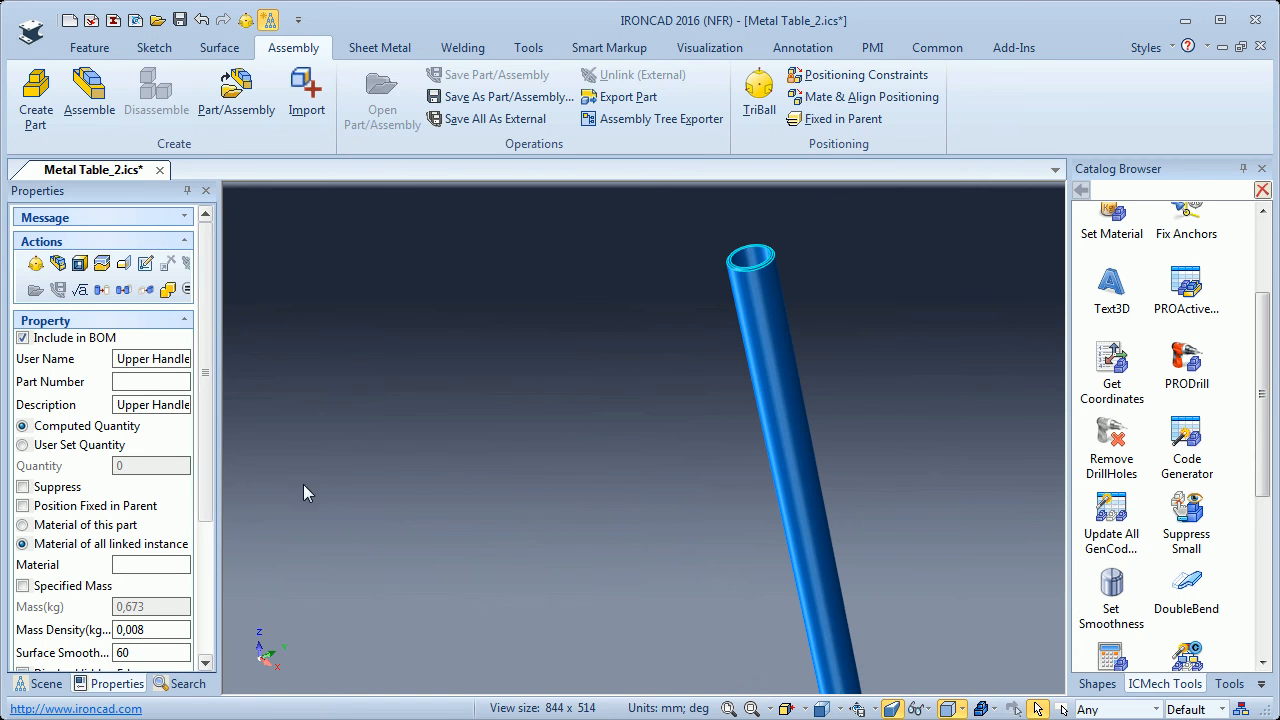
right_click(810, 520)
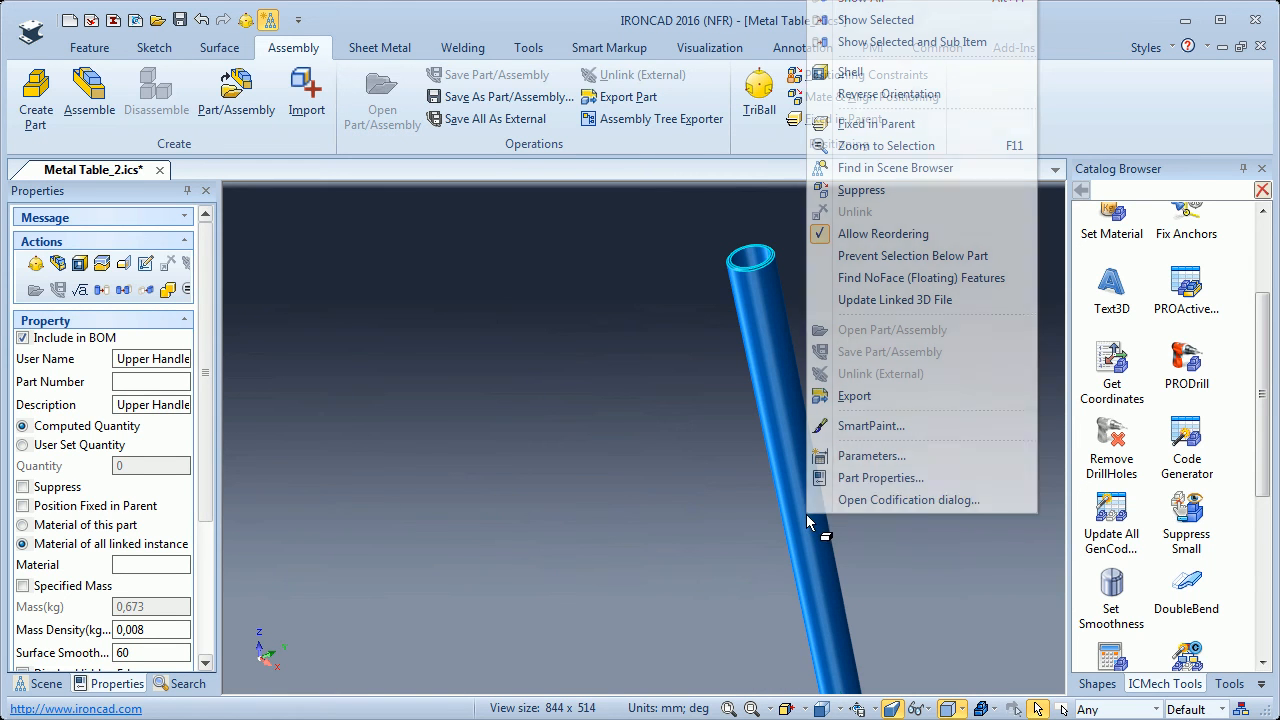
mouse_move(856, 504)
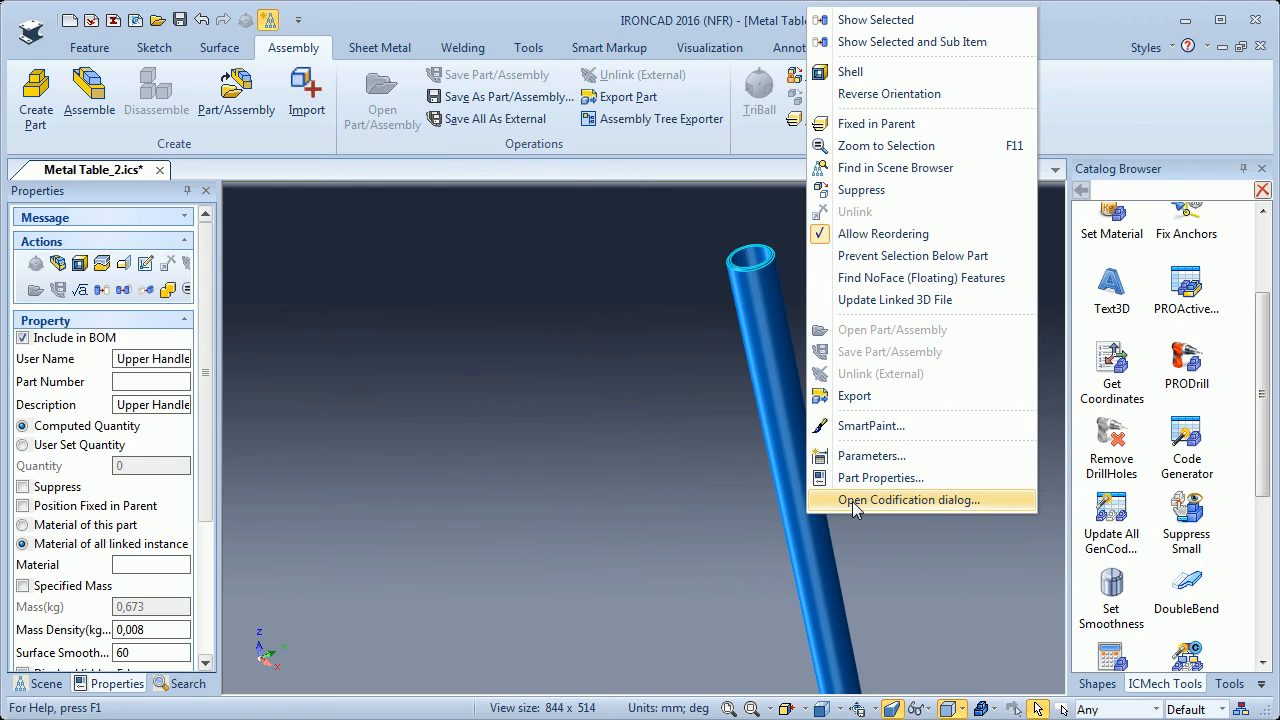
left_click(906, 500)
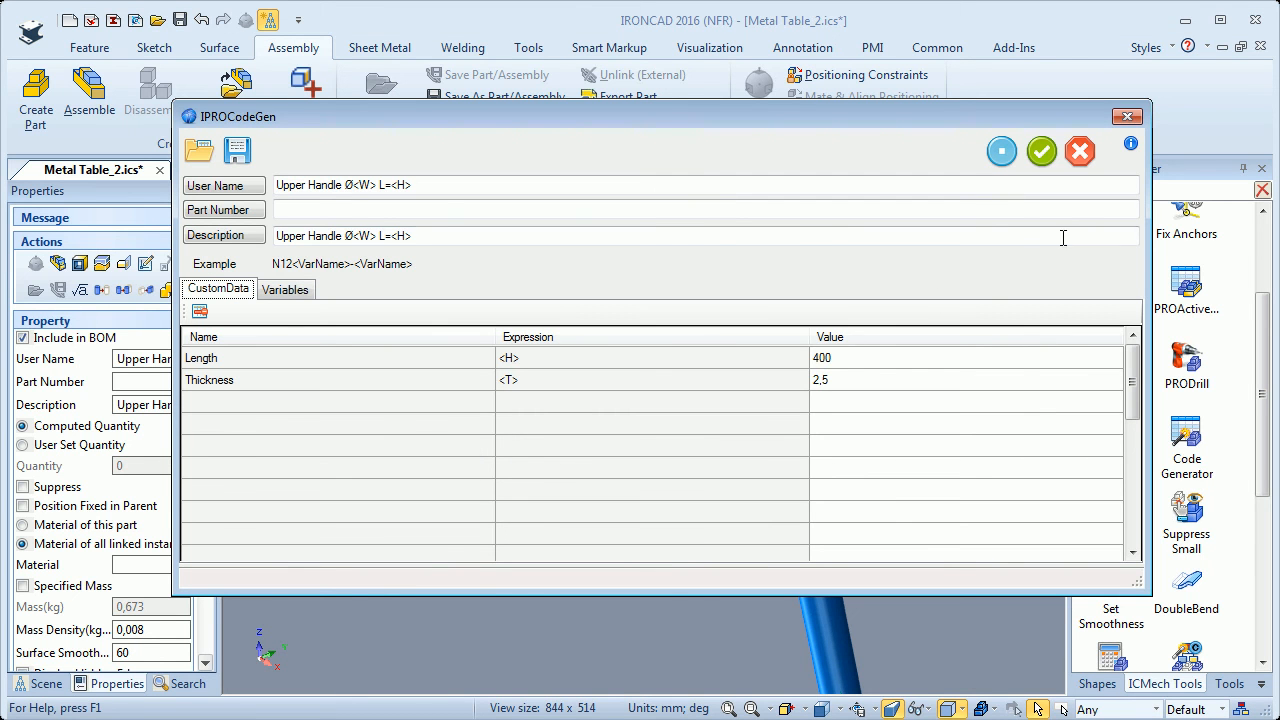
left_click(1040, 152)
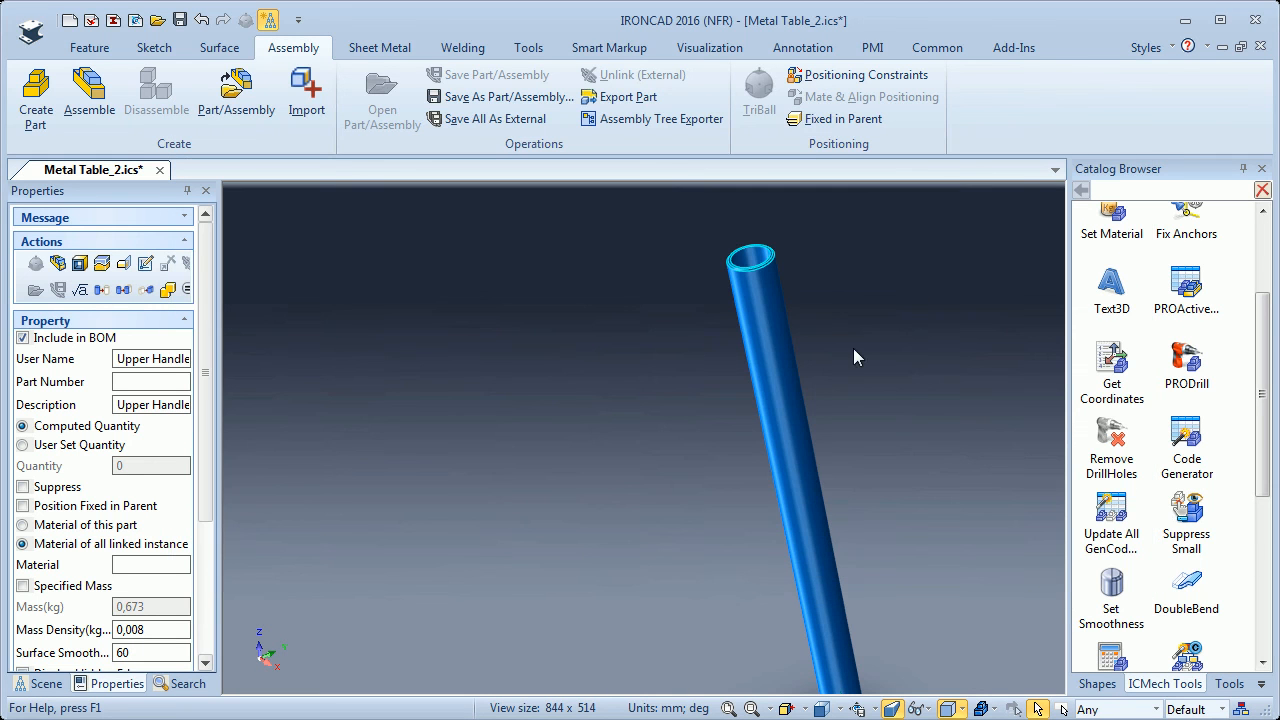
mouse_move(808, 550)
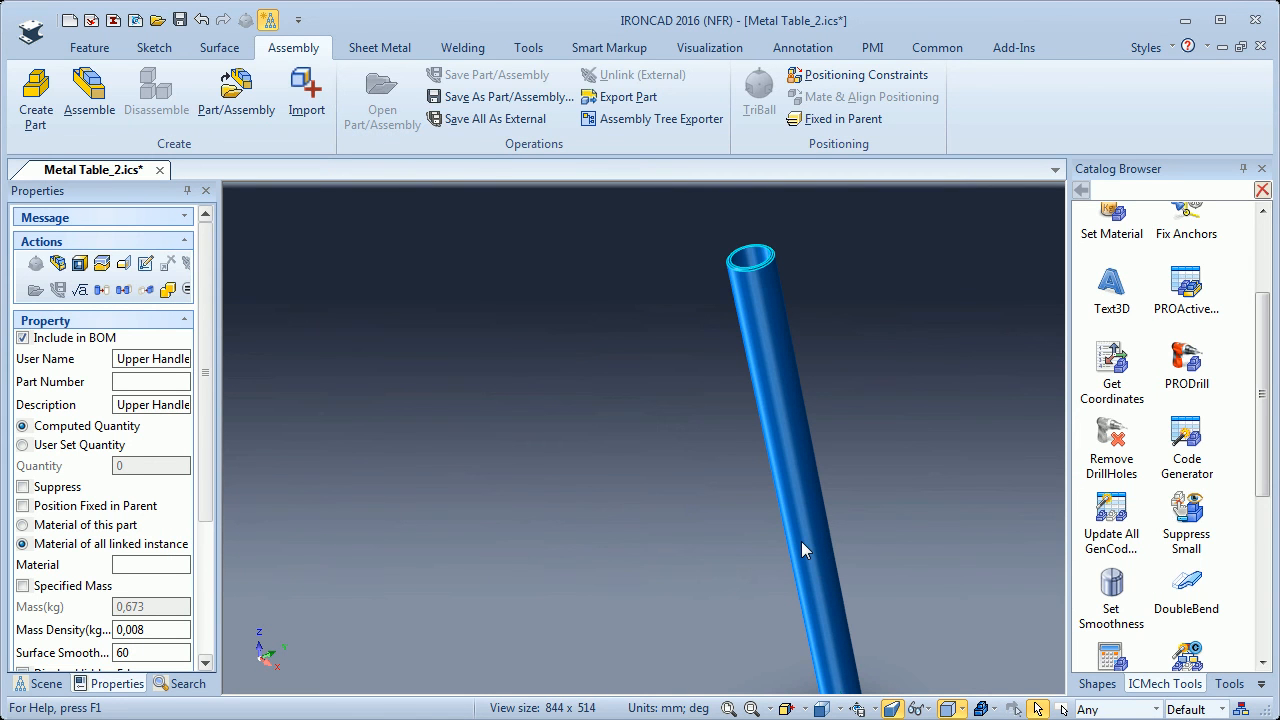